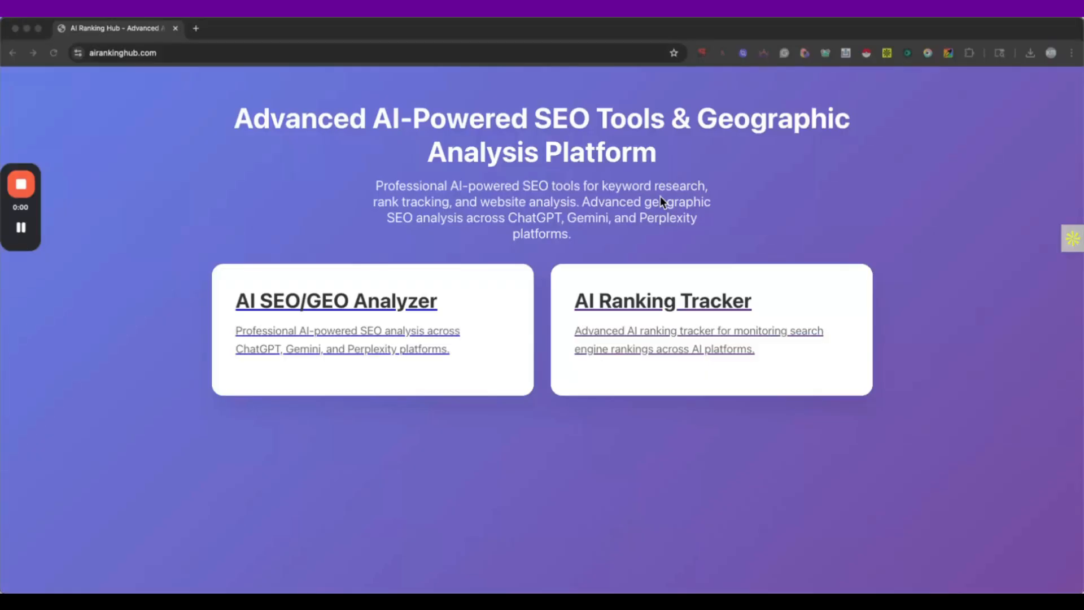
{"action": "mouse_move", "coordinate": [650, 196]}
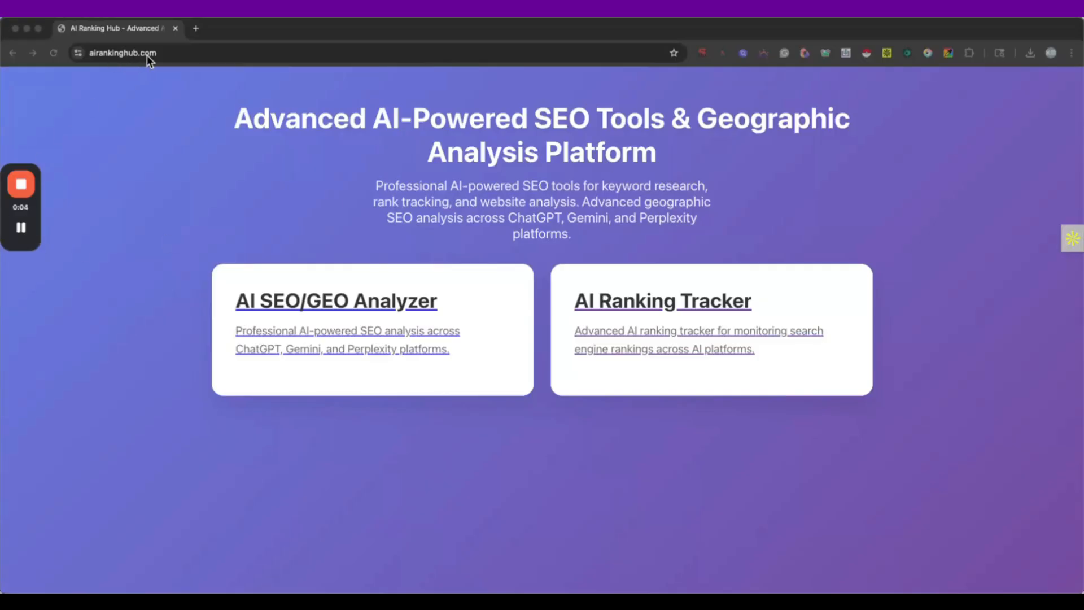
{"action": "mouse_move", "coordinate": [433, 177]}
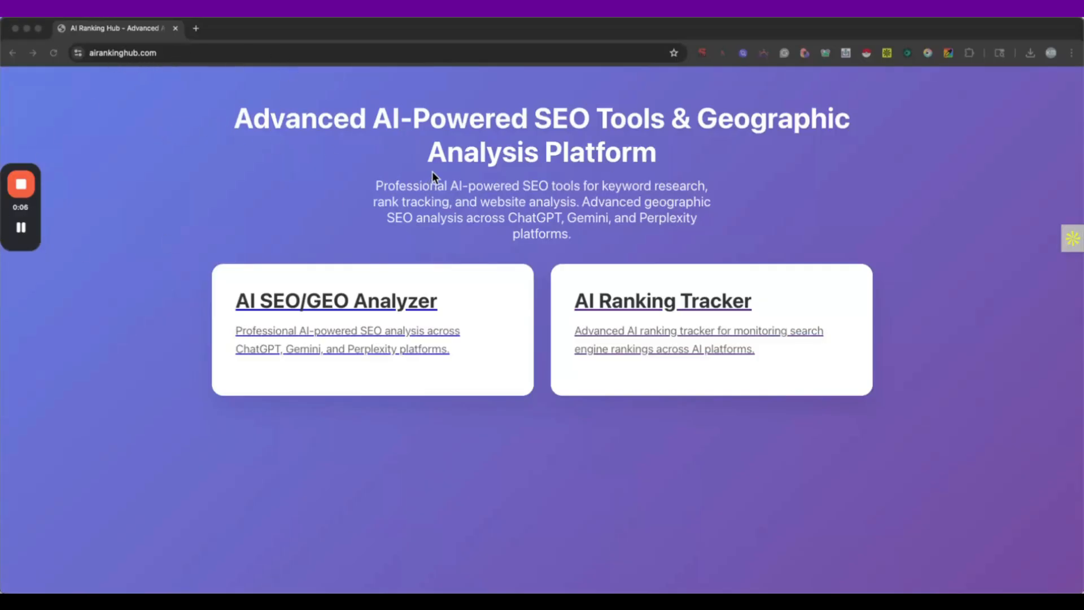
{"action": "mouse_move", "coordinate": [436, 353]}
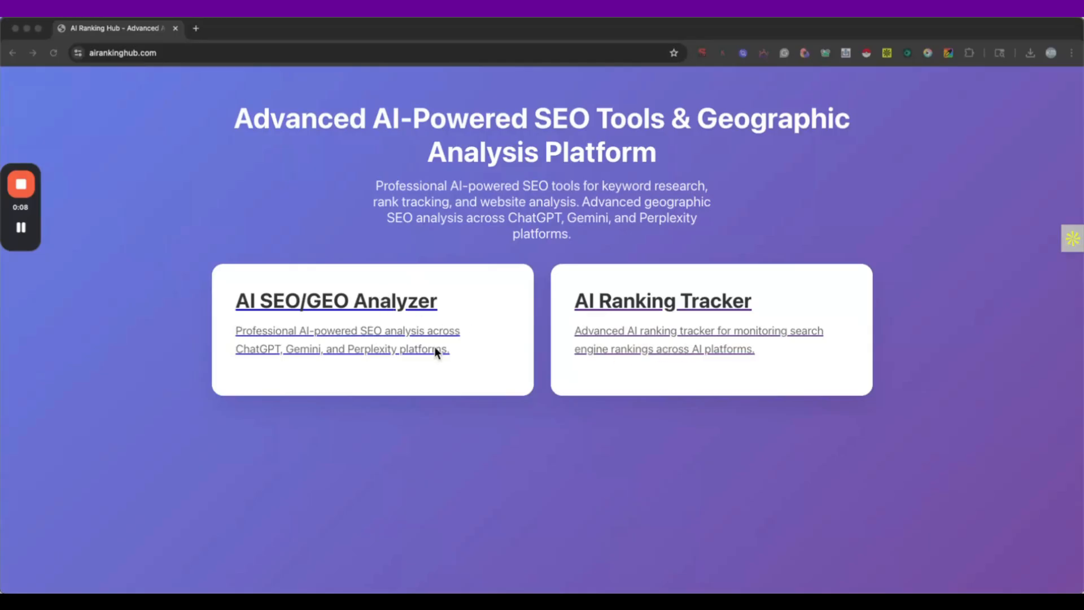
{"action": "mouse_move", "coordinate": [531, 358]}
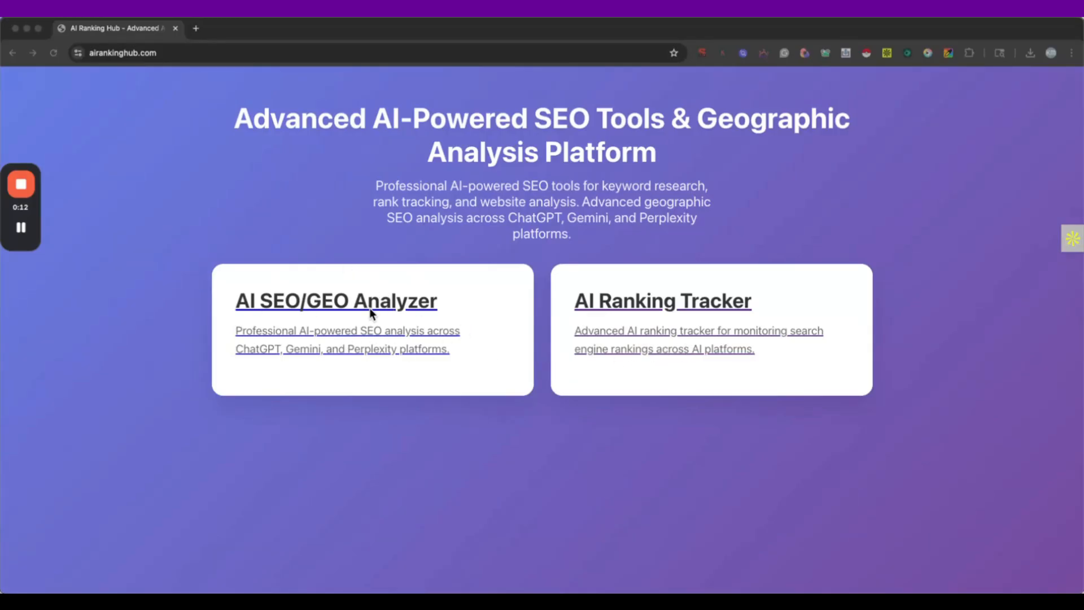
{"action": "mouse_move", "coordinate": [327, 315]}
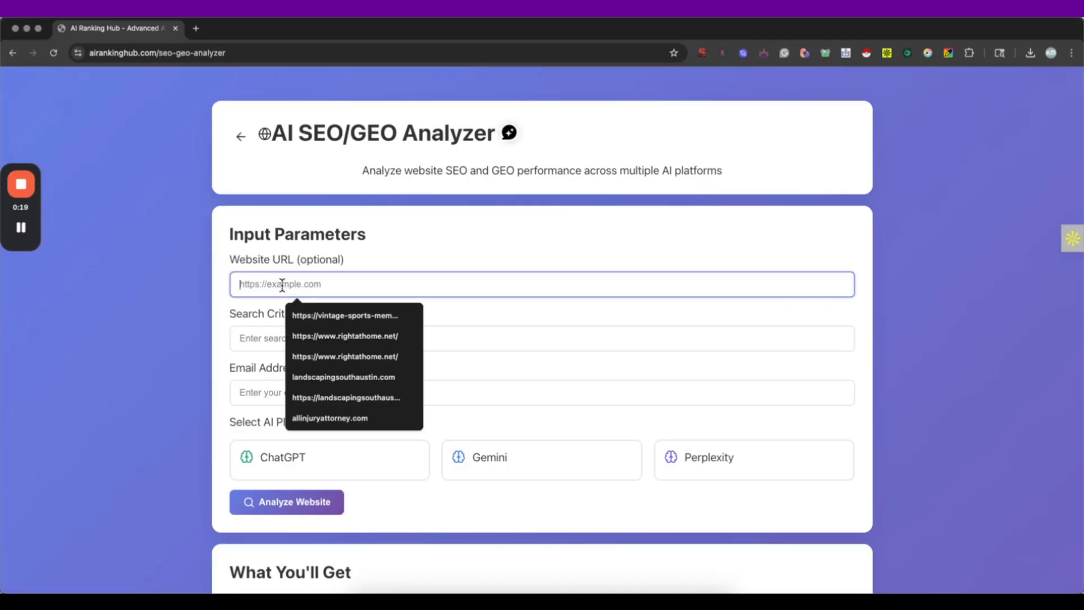
{"action": "scroll", "scroll_direction": "down", "scroll_amount": 3}
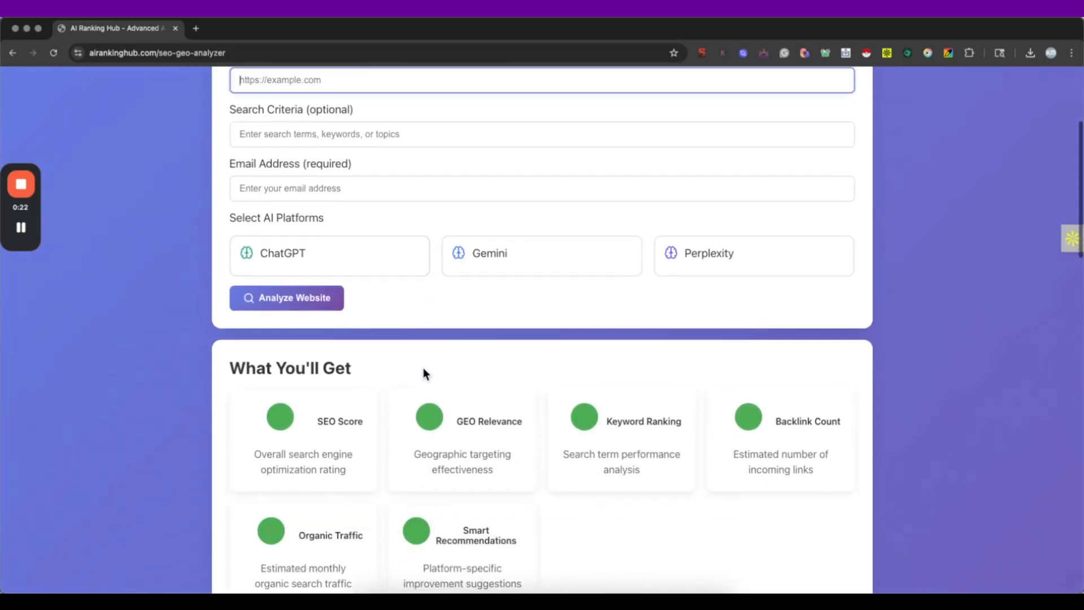
{"action": "scroll", "scroll_direction": "down", "scroll_amount": 3}
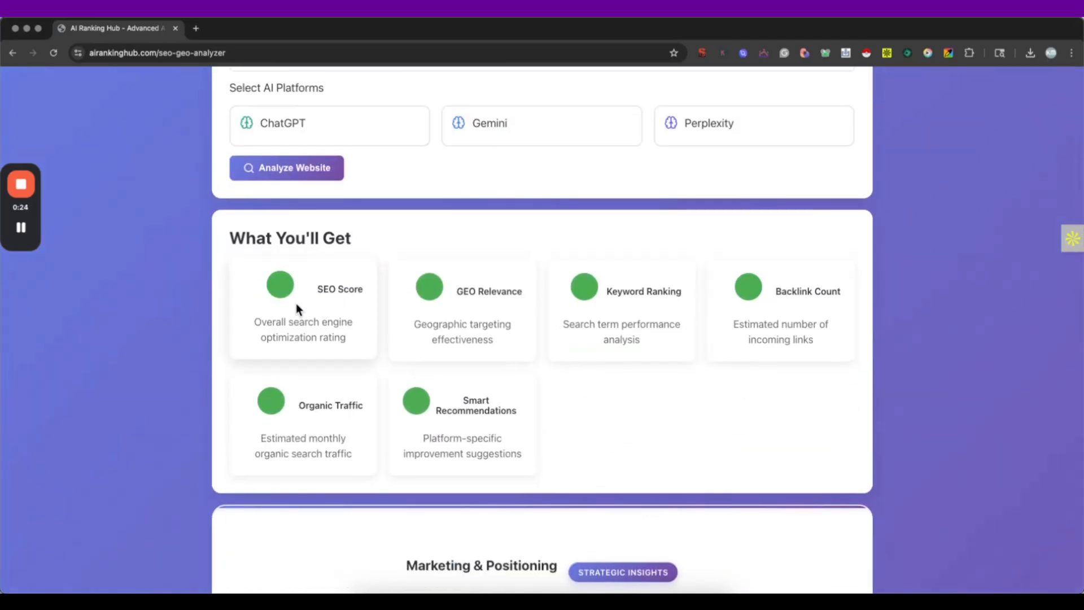
{"action": "scroll", "scroll_direction": "up", "scroll_amount": 3}
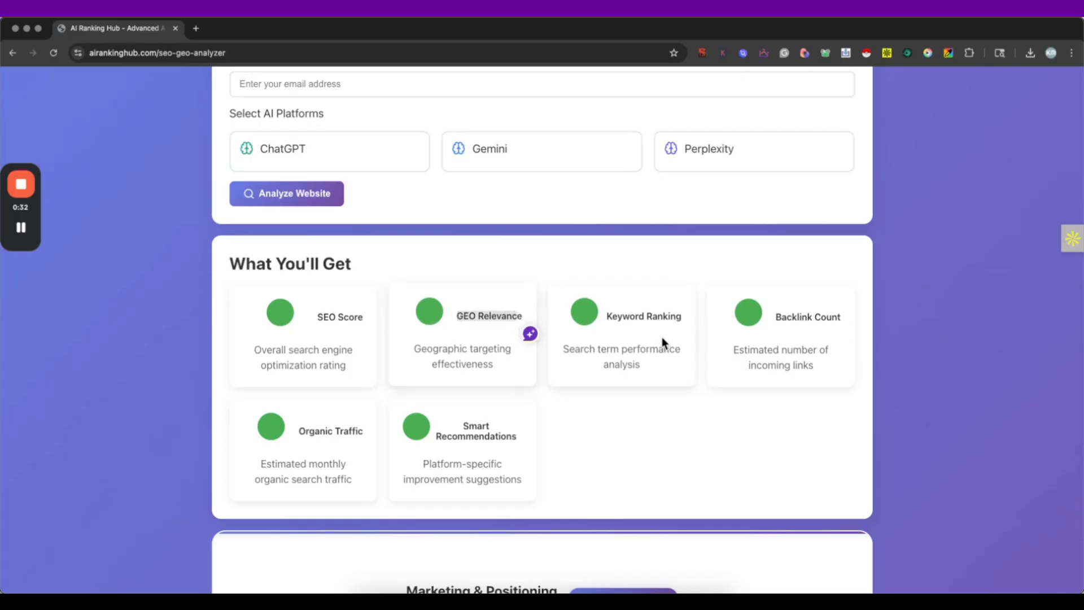
{"action": "mouse_move", "coordinate": [681, 319]}
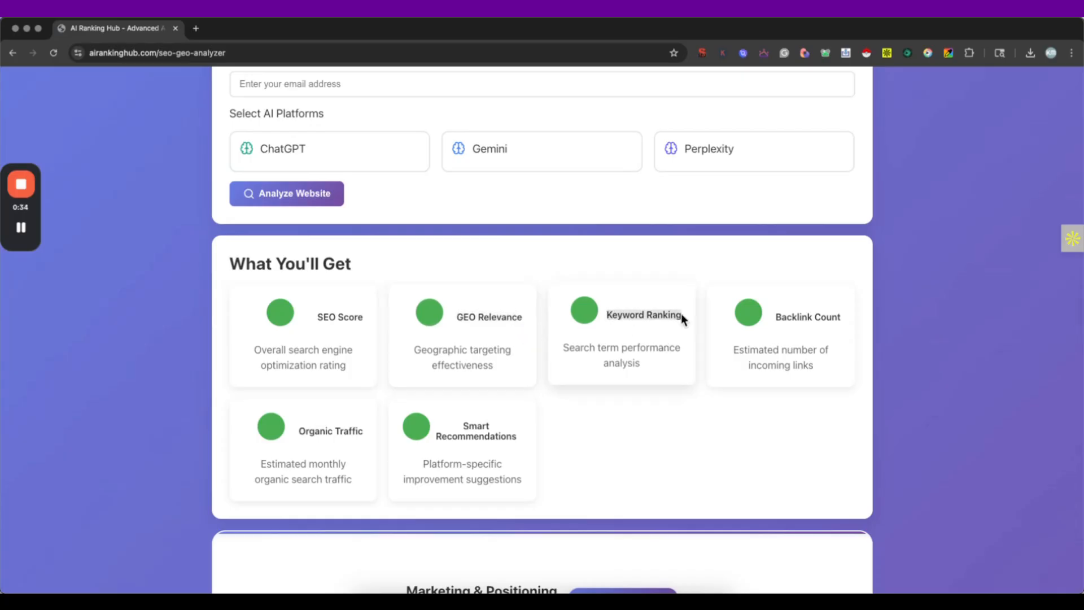
{"action": "mouse_move", "coordinate": [827, 313]}
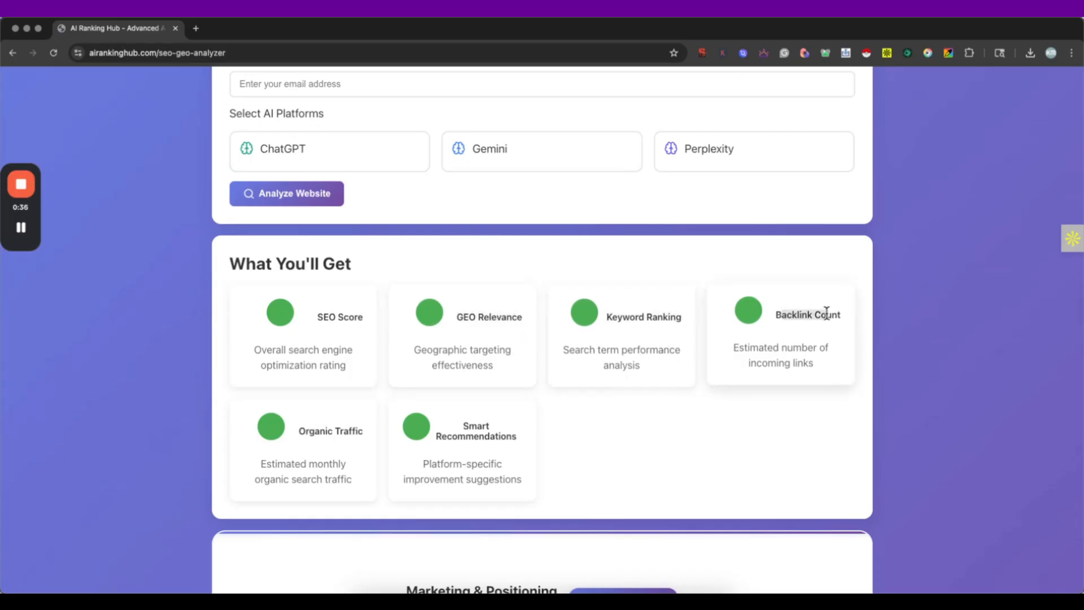
{"action": "mouse_move", "coordinate": [497, 433]}
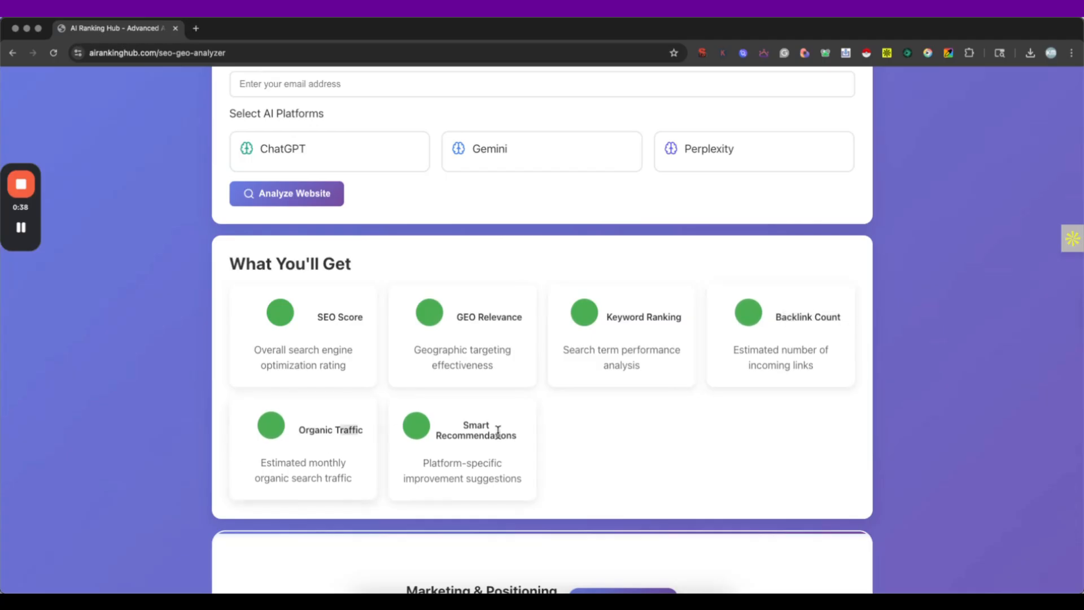
{"action": "scroll", "scroll_direction": "down", "scroll_amount": 3}
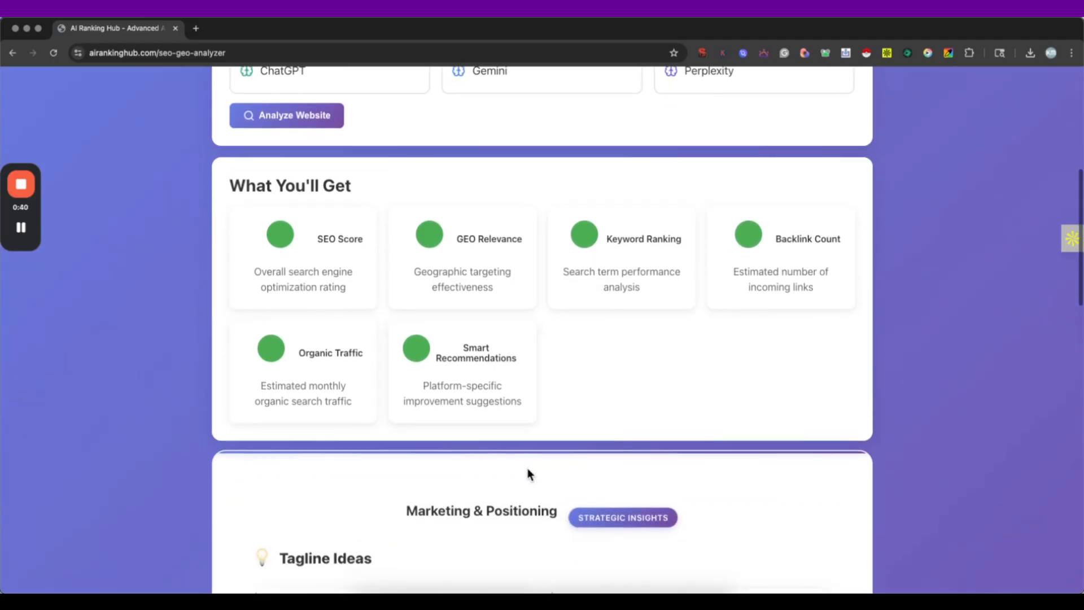
{"action": "scroll", "scroll_direction": "up", "scroll_amount": 3}
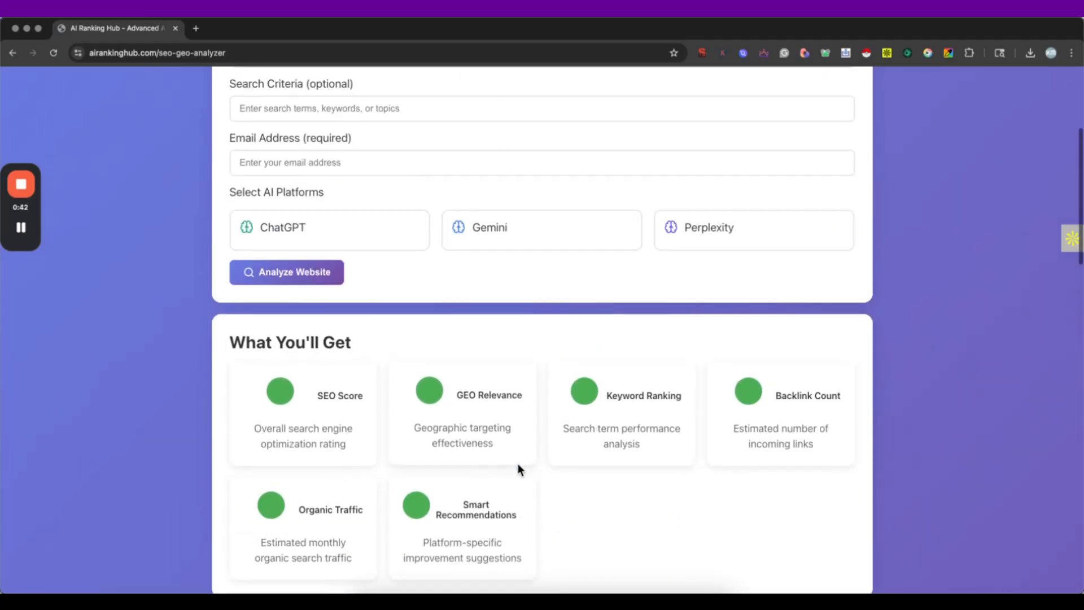
{"action": "scroll", "scroll_direction": "up", "scroll_amount": 3}
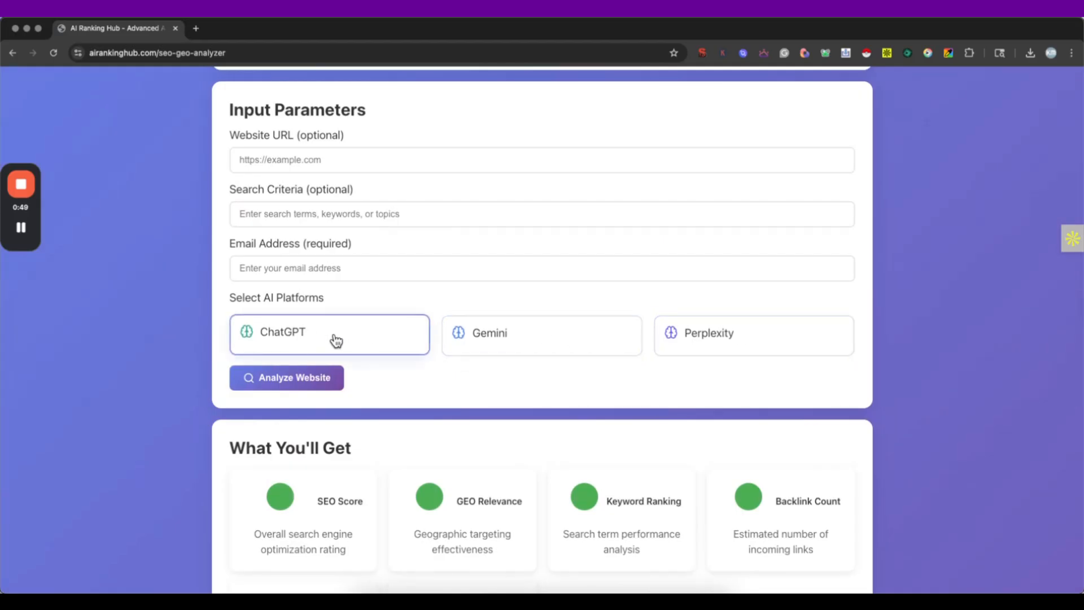
{"action": "mouse_move", "coordinate": [354, 328]}
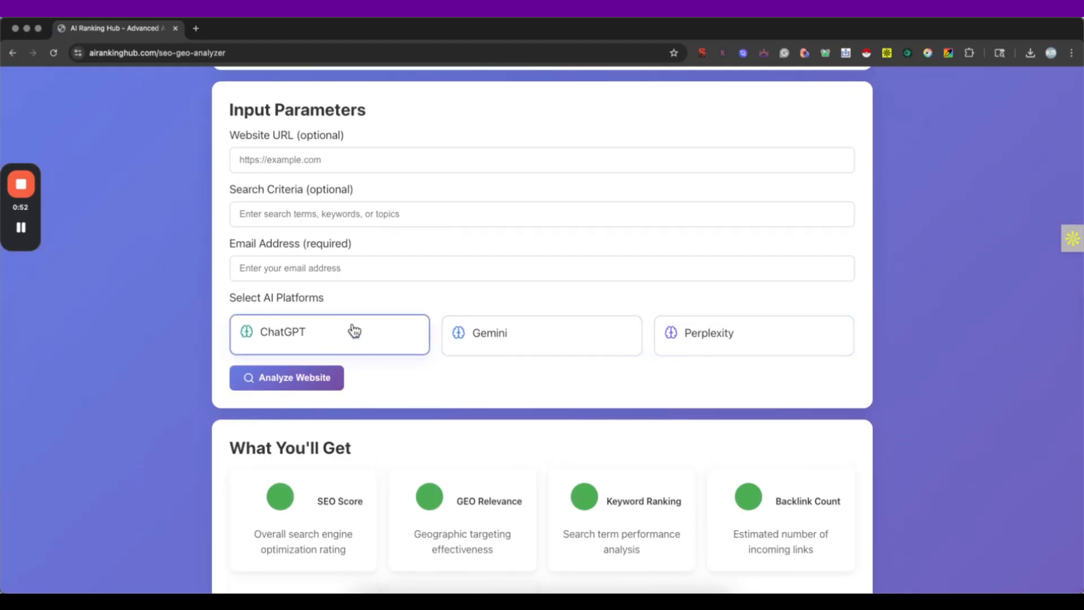
{"action": "scroll", "scroll_direction": "up", "scroll_amount": 3}
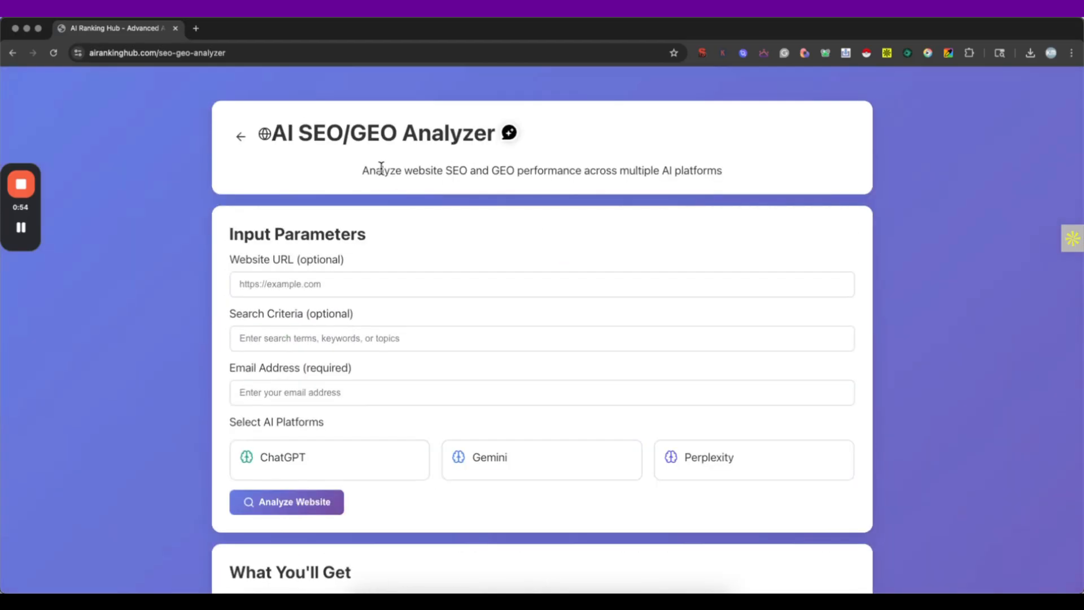
{"action": "mouse_move", "coordinate": [278, 326]}
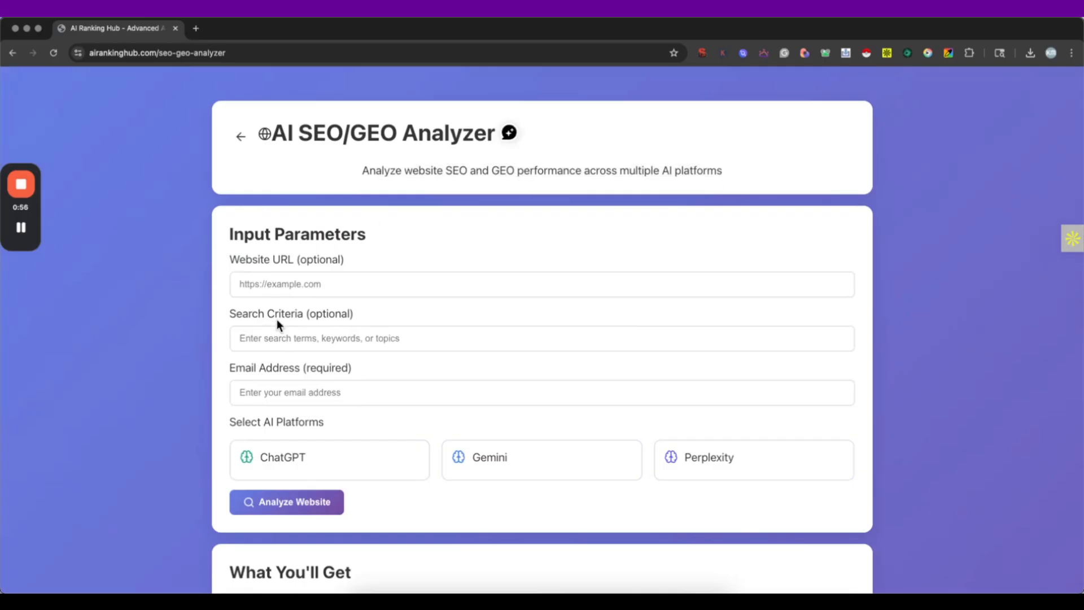
{"action": "scroll", "scroll_direction": "down", "scroll_amount": 3}
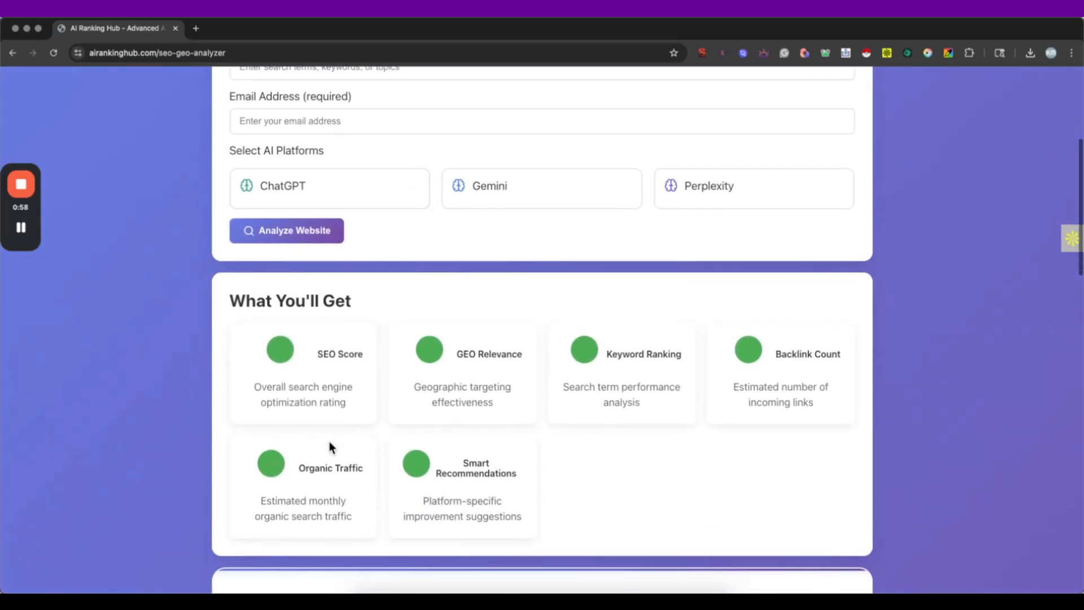
{"action": "scroll", "scroll_direction": "up", "scroll_amount": 3}
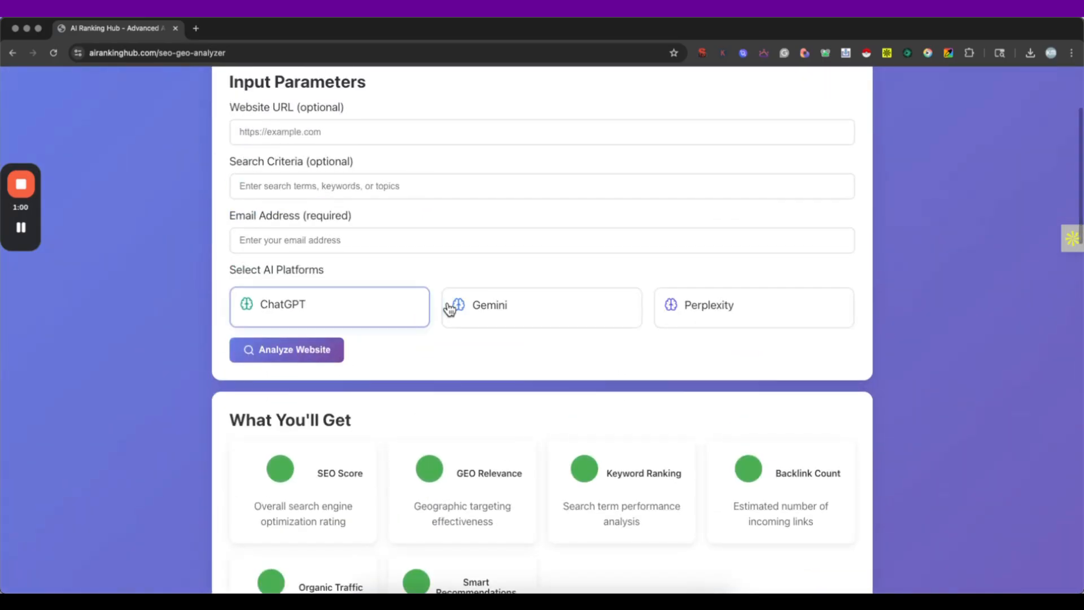
{"action": "scroll", "scroll_direction": "down", "scroll_amount": 3}
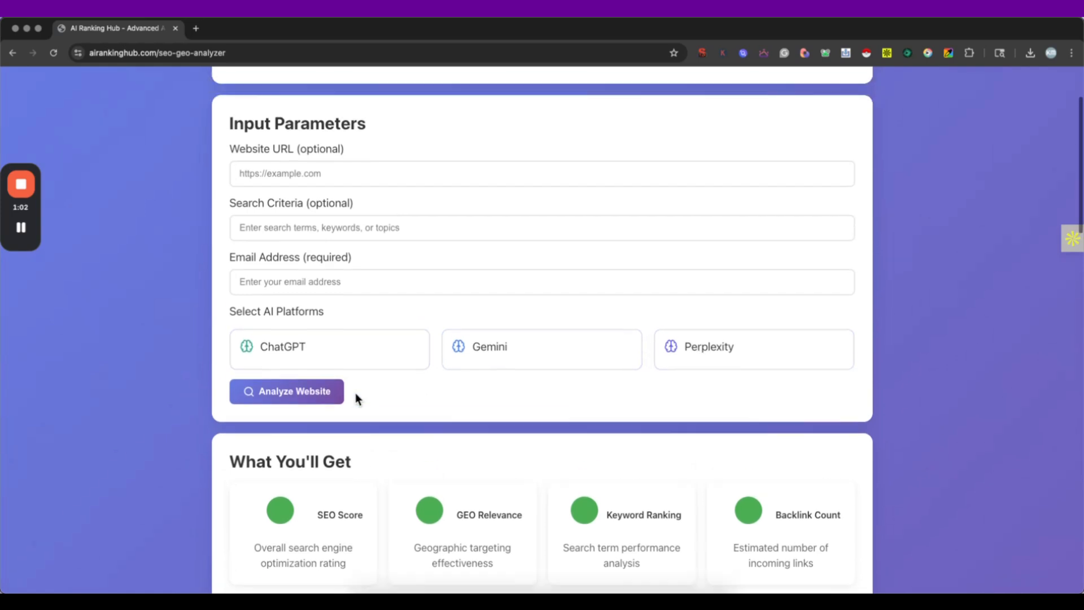
{"action": "scroll", "scroll_direction": "down", "scroll_amount": 3}
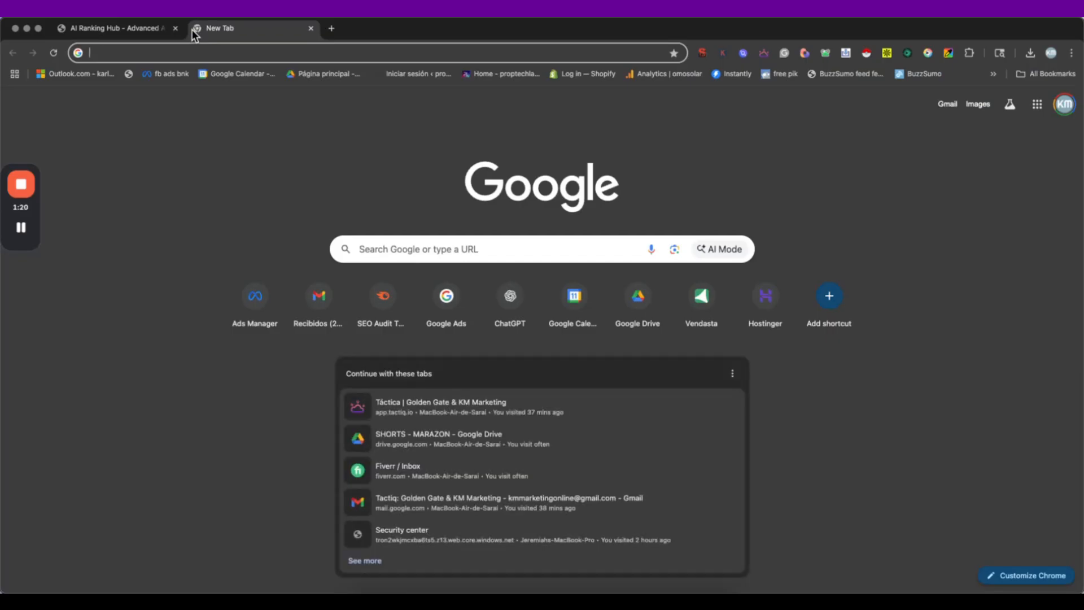
Enter kmmarketingonline.com/wp-admin in a new tab, then return to the AI SEO/GEO Analyzer tab.
{"action": "type", "text": "kmmarketingonline.com/wp-admin"}
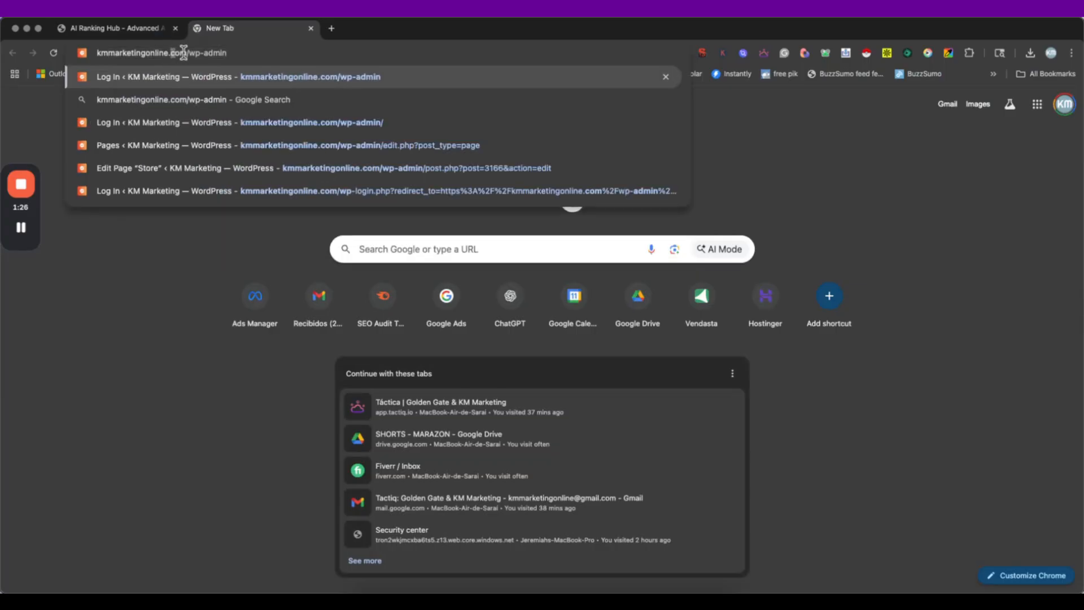
{"action": "left_click", "coordinate": [114, 29]}
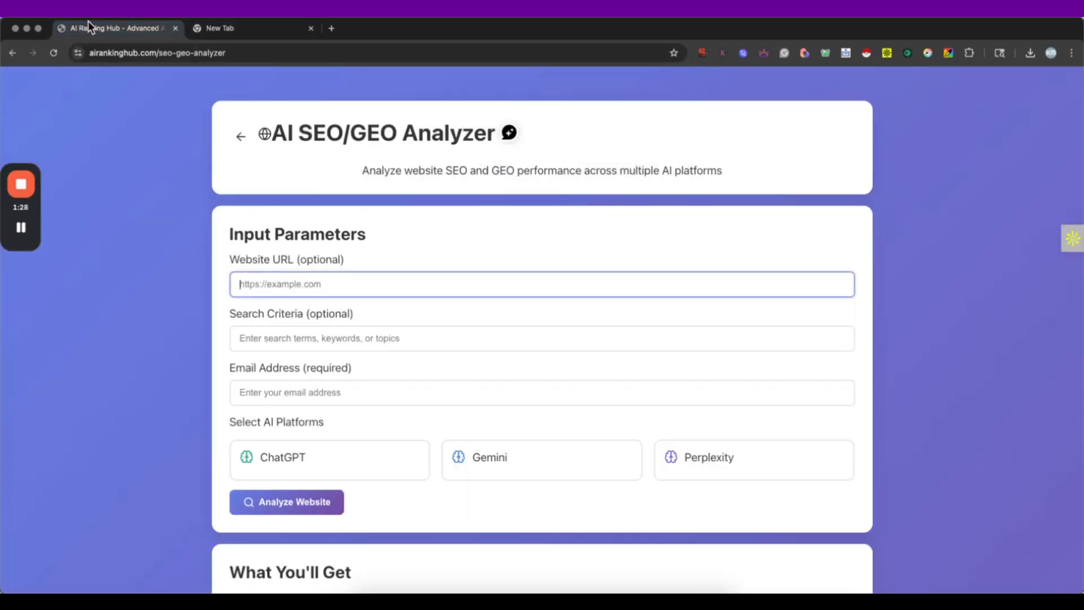
{"action": "type", "text": "https://kmmarketingonline.com/"}
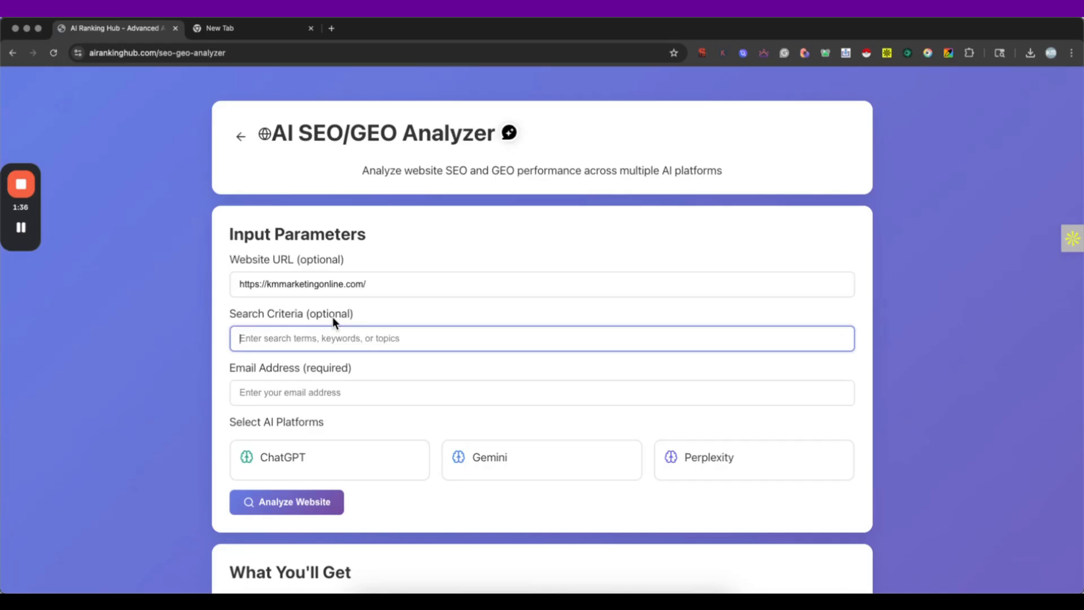
{"action": "type", "text": "marketing on"}
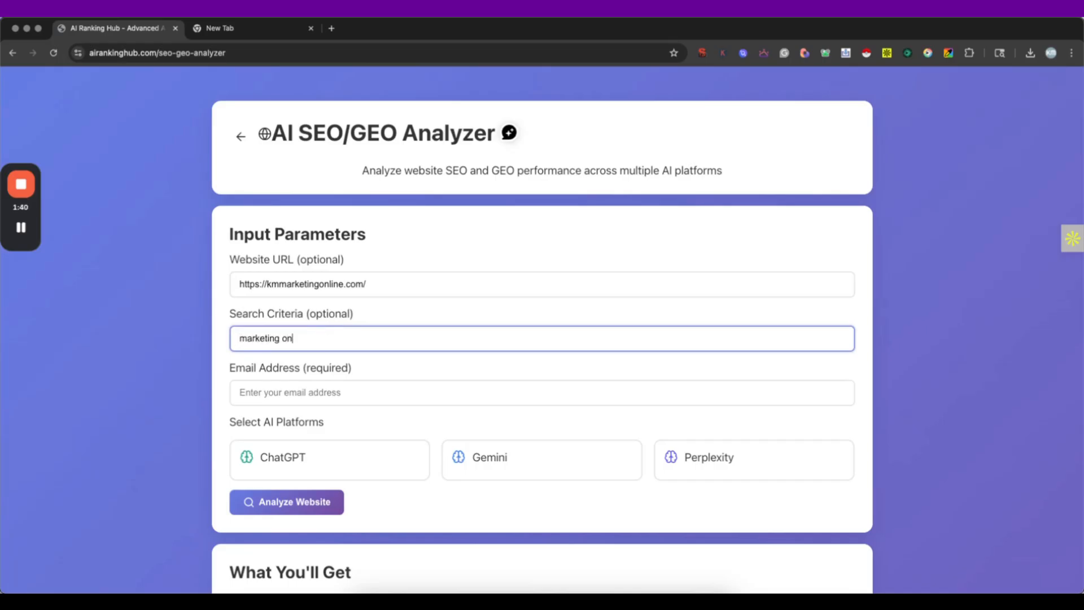
{"action": "type", "text": "line"}
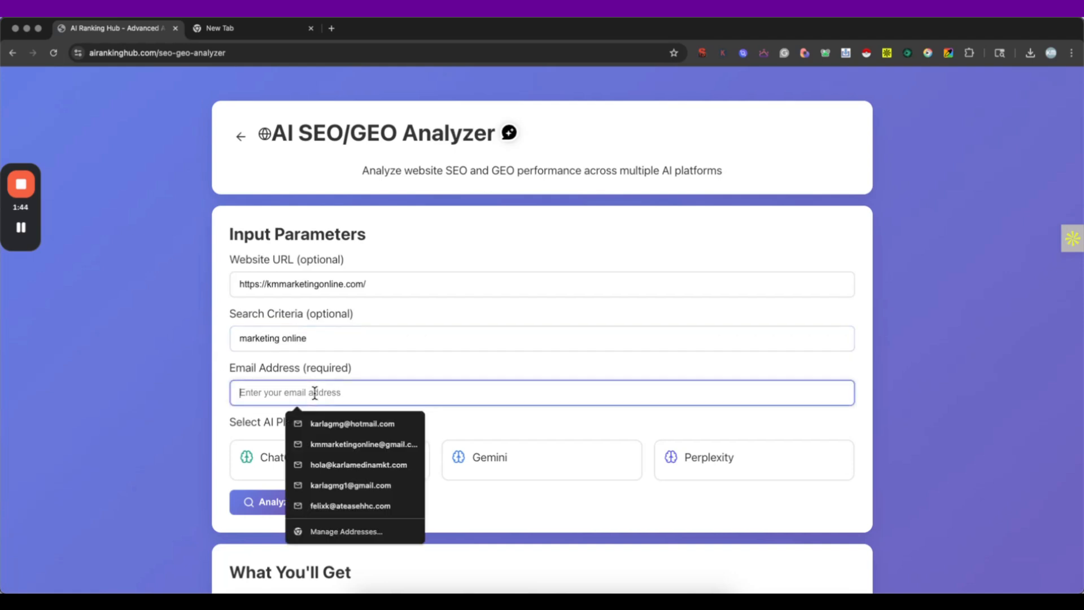
{"action": "left_click", "coordinate": [352, 424]}
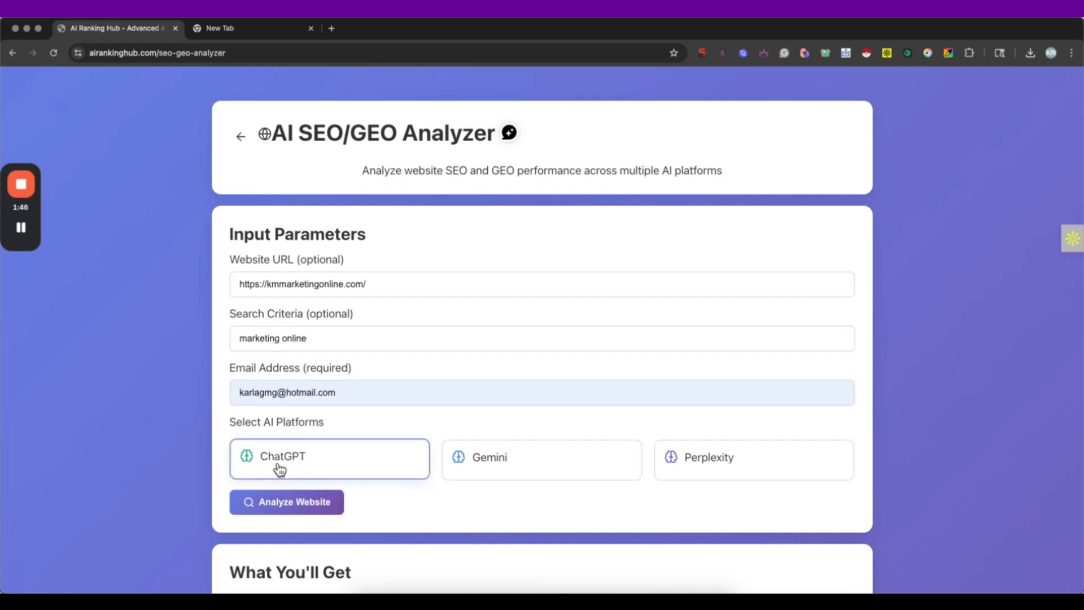
{"action": "mouse_move", "coordinate": [327, 455]}
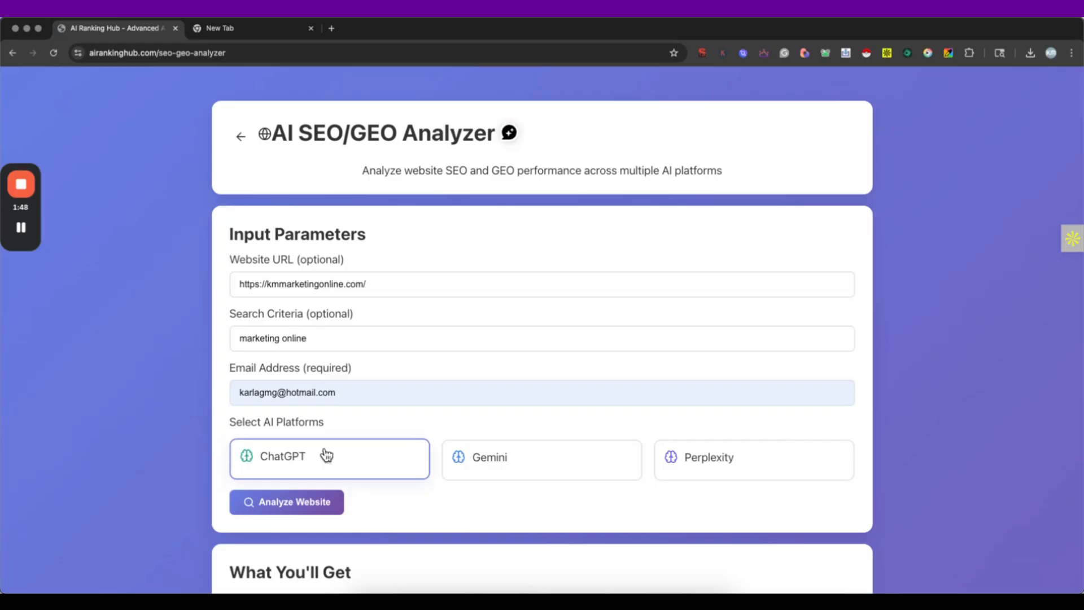
Select Perplexity alongside ChatGPT and Gemini and run Analyze Website.
{"action": "scroll", "scroll_direction": "down", "scroll_amount": 3}
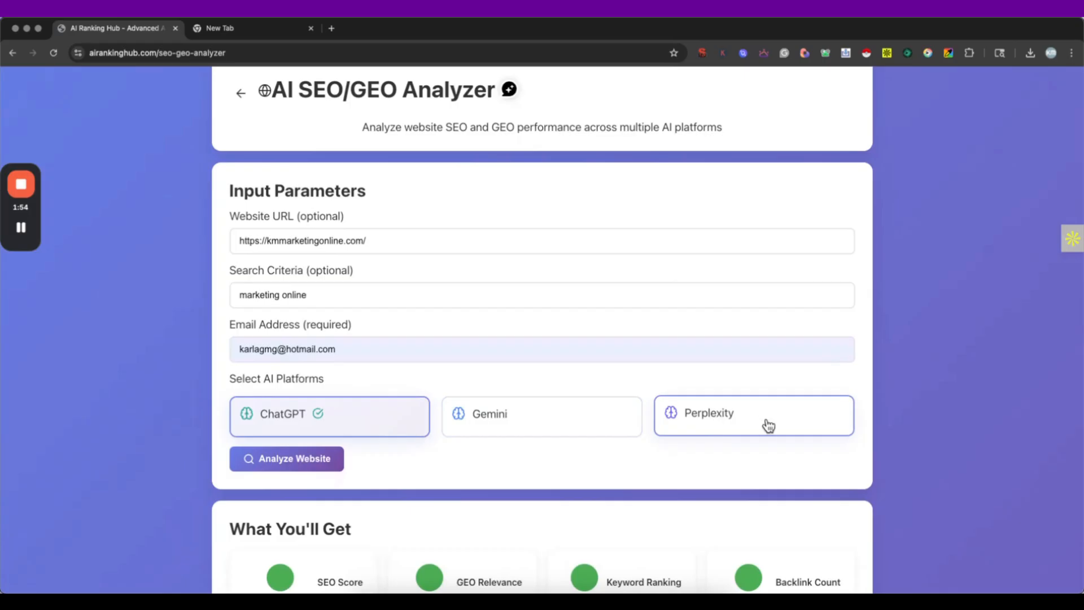
{"action": "left_click", "coordinate": [540, 413]}
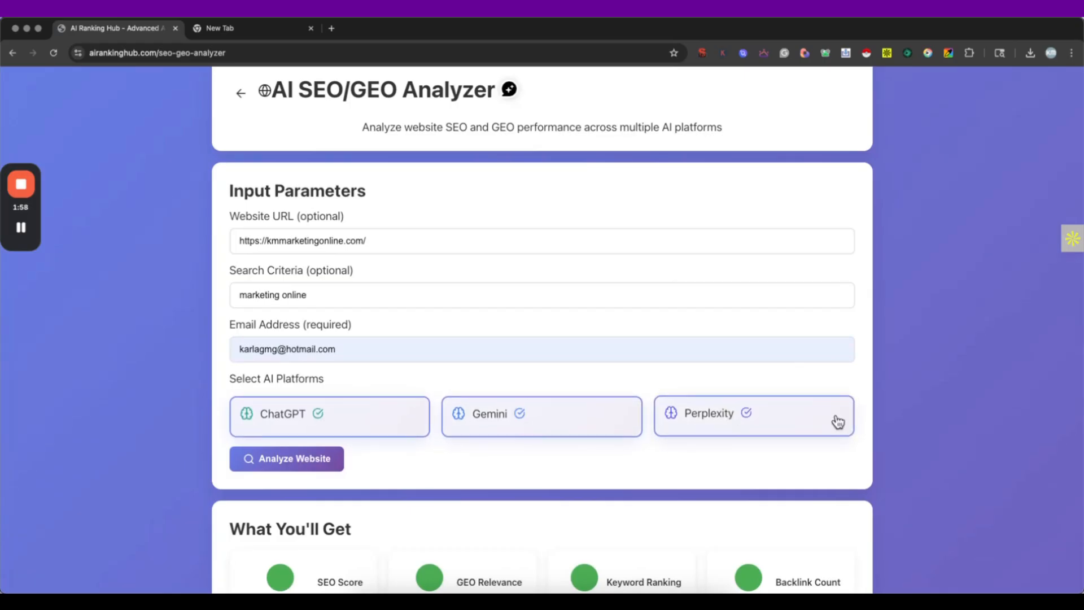
{"action": "left_click", "coordinate": [285, 458]}
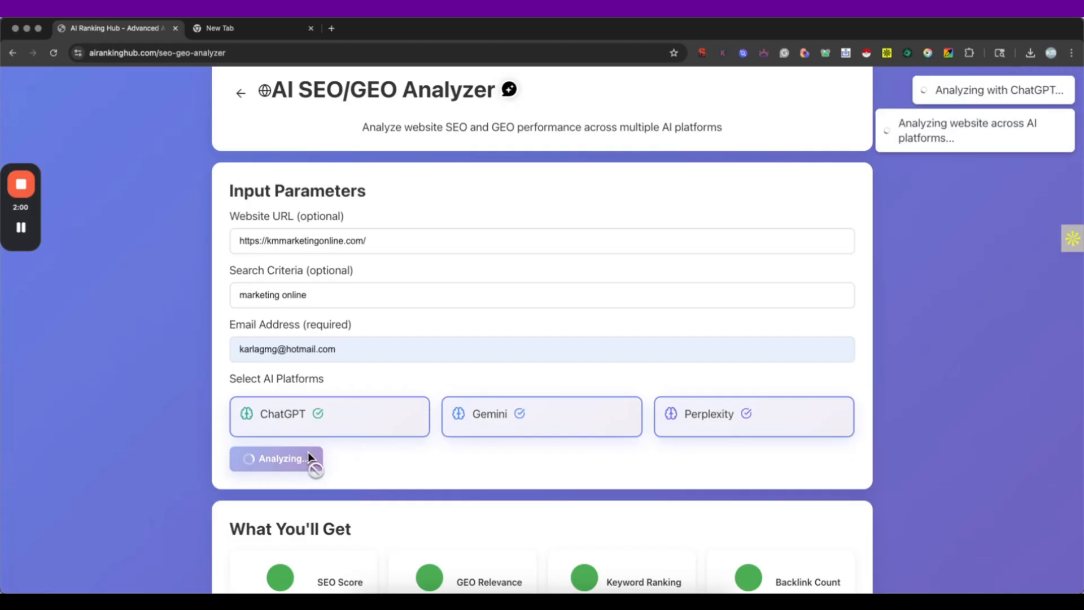
{"action": "mouse_move", "coordinate": [909, 95]}
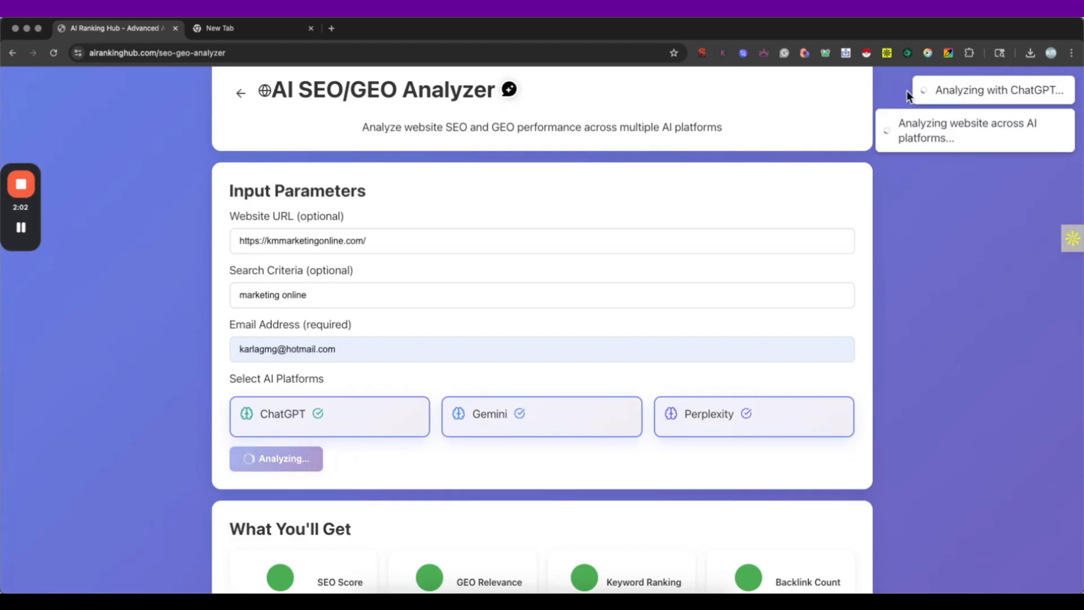
{"action": "mouse_move", "coordinate": [765, 112]}
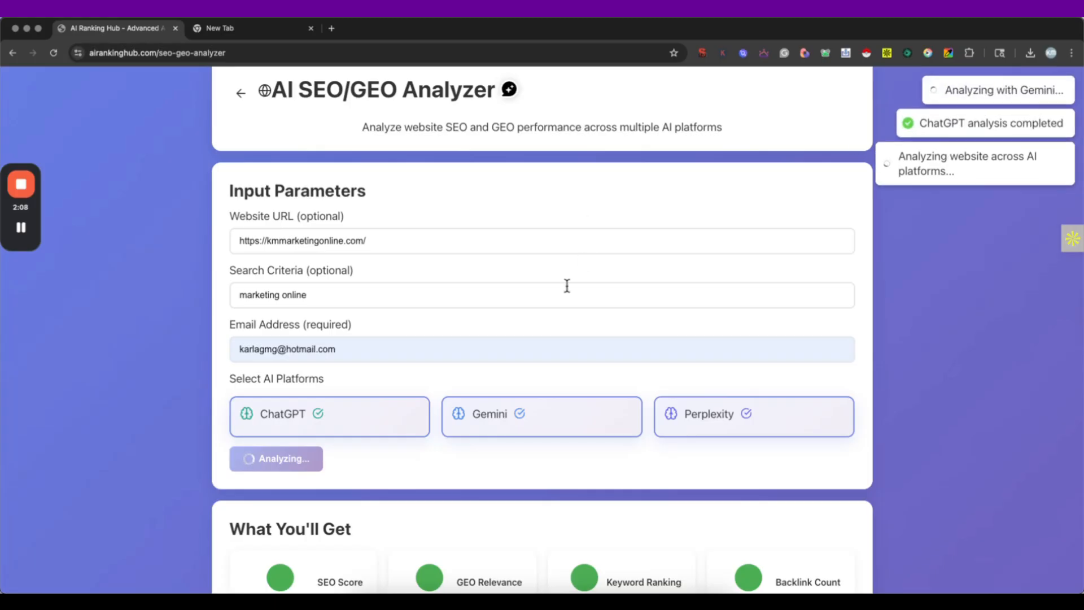
{"action": "mouse_move", "coordinate": [913, 128]}
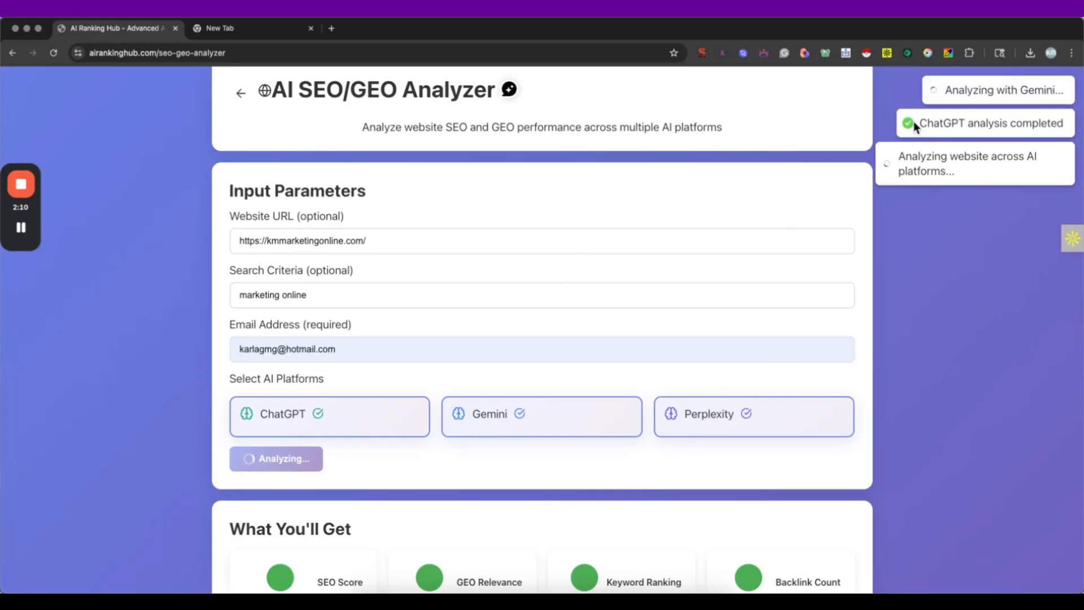
{"action": "mouse_move", "coordinate": [920, 124]}
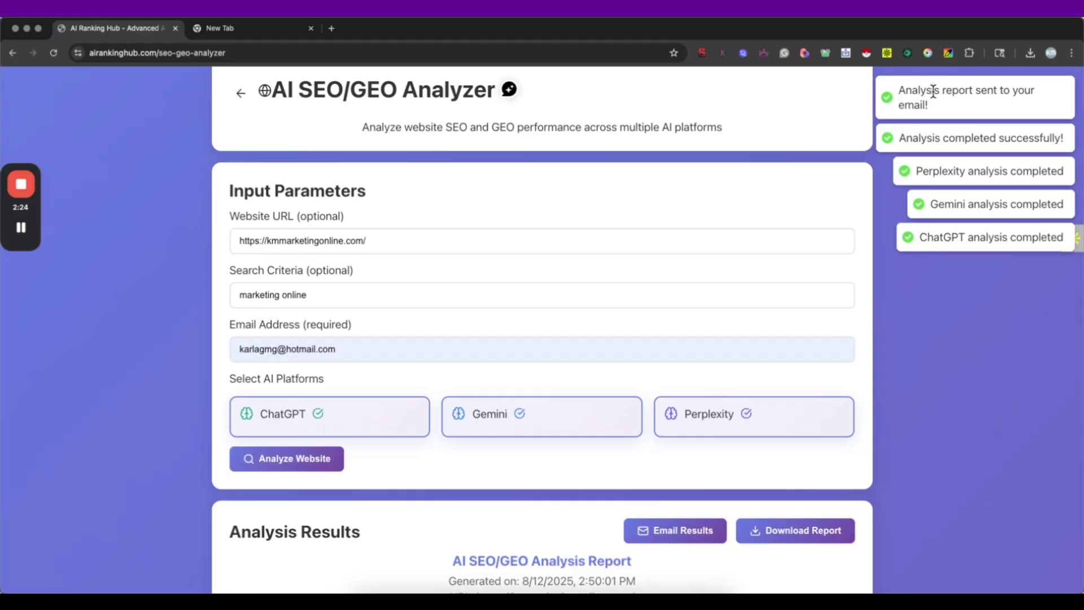
{"action": "scroll", "scroll_direction": "down", "scroll_amount": 3}
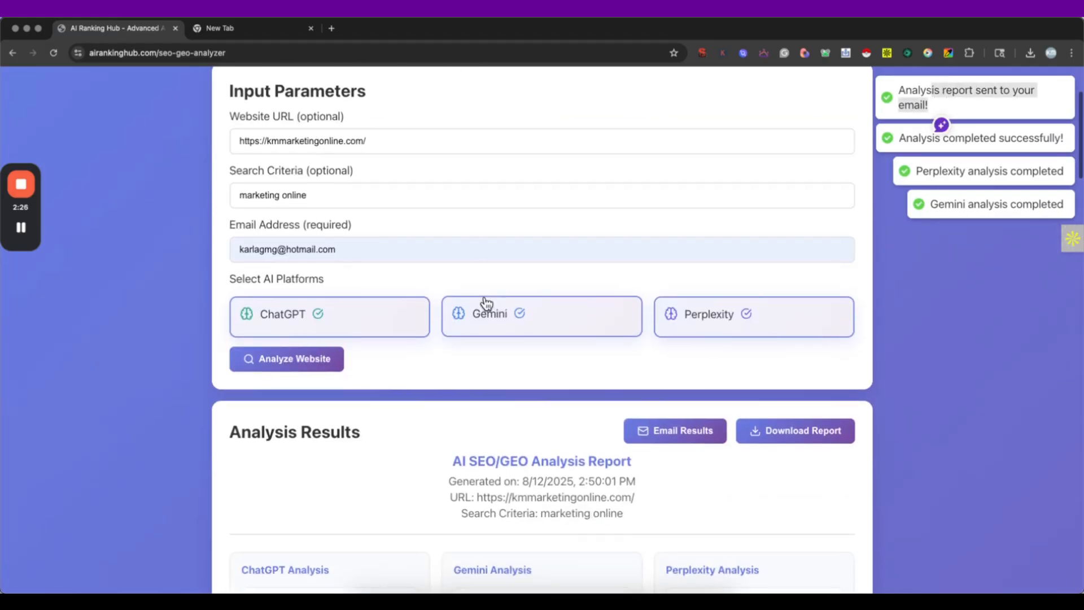
{"action": "scroll", "scroll_direction": "down", "scroll_amount": 3}
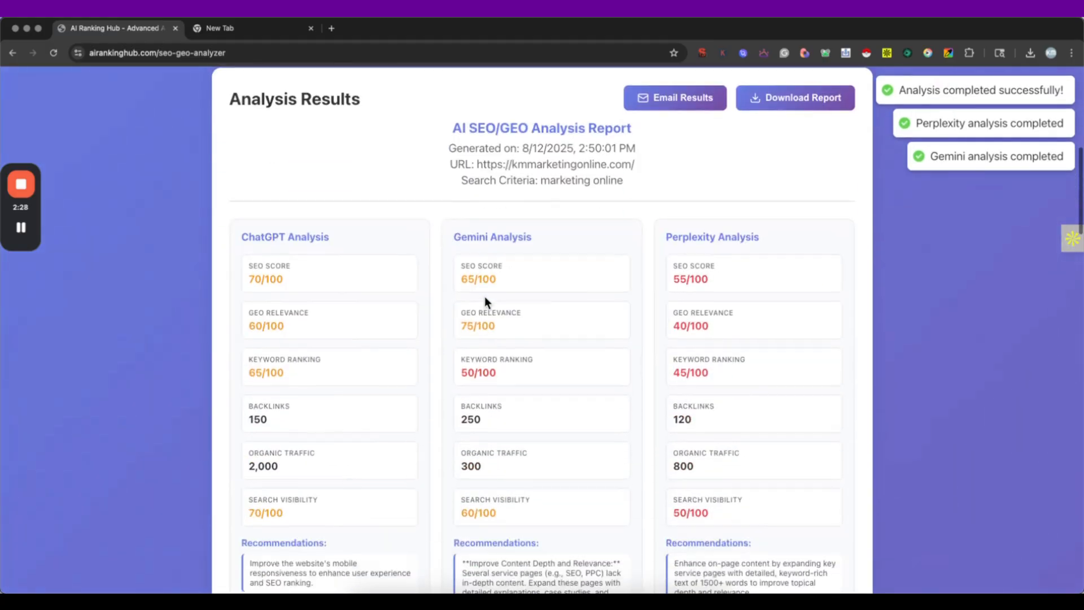
{"action": "scroll", "scroll_direction": "up", "scroll_amount": 3}
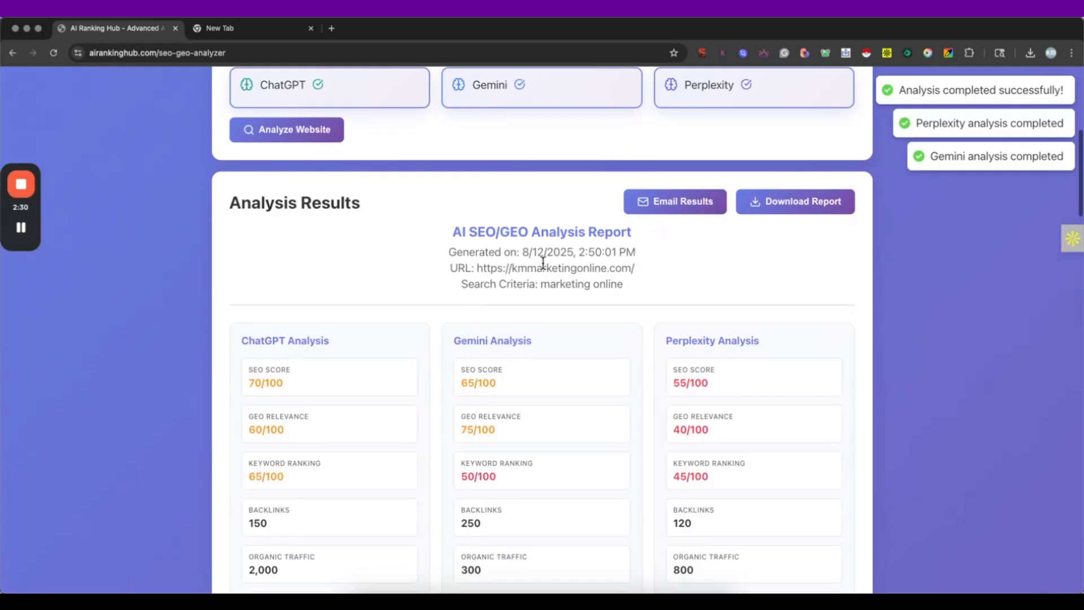
{"action": "scroll", "scroll_direction": "down", "scroll_amount": 3}
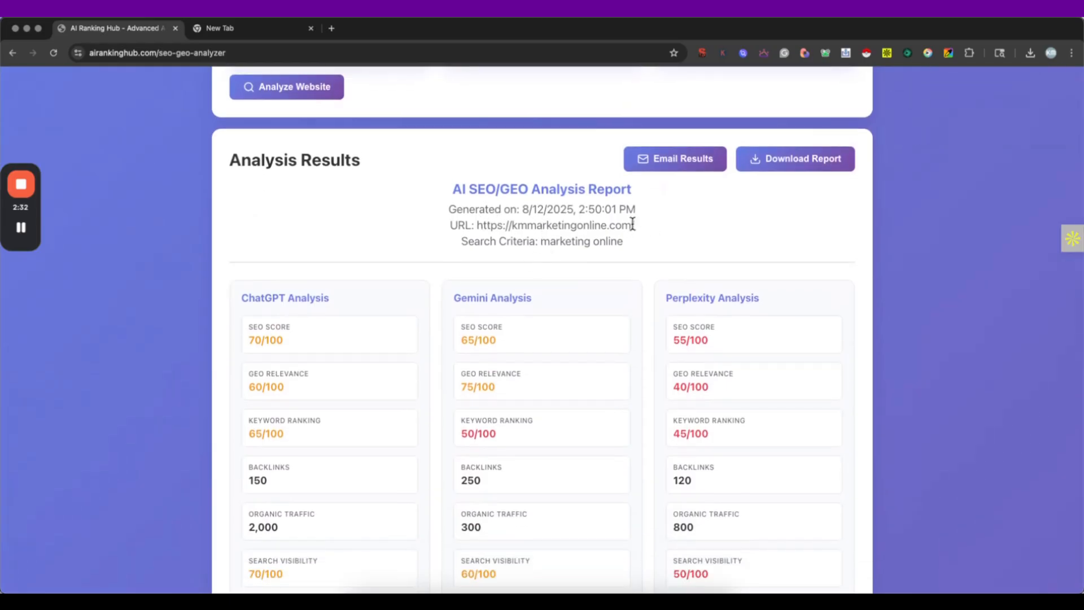
{"action": "scroll", "scroll_direction": "down", "scroll_amount": 3}
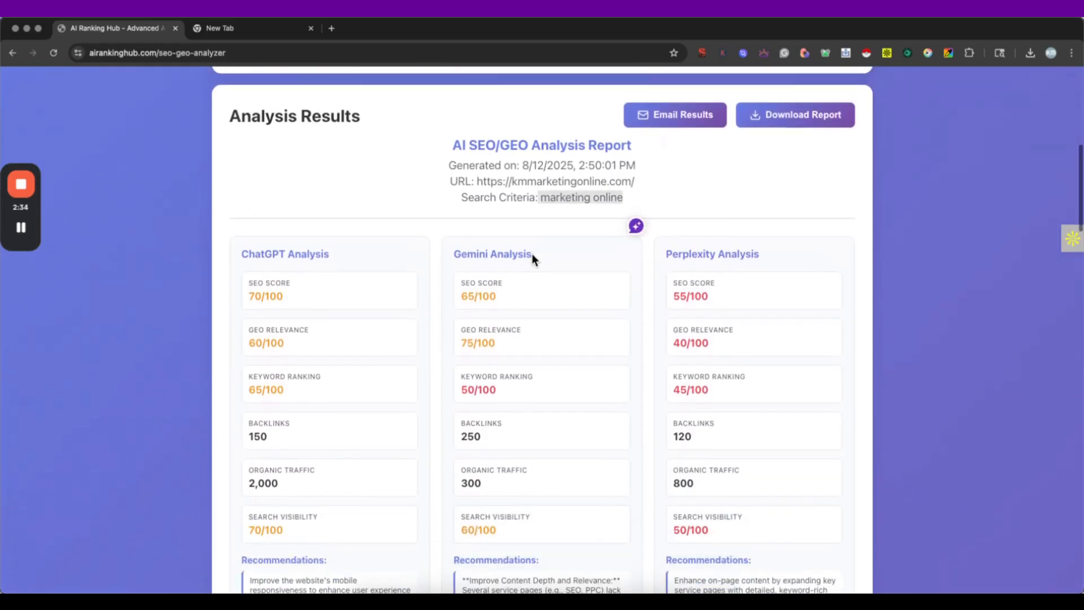
{"action": "scroll", "scroll_direction": "down", "scroll_amount": 3}
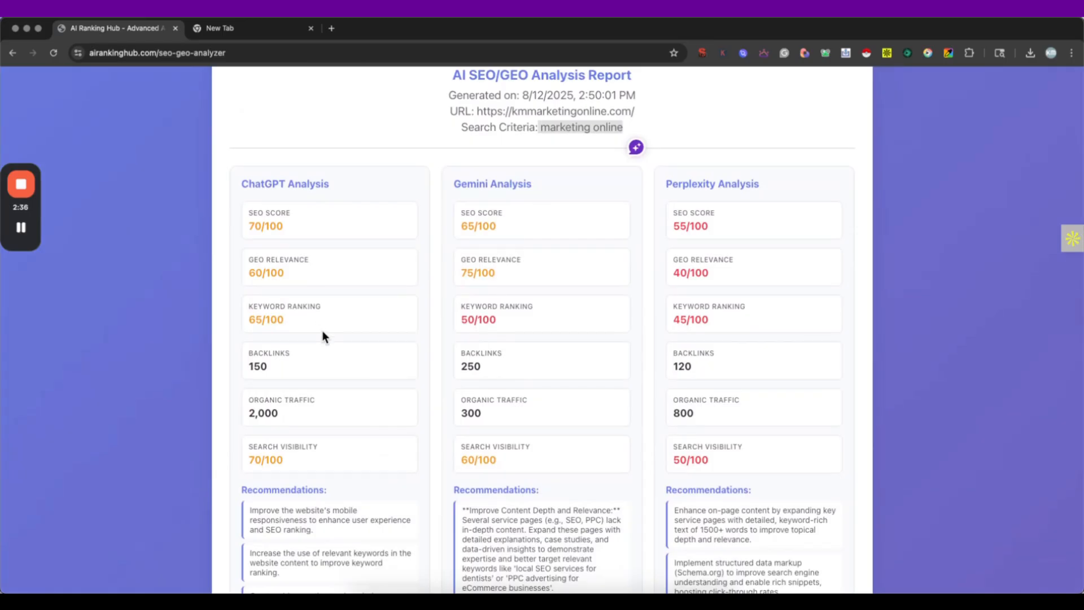
{"action": "mouse_move", "coordinate": [303, 246]}
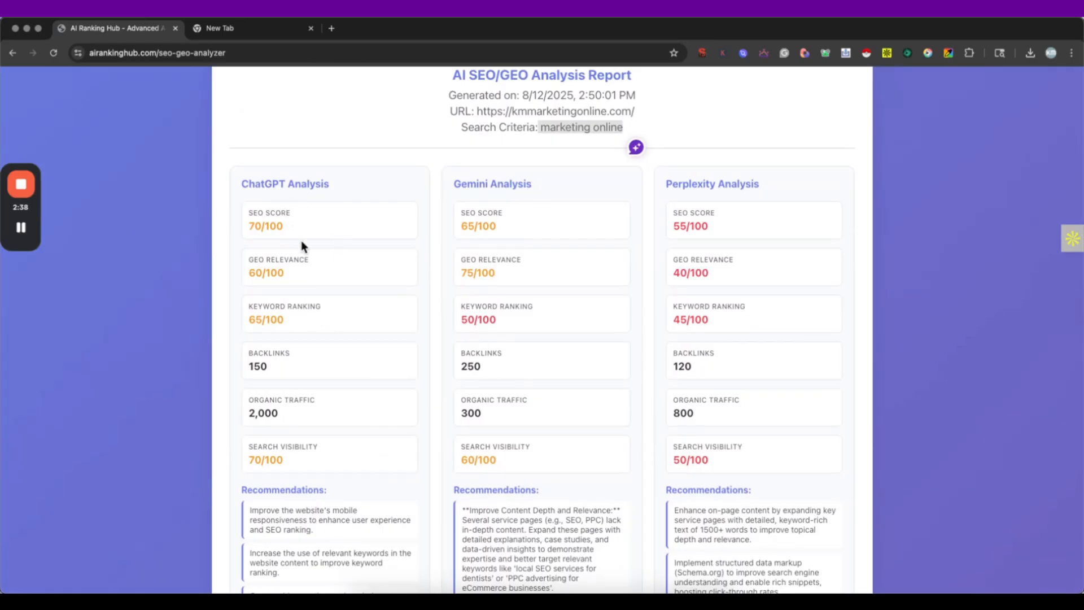
{"action": "mouse_move", "coordinate": [785, 284]}
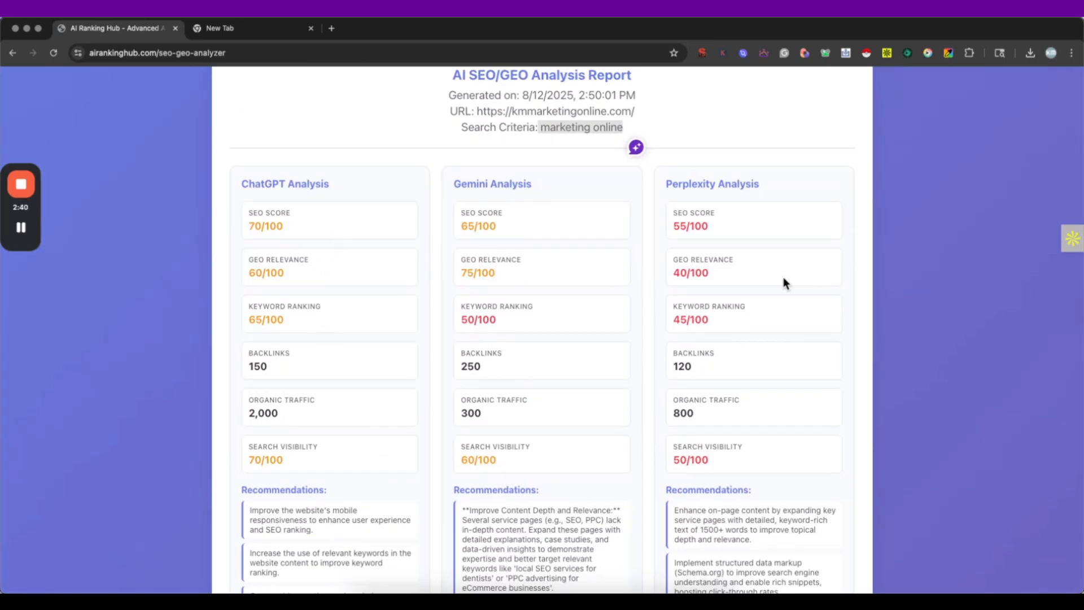
{"action": "mouse_move", "coordinate": [798, 308]}
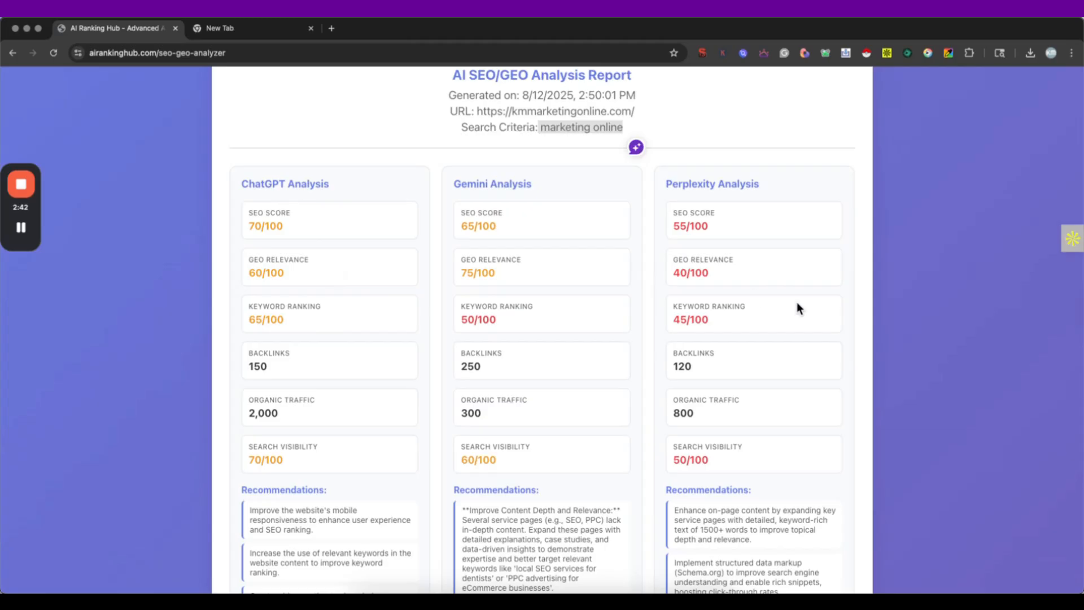
{"action": "mouse_move", "coordinate": [642, 392]}
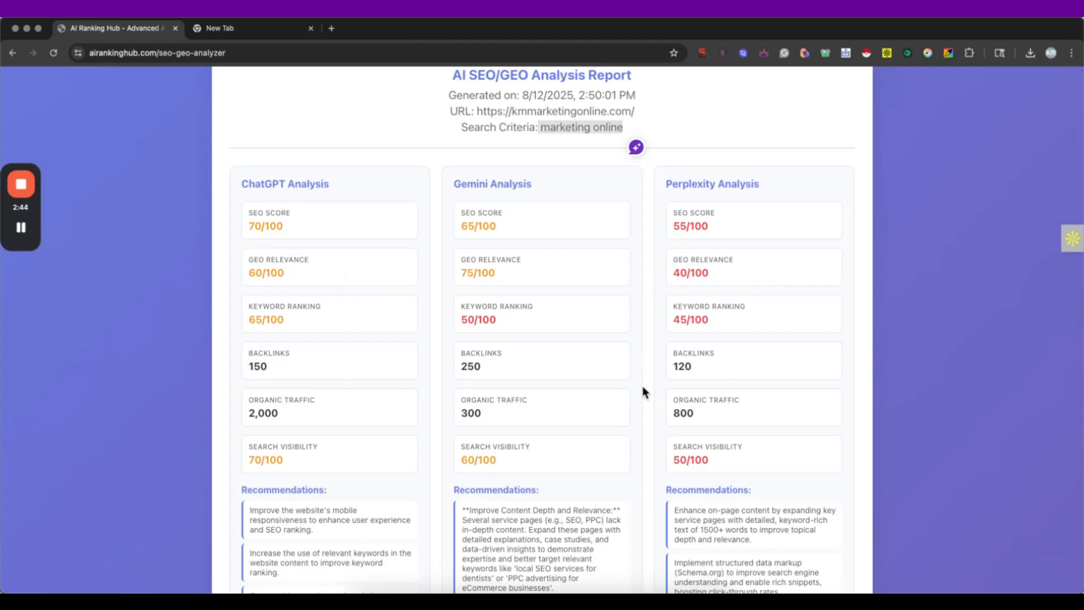
{"action": "mouse_move", "coordinate": [378, 410]}
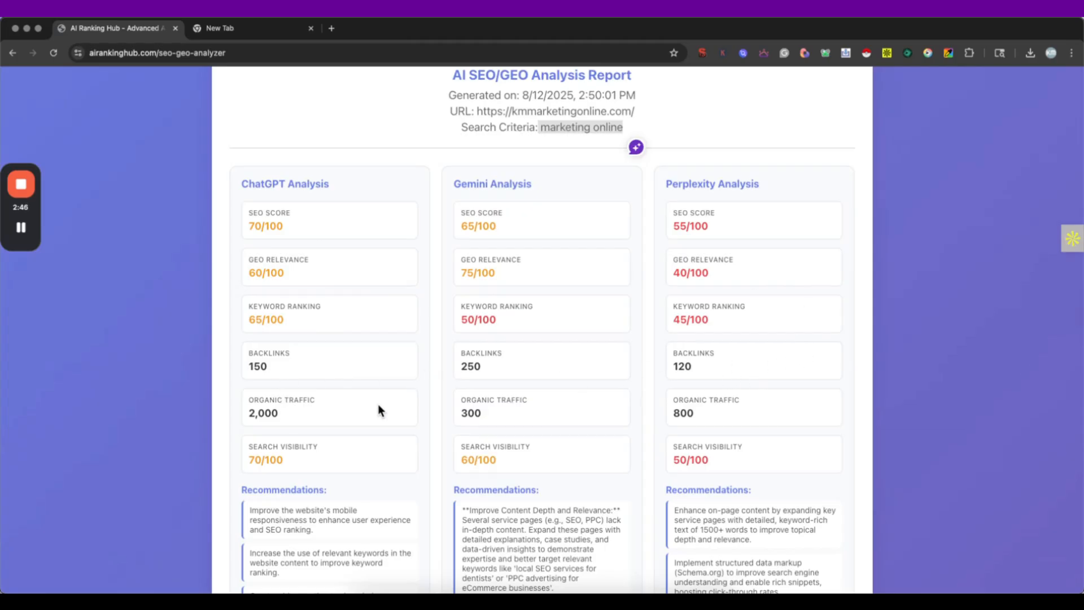
{"action": "scroll", "scroll_direction": "down", "scroll_amount": 3}
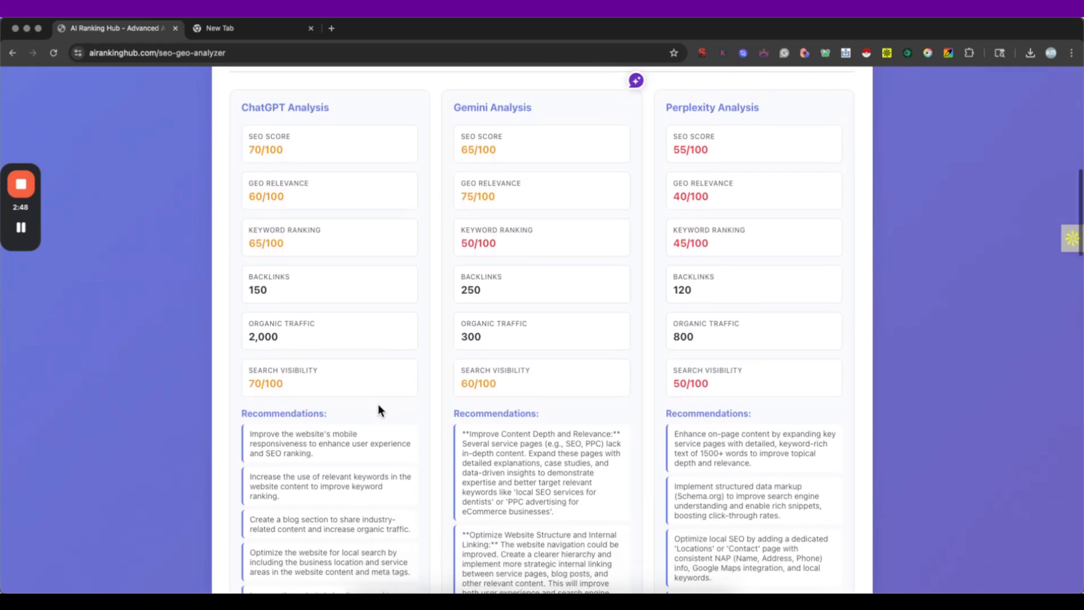
{"action": "scroll", "scroll_direction": "down", "scroll_amount": 3}
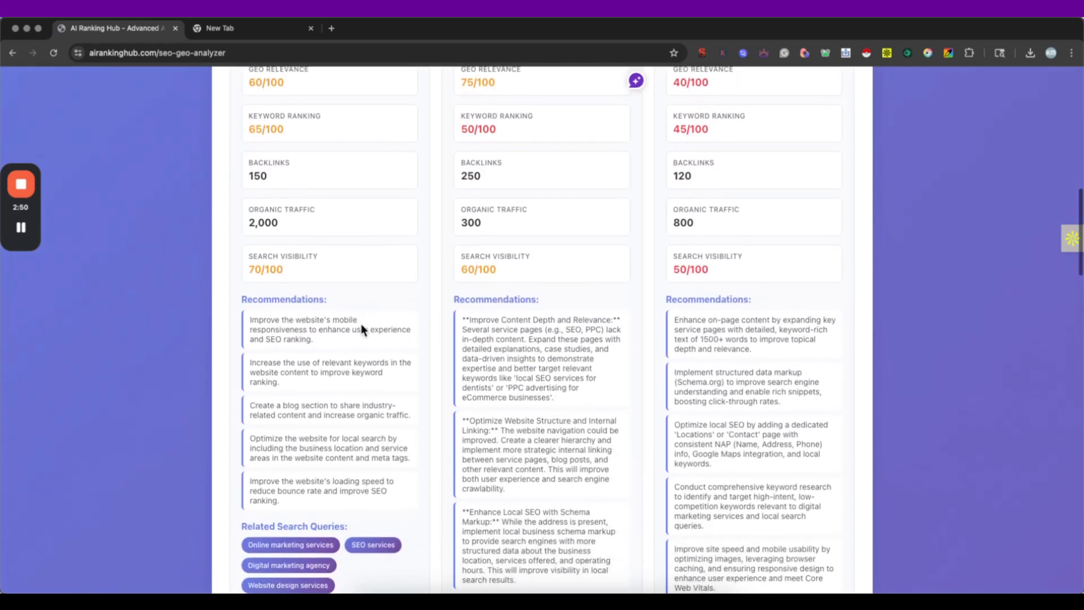
{"action": "scroll", "scroll_direction": "down", "scroll_amount": 3}
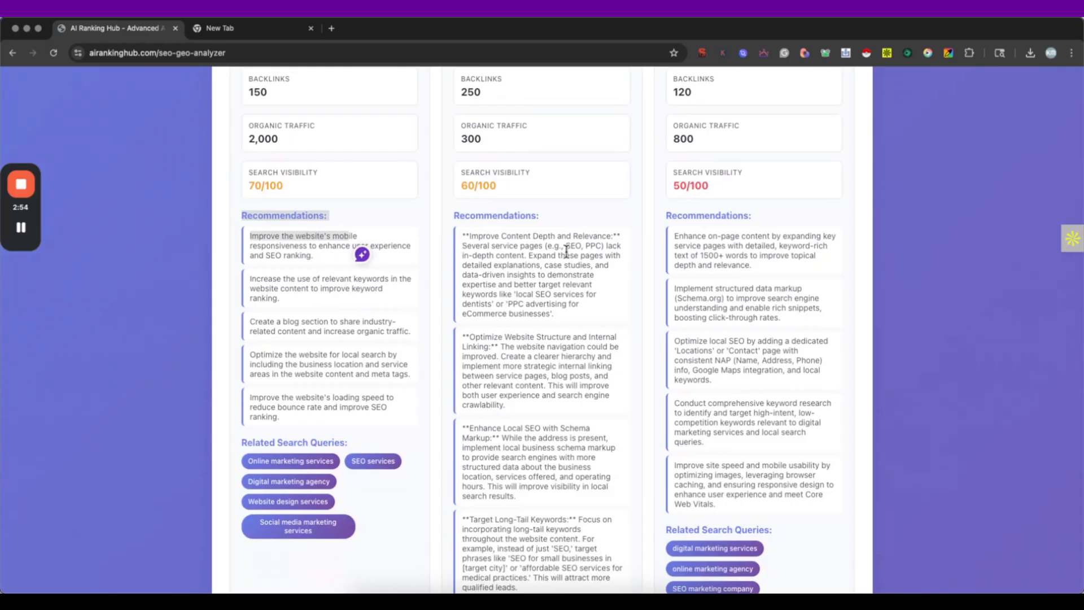
{"action": "mouse_move", "coordinate": [704, 257]}
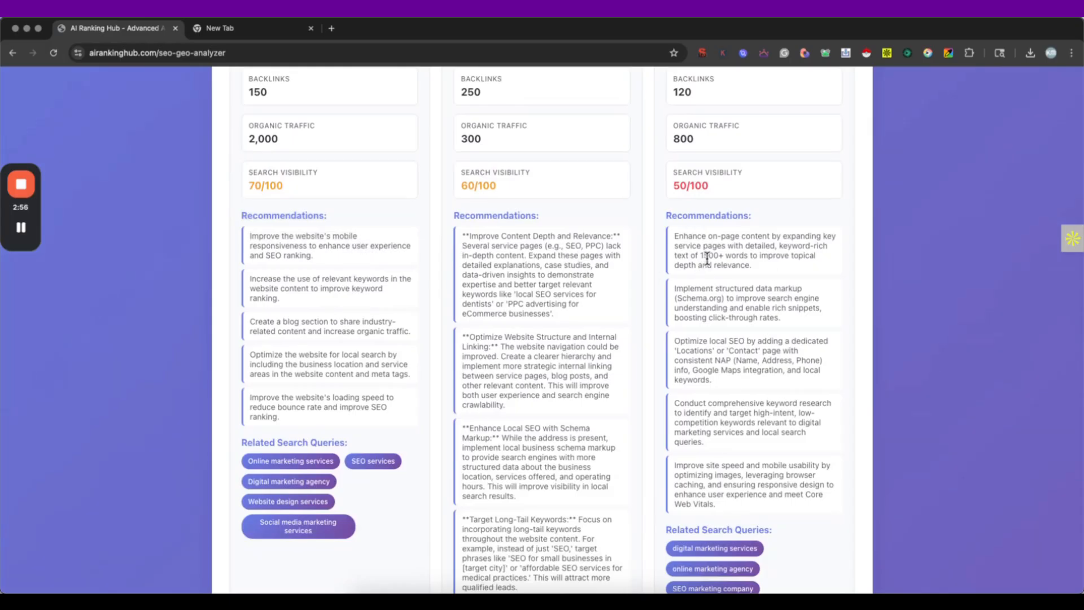
{"action": "scroll", "scroll_direction": "down", "scroll_amount": 3}
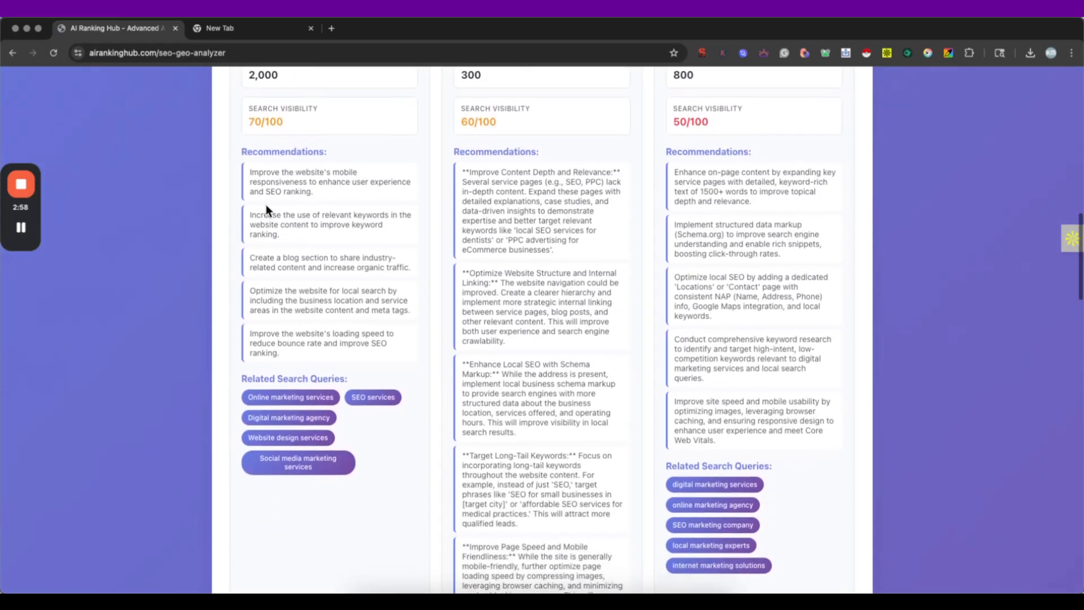
{"action": "scroll", "scroll_direction": "down", "scroll_amount": 3}
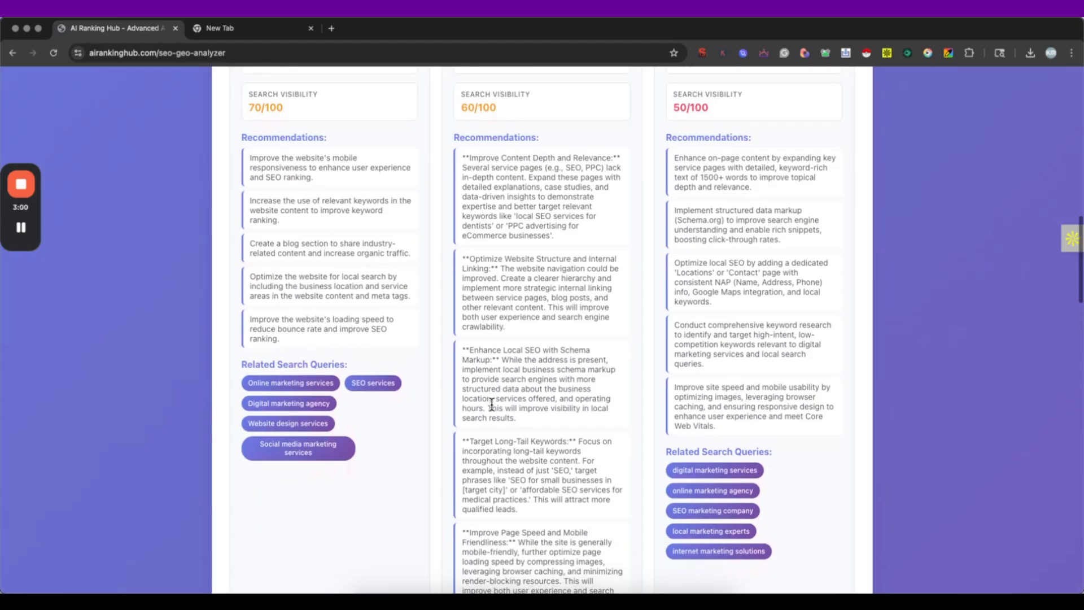
{"action": "scroll", "scroll_direction": "down", "scroll_amount": 3}
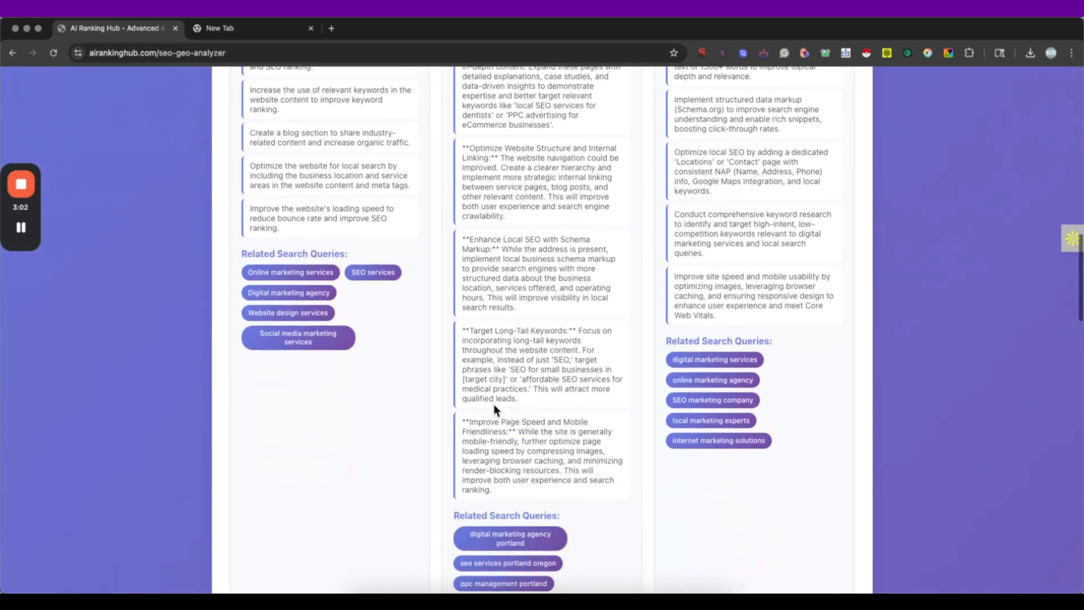
{"action": "scroll", "scroll_direction": "down", "scroll_amount": 3}
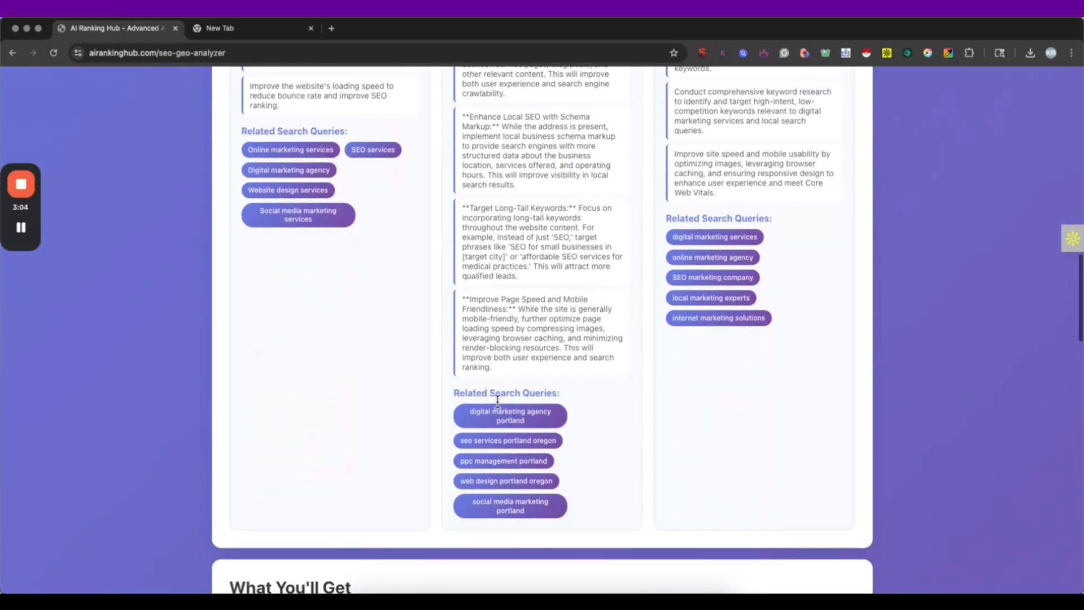
{"action": "scroll", "scroll_direction": "up", "scroll_amount": 3}
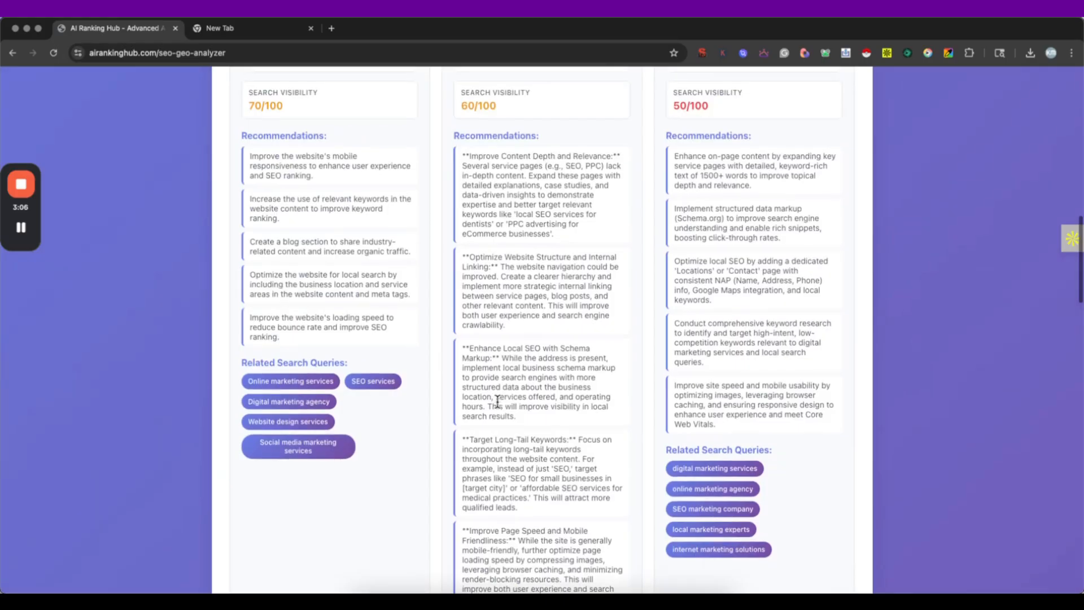
{"action": "scroll", "scroll_direction": "down", "scroll_amount": 3}
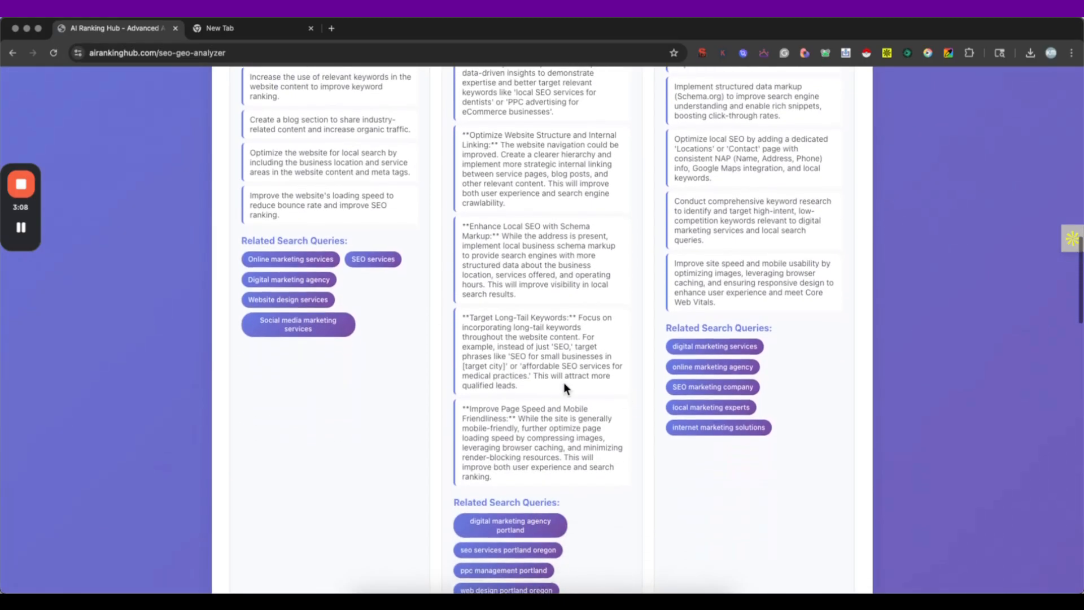
{"action": "mouse_move", "coordinate": [361, 260]}
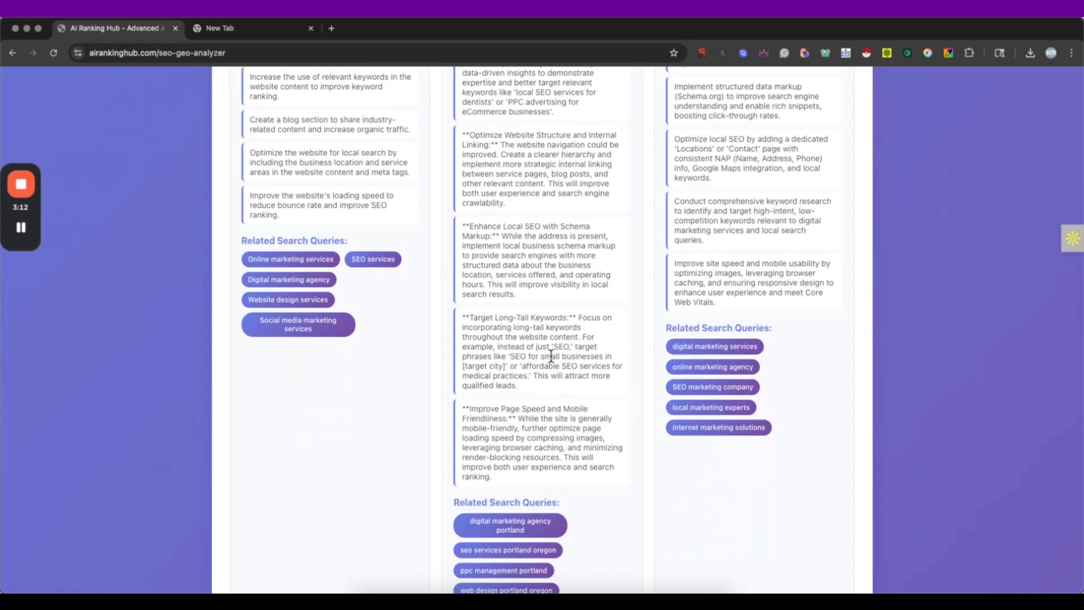
{"action": "scroll", "scroll_direction": "down", "scroll_amount": 3}
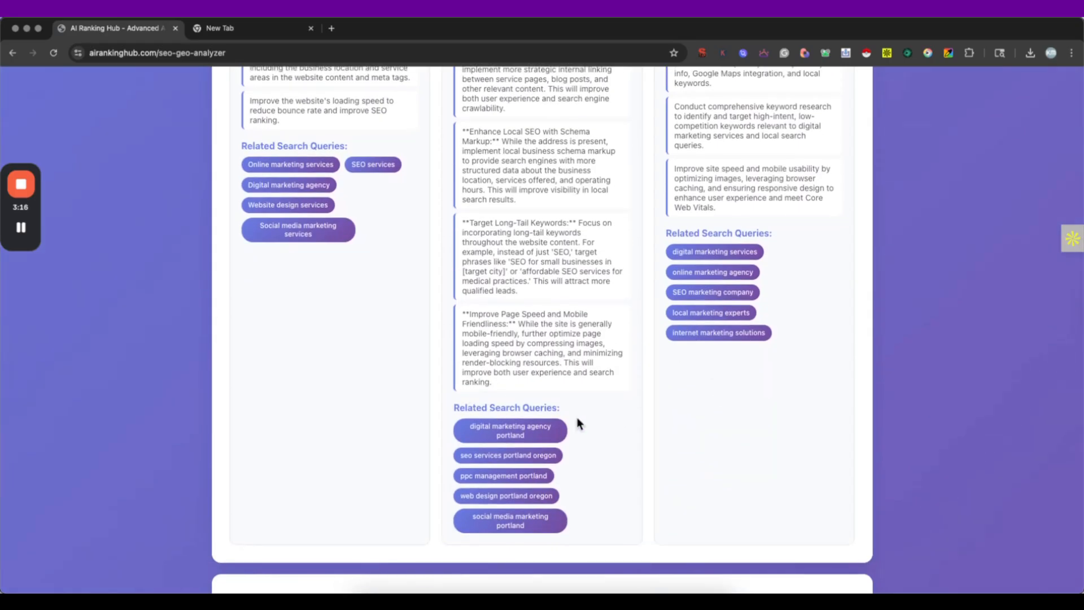
{"action": "mouse_move", "coordinate": [761, 353]}
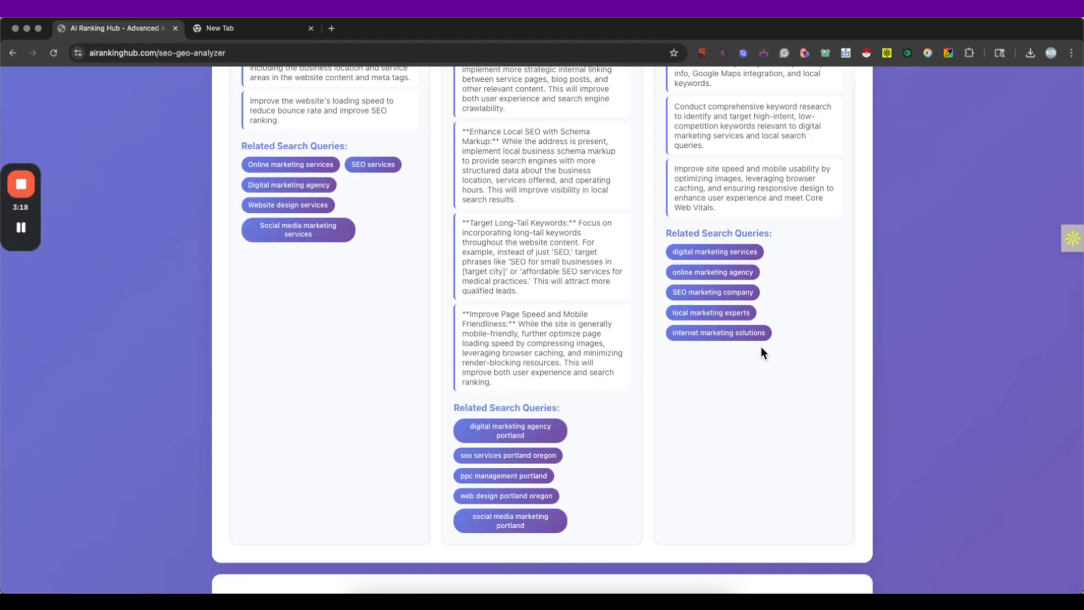
{"action": "scroll", "scroll_direction": "down", "scroll_amount": 3}
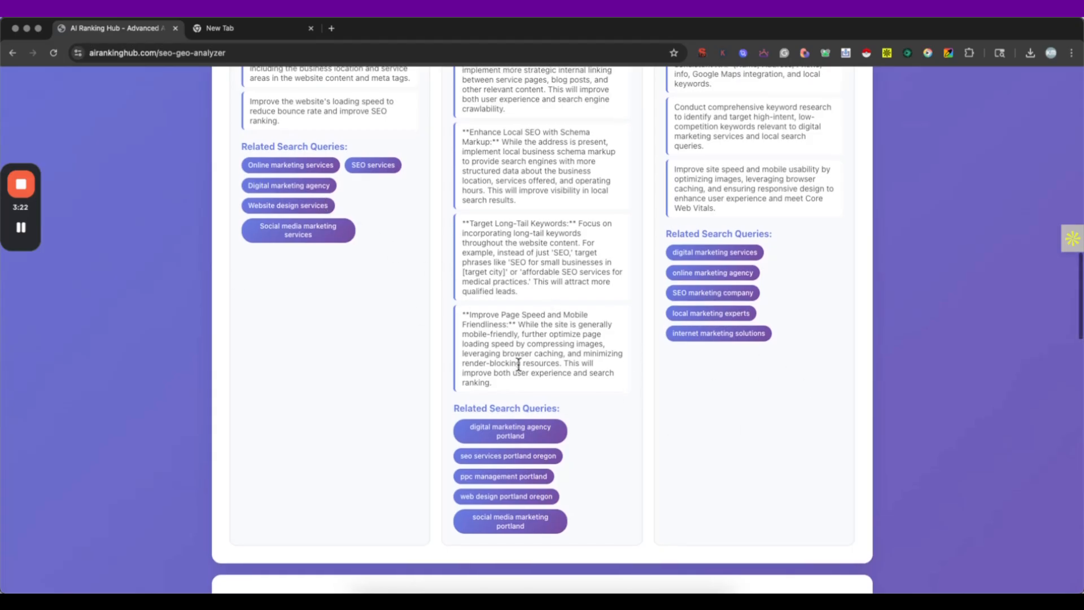
{"action": "scroll", "scroll_direction": "down", "scroll_amount": 3}
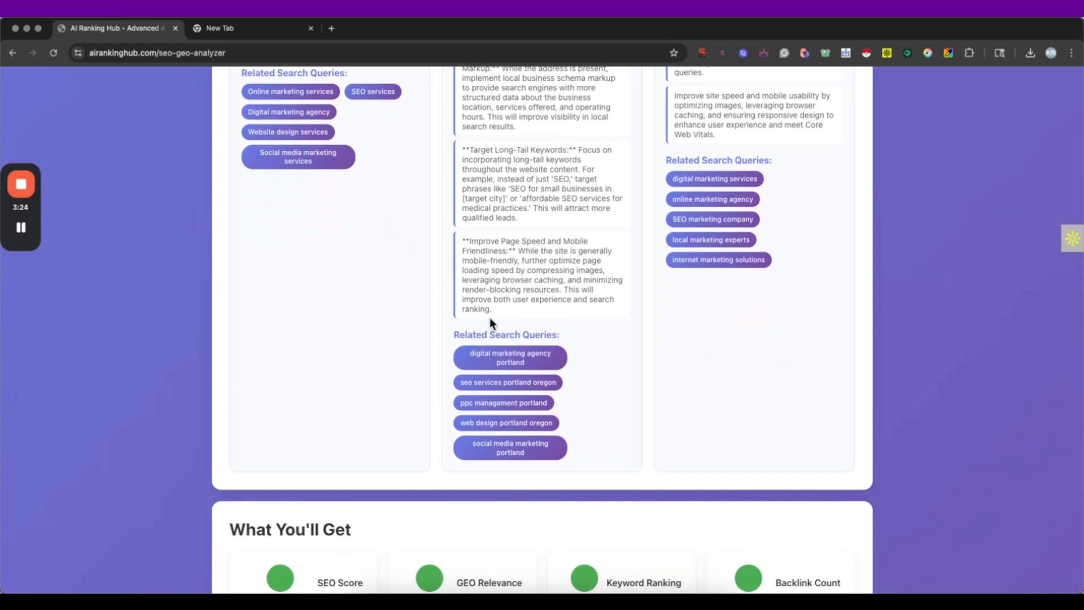
{"action": "mouse_move", "coordinate": [587, 300]}
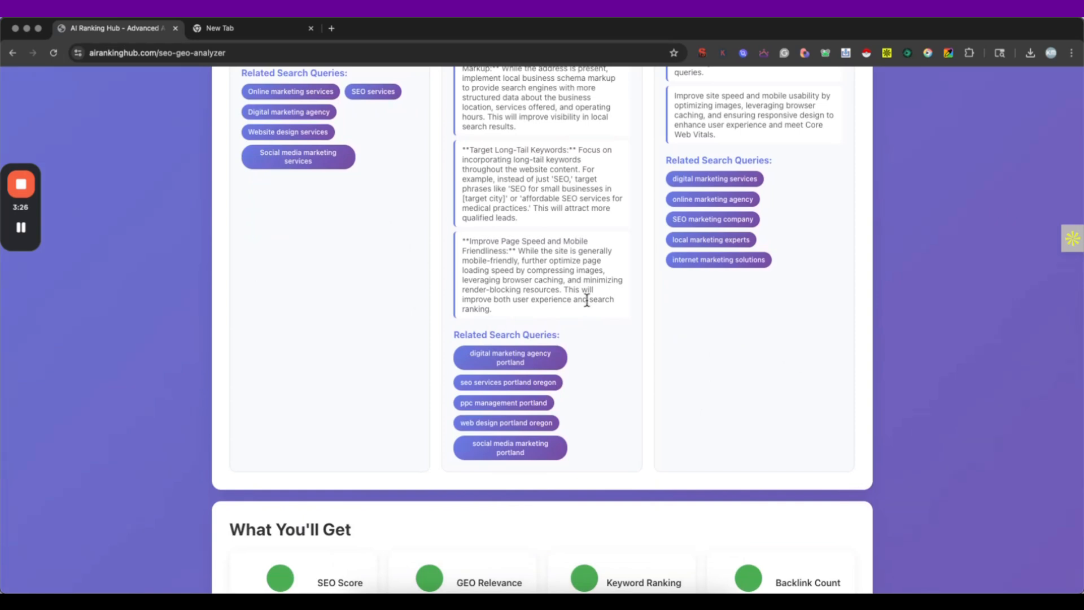
{"action": "mouse_move", "coordinate": [329, 263]}
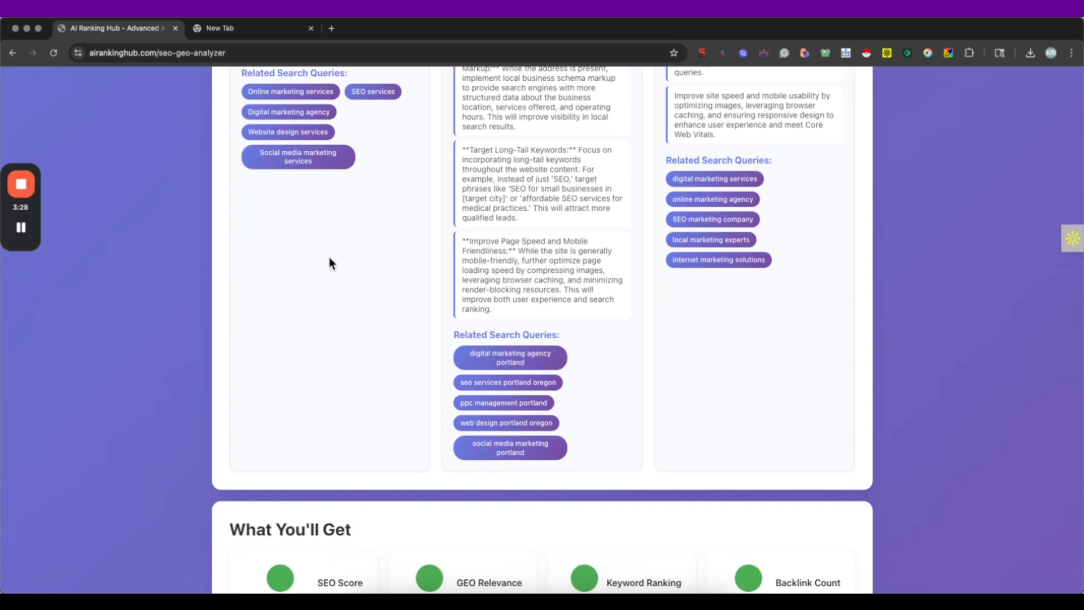
{"action": "scroll", "scroll_direction": "up", "scroll_amount": 3}
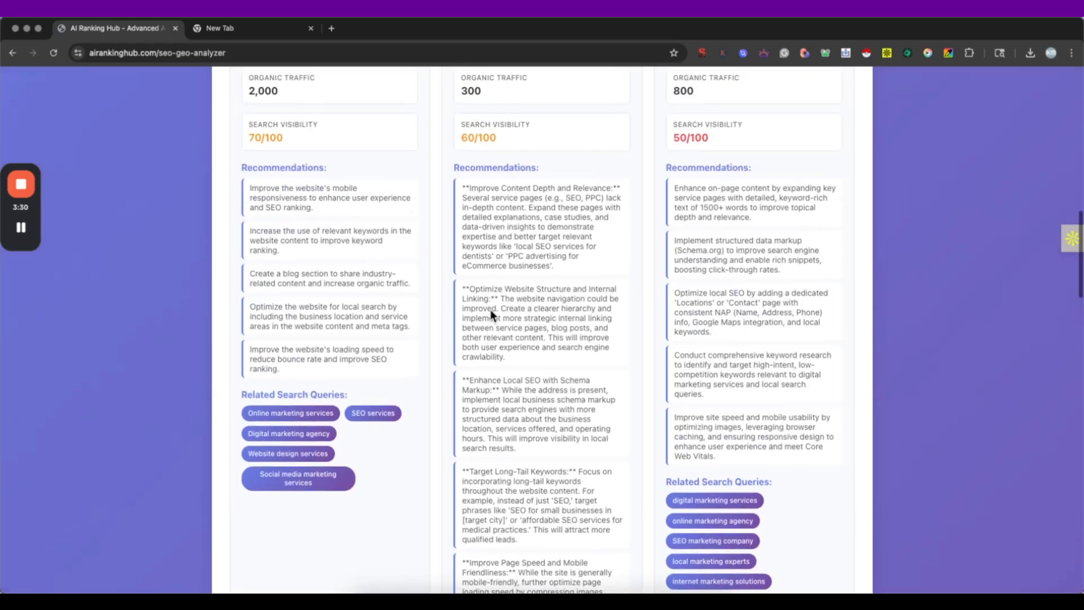
{"action": "scroll", "scroll_direction": "up", "scroll_amount": 3}
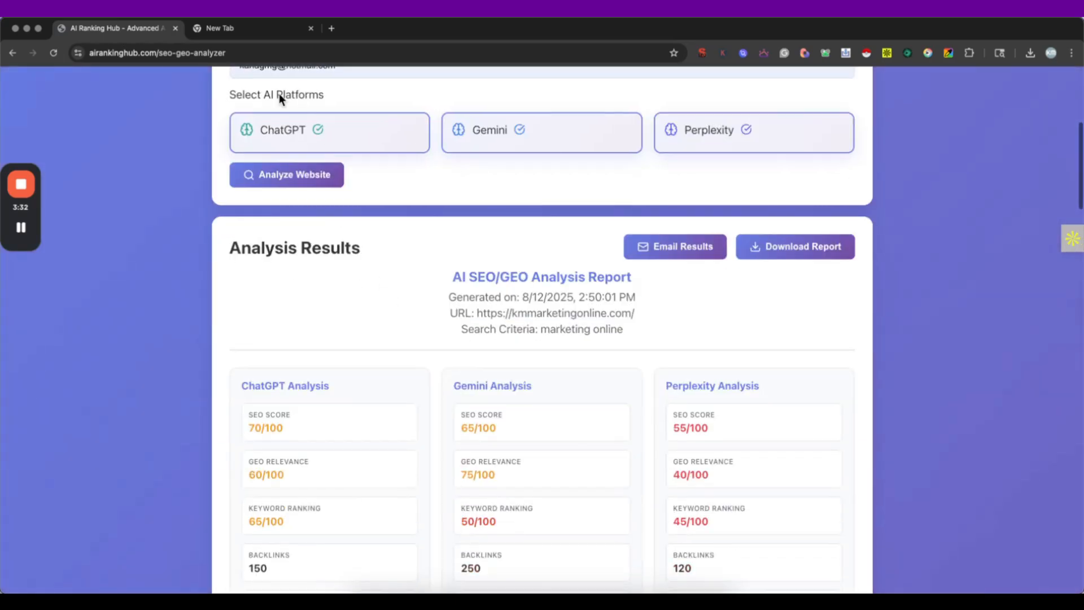
Download the analysis report as a PDF, view it, and return to the results page.
{"action": "scroll", "scroll_direction": "down", "scroll_amount": 3}
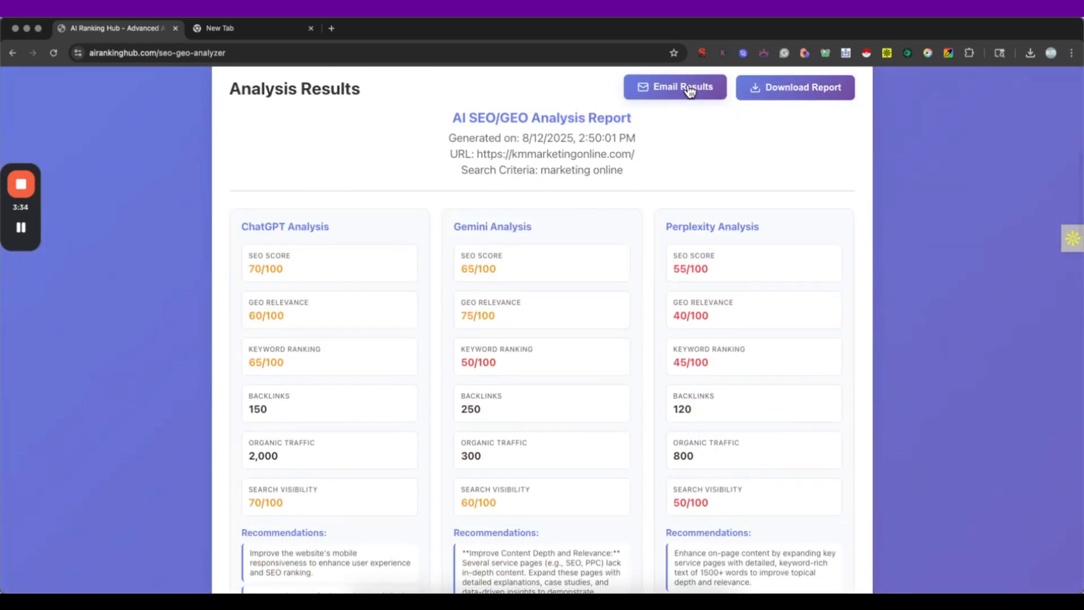
{"action": "left_click", "coordinate": [794, 87]}
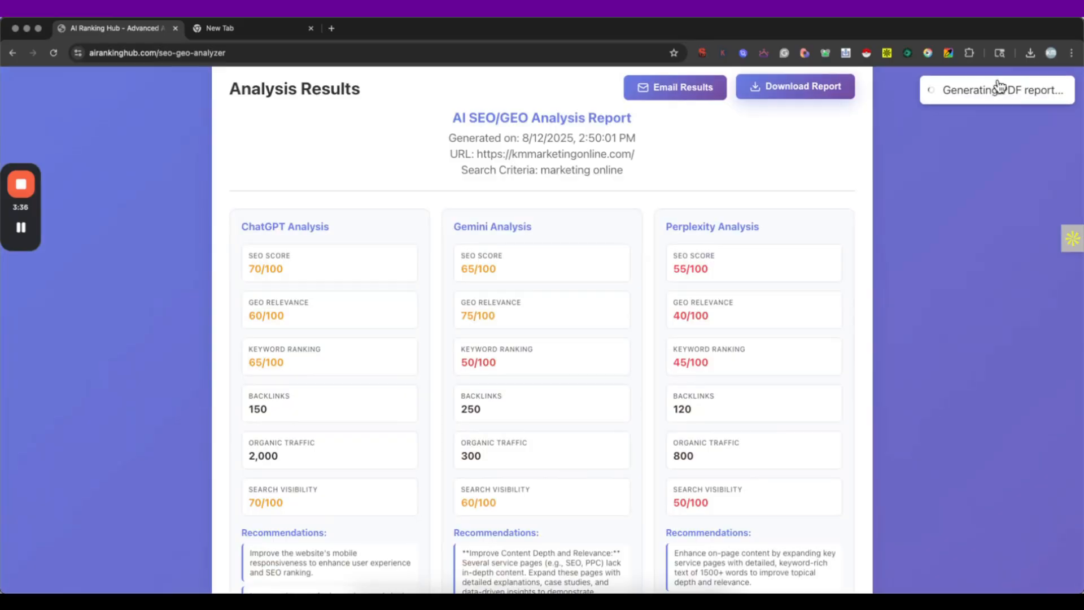
{"action": "left_click", "coordinate": [794, 87]}
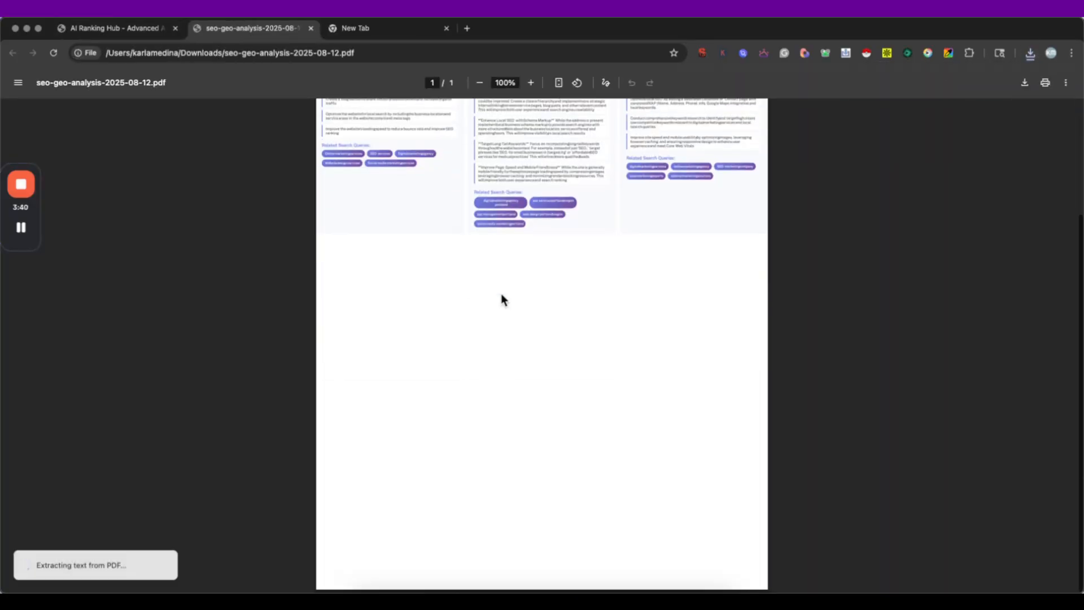
{"action": "left_click", "coordinate": [115, 28]}
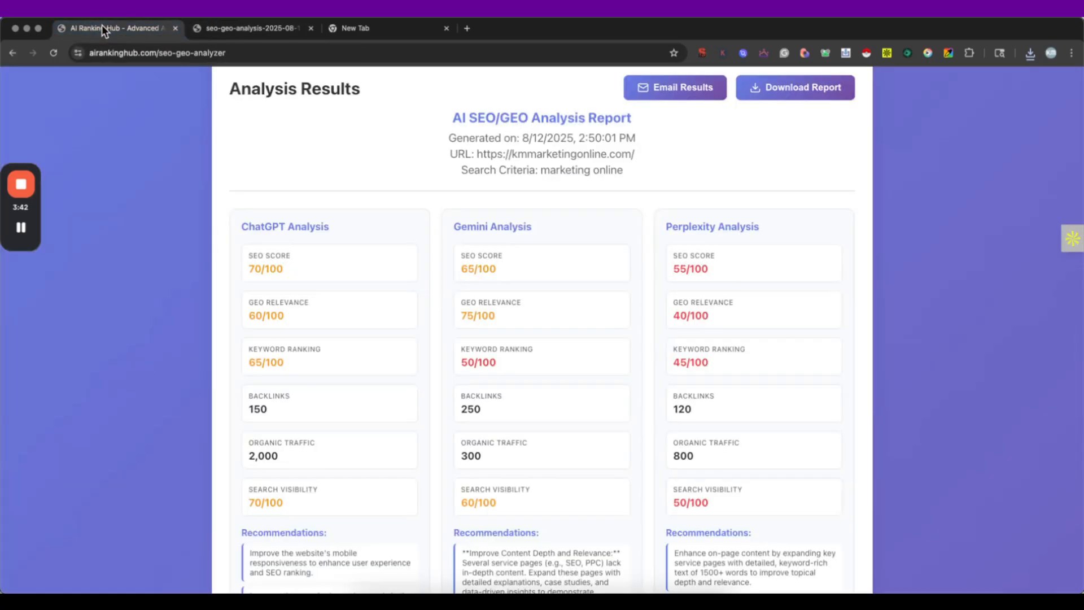
Skim the analyzer results, then go back to the AI Ranking Hub tools home page.
{"action": "scroll", "scroll_direction": "down", "scroll_amount": 3}
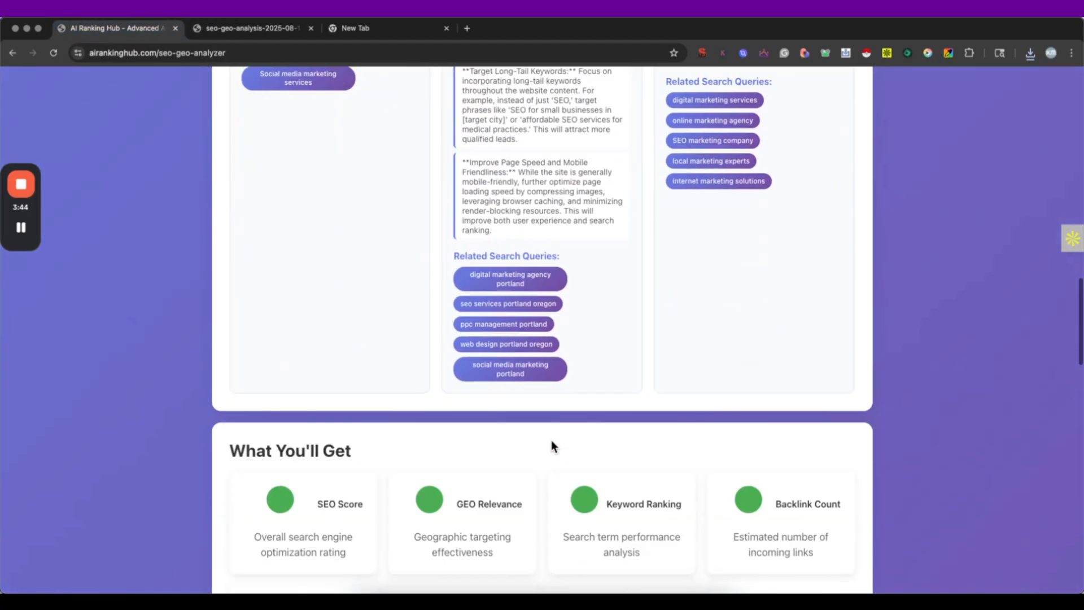
{"action": "scroll", "scroll_direction": "down", "scroll_amount": 3}
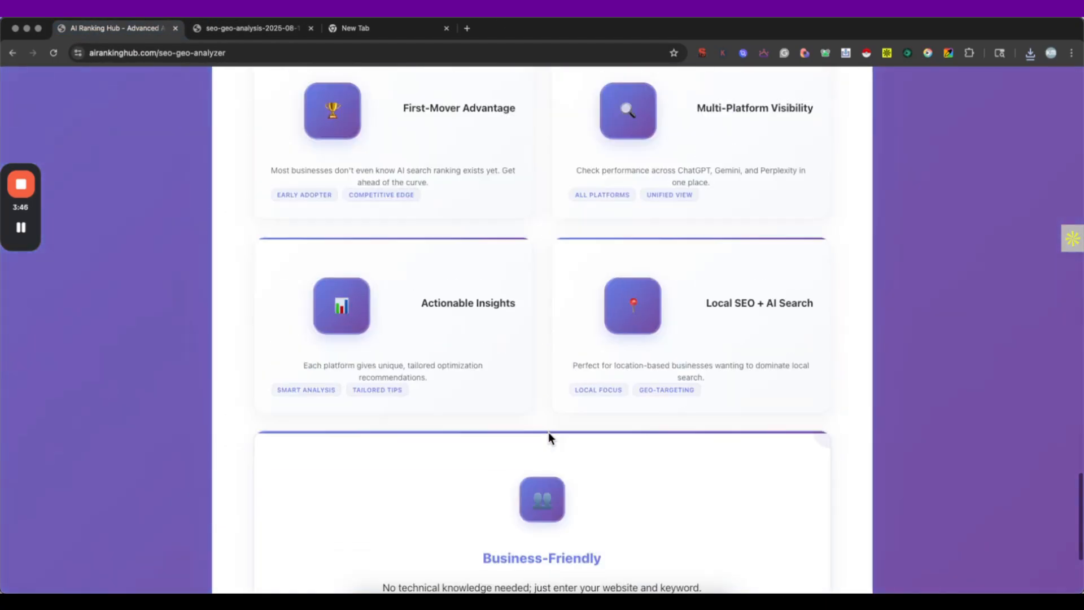
{"action": "scroll", "scroll_direction": "up", "scroll_amount": 3}
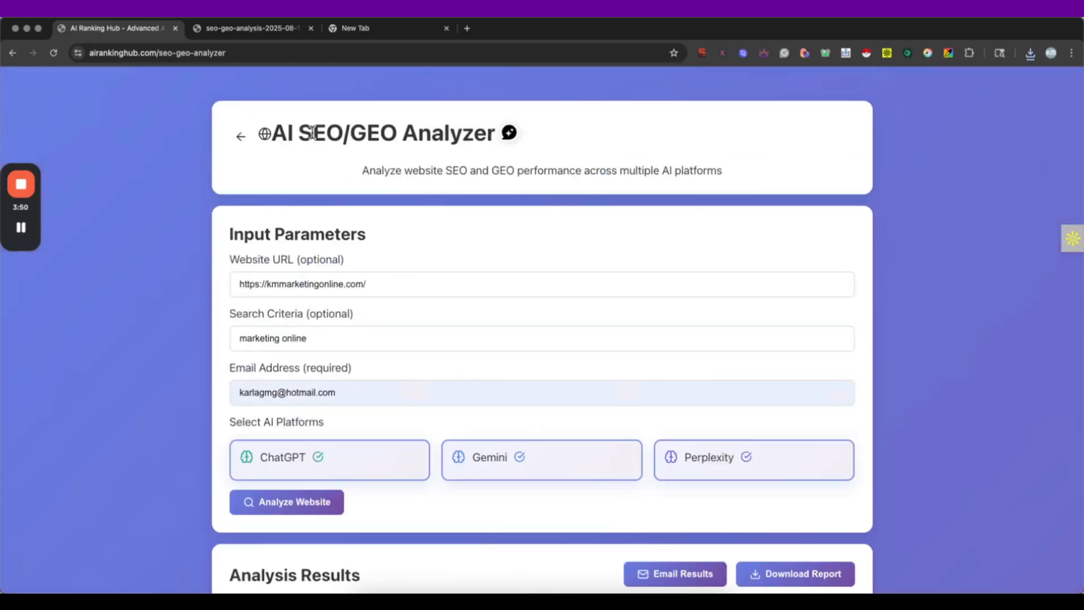
{"action": "left_click", "coordinate": [240, 136]}
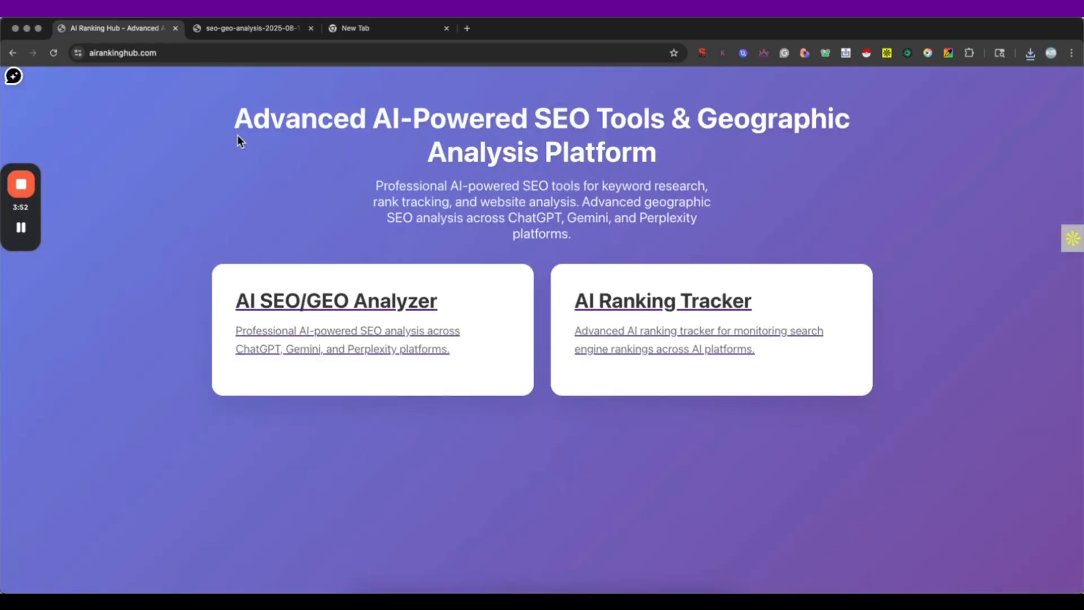
{"action": "mouse_move", "coordinate": [657, 466]}
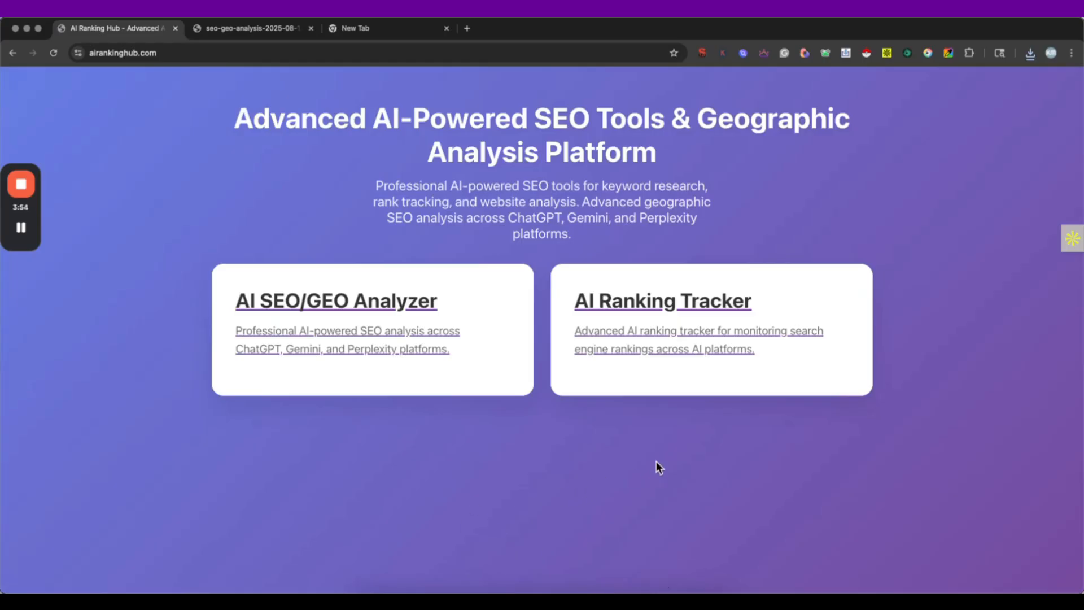
{"action": "mouse_move", "coordinate": [646, 306]}
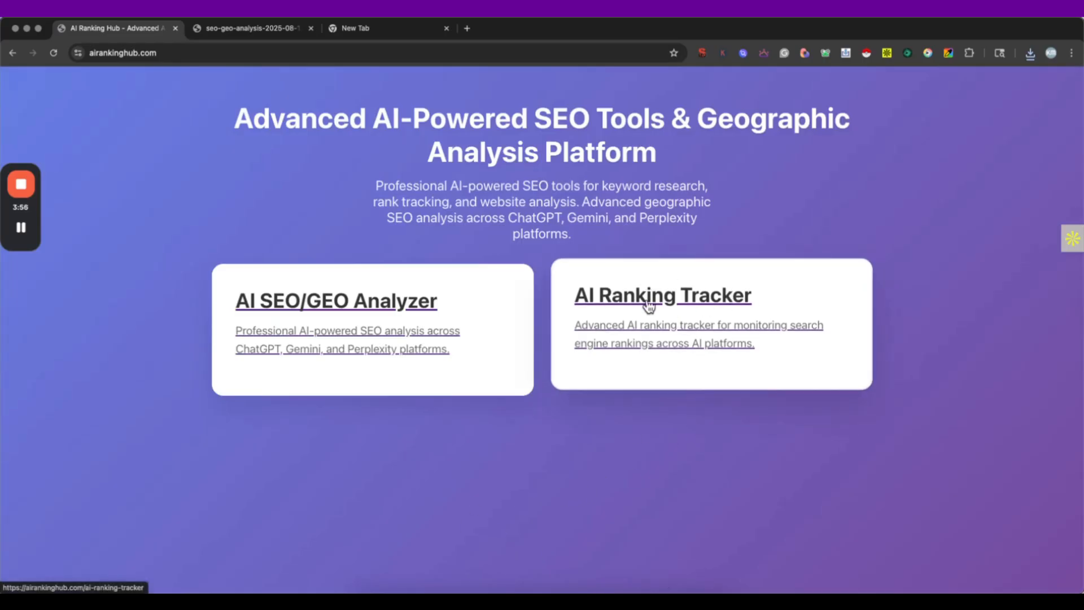
Launch the AI Ranking Tracker and enter 'marketing agency in dallas' as the search keyword.
{"action": "left_click", "coordinate": [660, 294]}
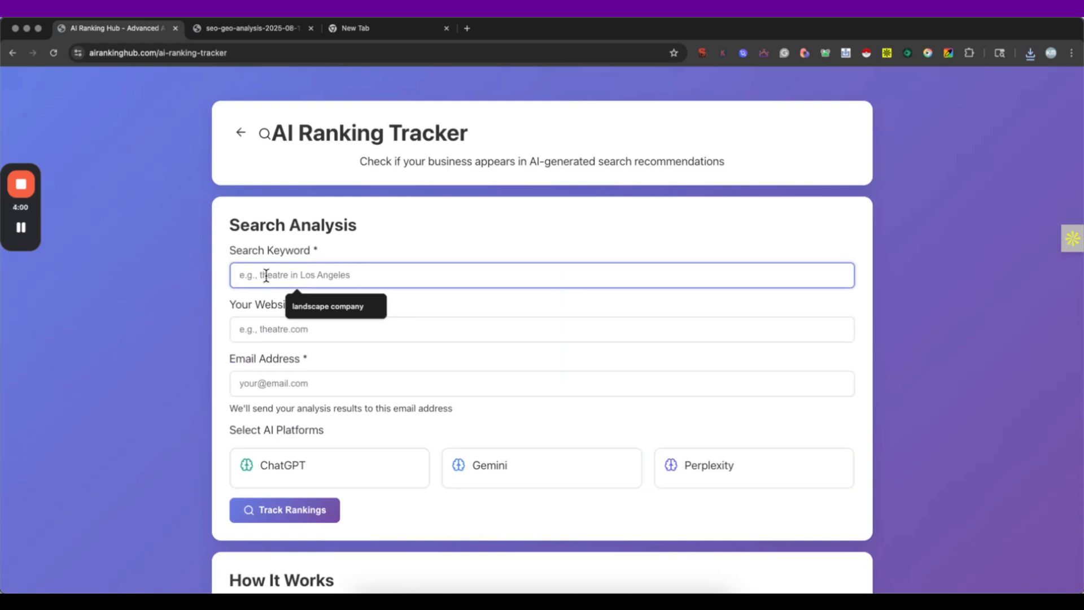
{"action": "type", "text": "ma"}
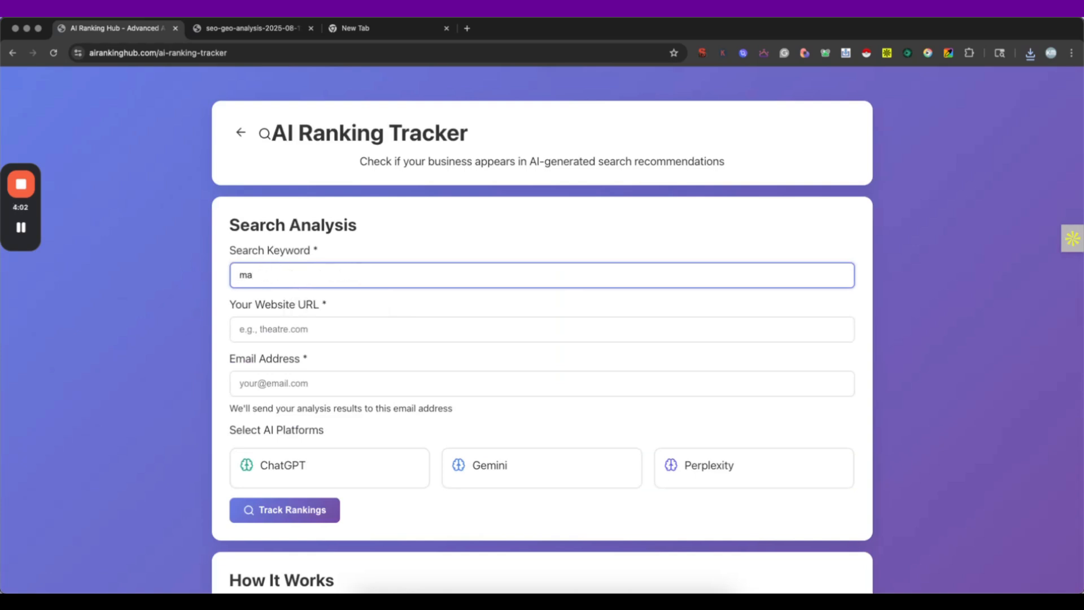
{"action": "type", "text": "rleti"}
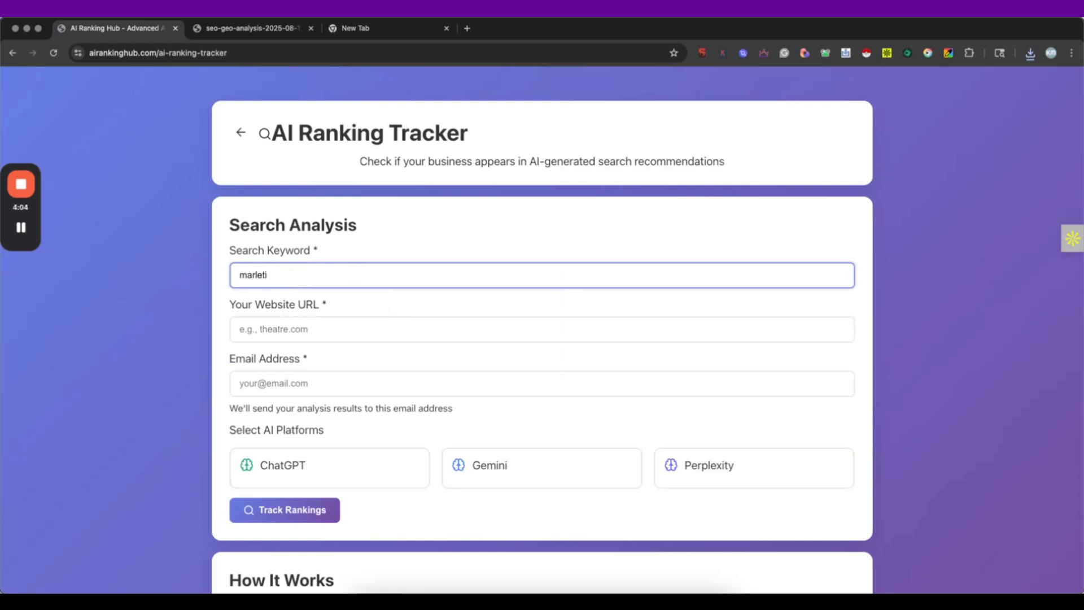
{"action": "type", "text": "marketi"}
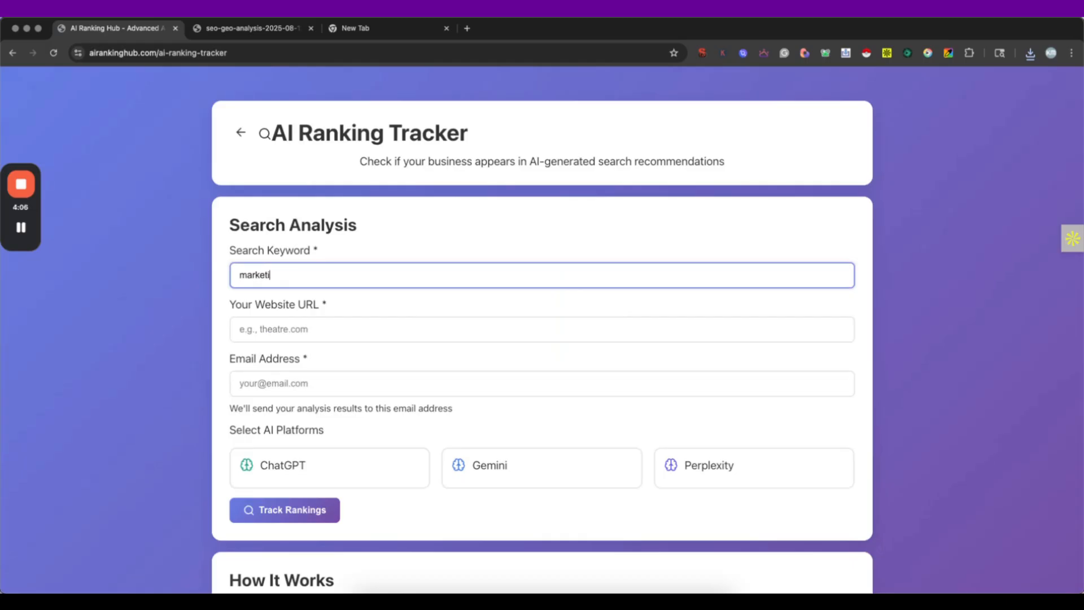
{"action": "type", "text": "ng"}
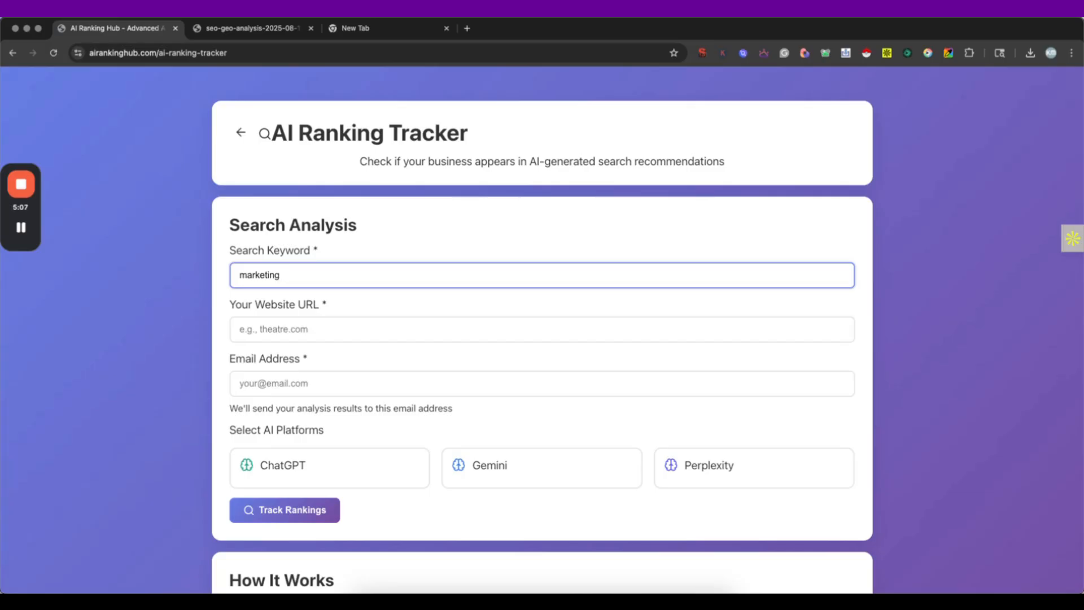
{"action": "type", "text": "age"}
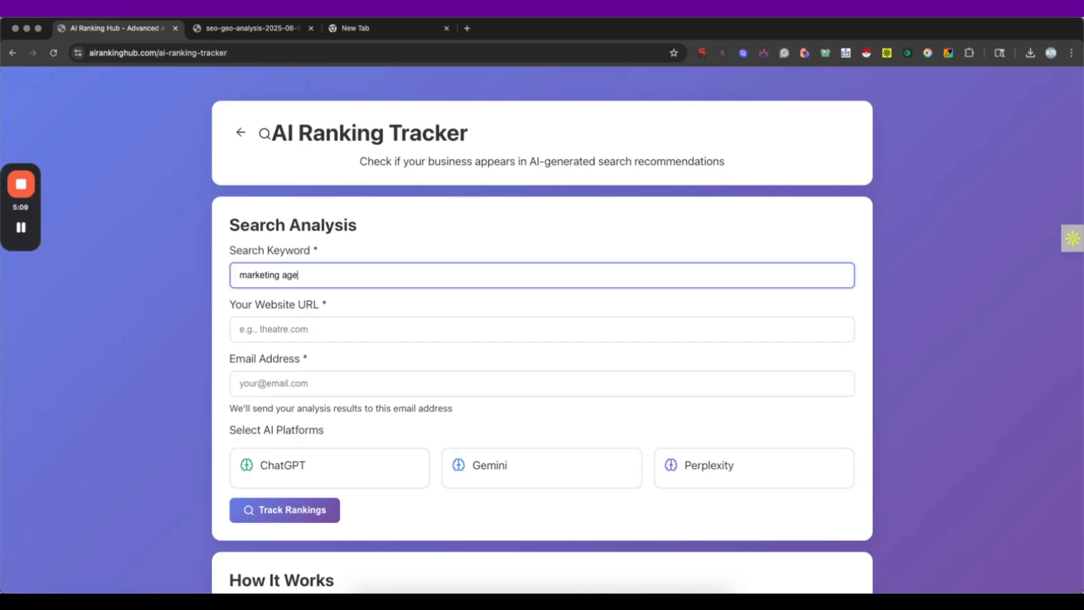
{"action": "type", "text": "ncy in"}
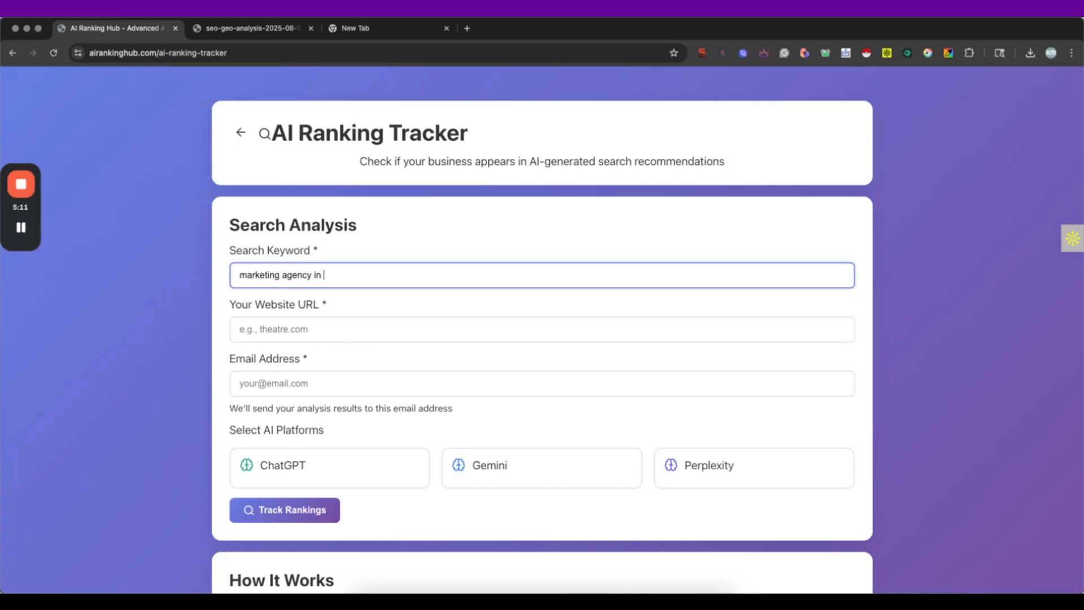
{"action": "type", "text": "dallas tx"}
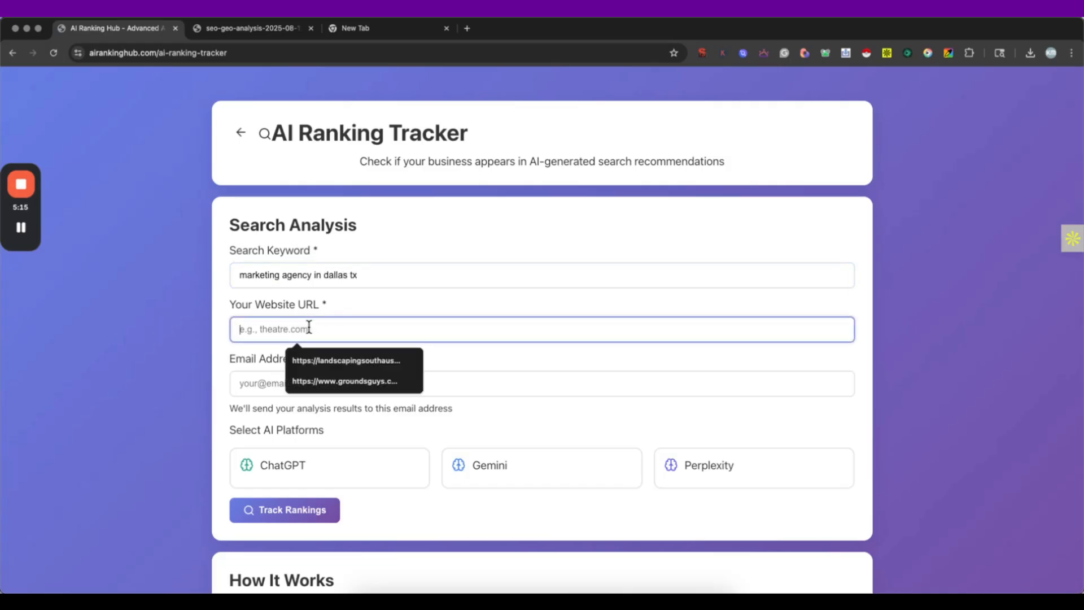
{"action": "type", "text": "https://kmmarketingonline.com/"}
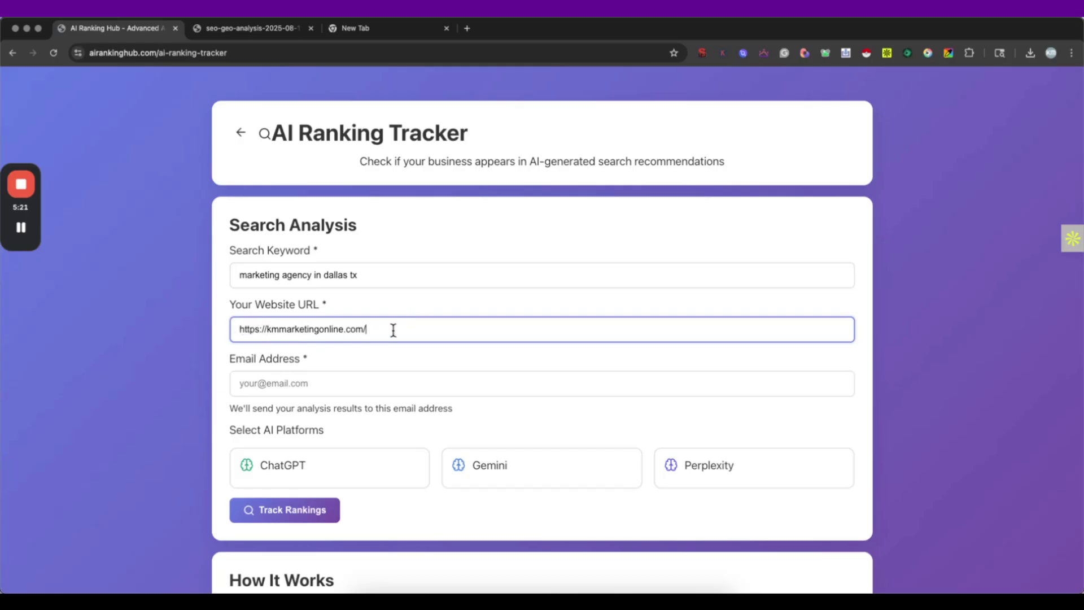
{"action": "key", "text": "Backspace"}
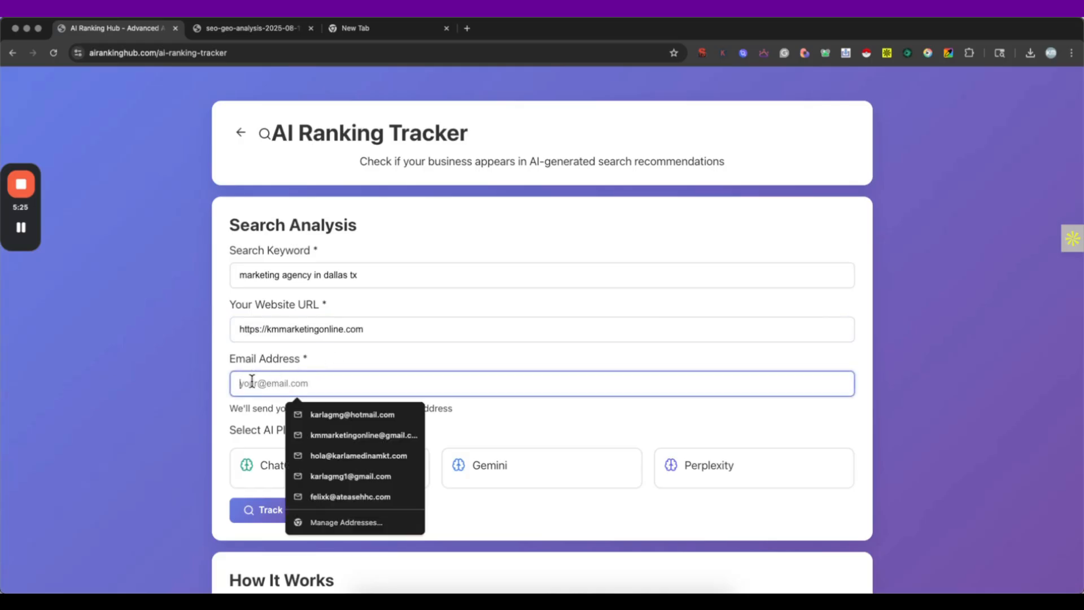
{"action": "left_click", "coordinate": [352, 414]}
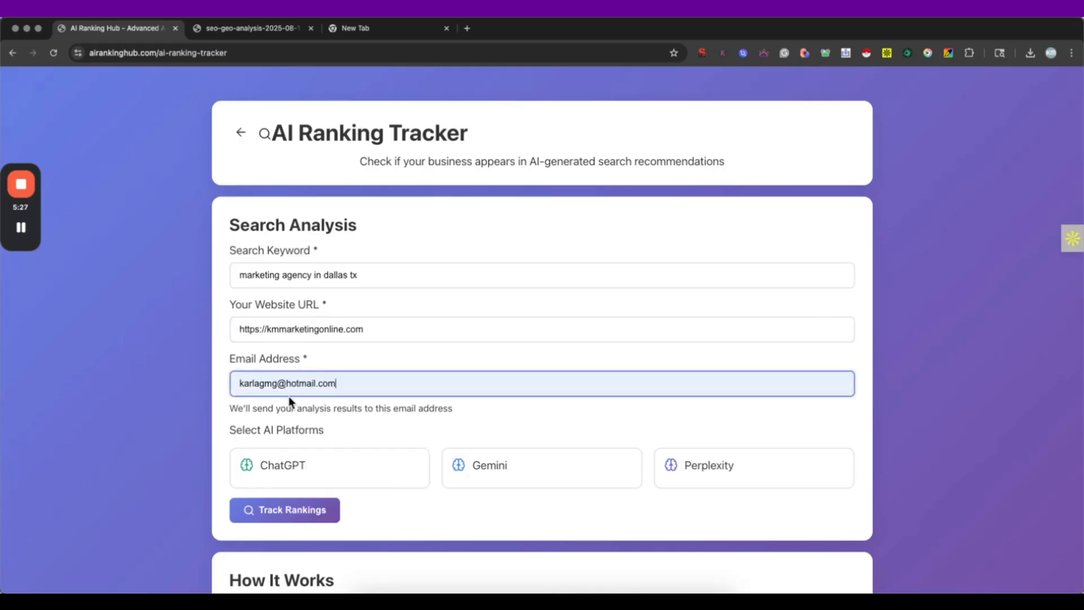
{"action": "left_click", "coordinate": [541, 466]}
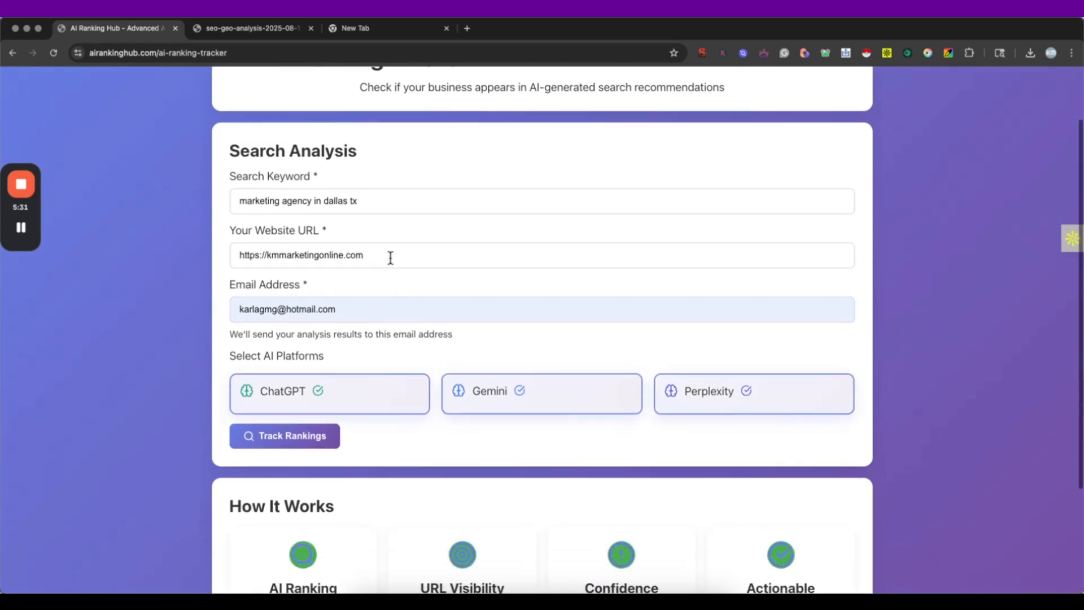
{"action": "mouse_move", "coordinate": [651, 403]}
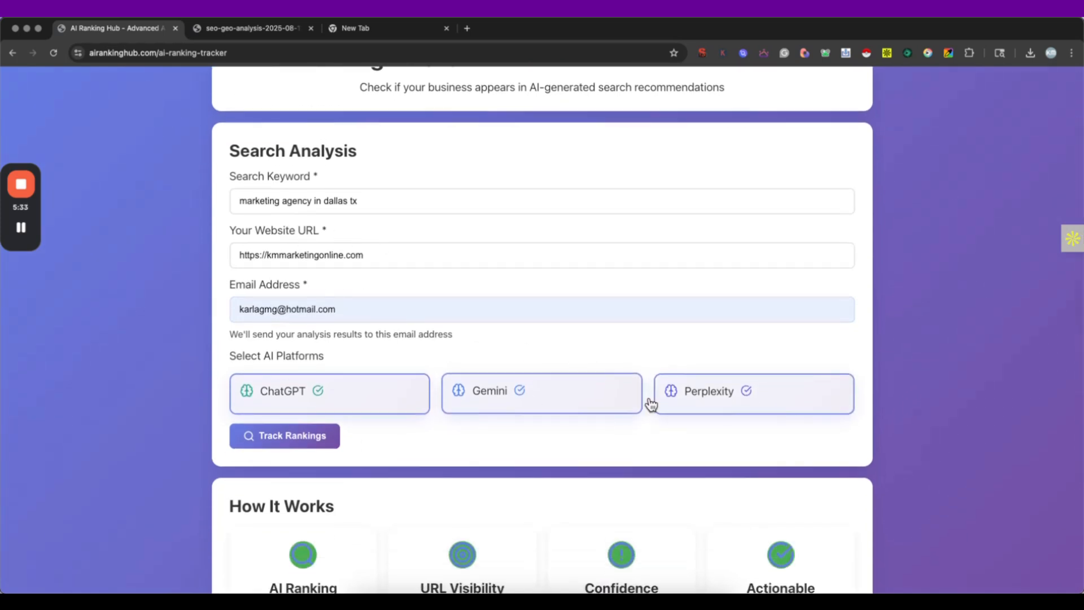
{"action": "mouse_move", "coordinate": [366, 436]}
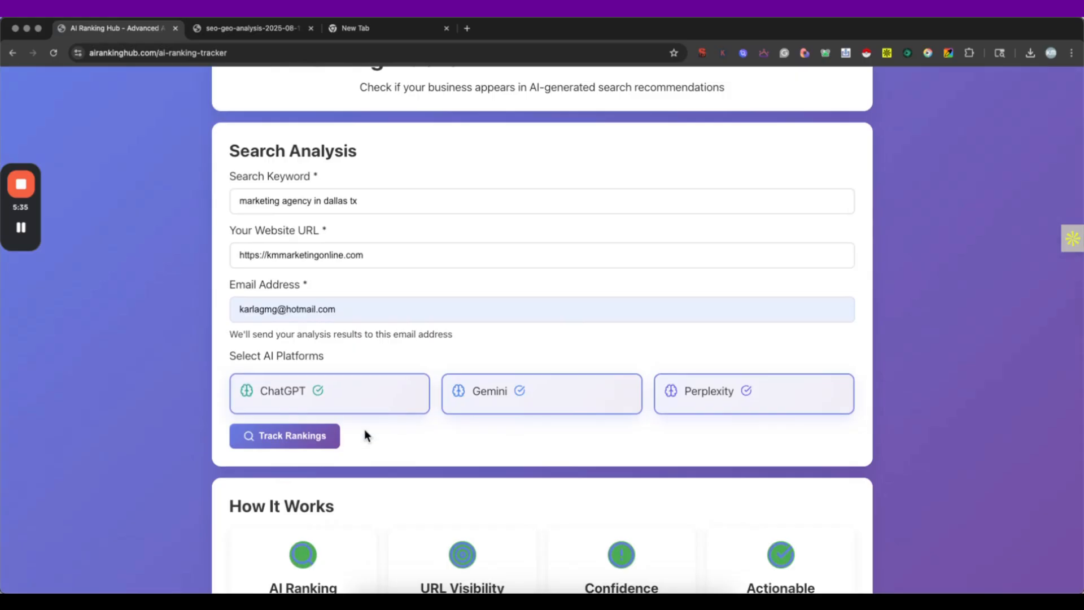
Run Track Rankings for the keyword across ChatGPT, Gemini and Perplexity.
{"action": "left_click", "coordinate": [284, 436]}
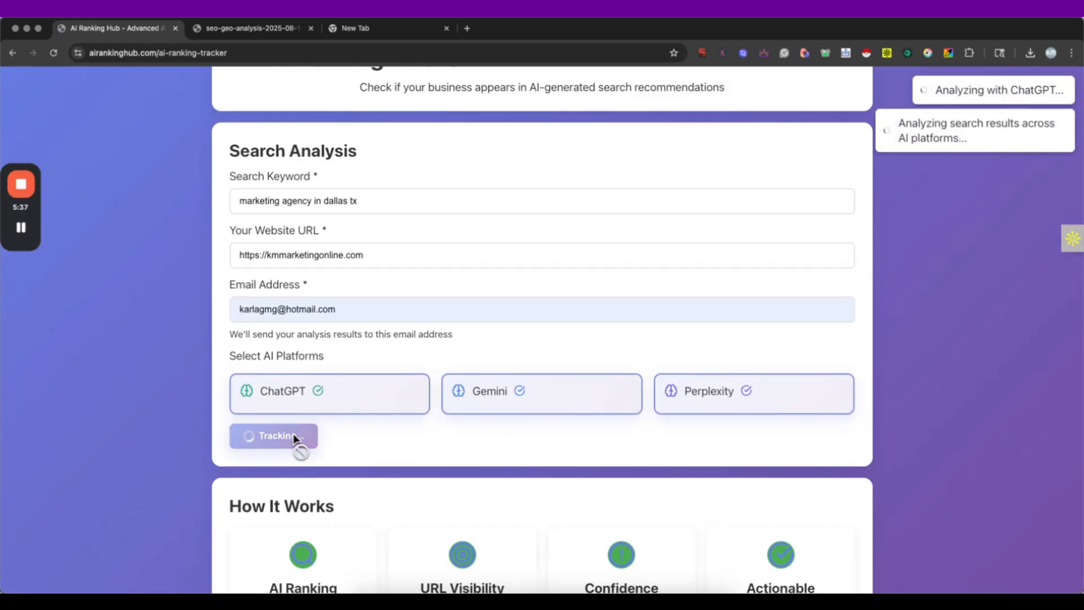
{"action": "mouse_move", "coordinate": [870, 426]}
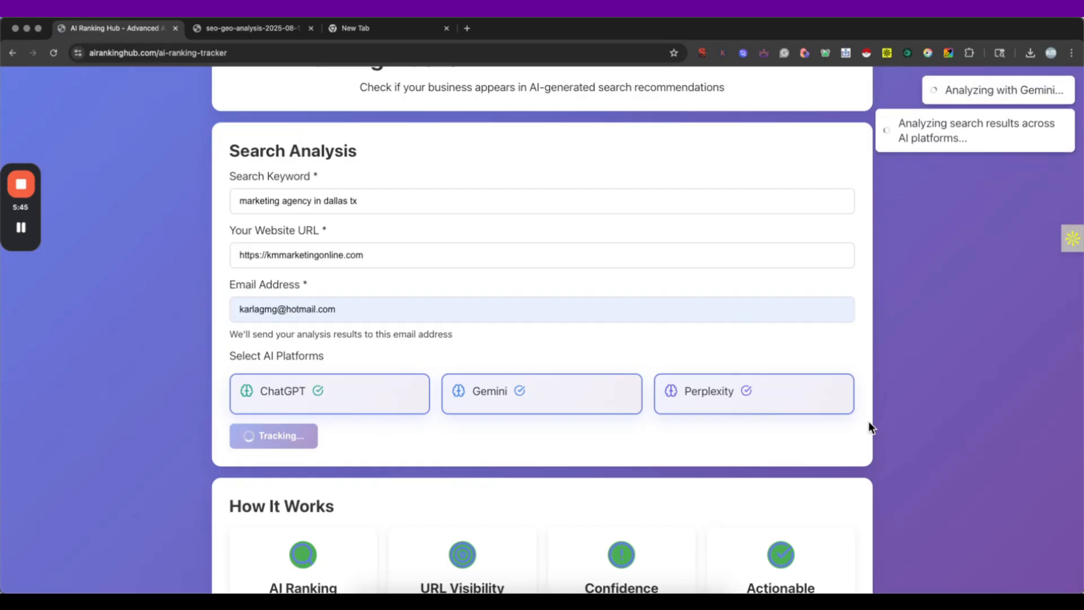
{"action": "right_click", "coordinate": [580, 415]}
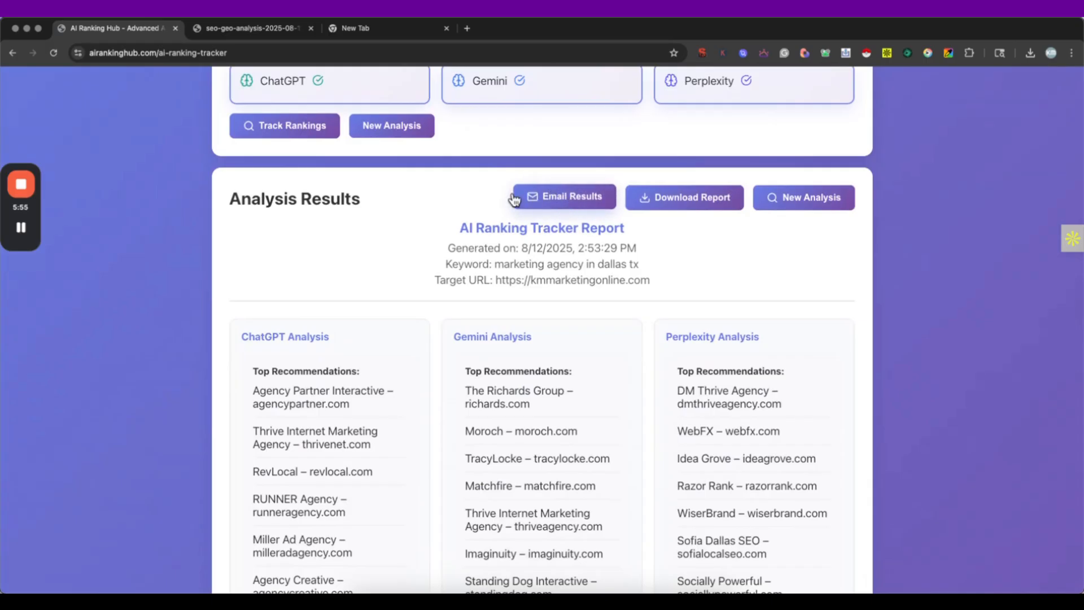
{"action": "mouse_move", "coordinate": [803, 197]}
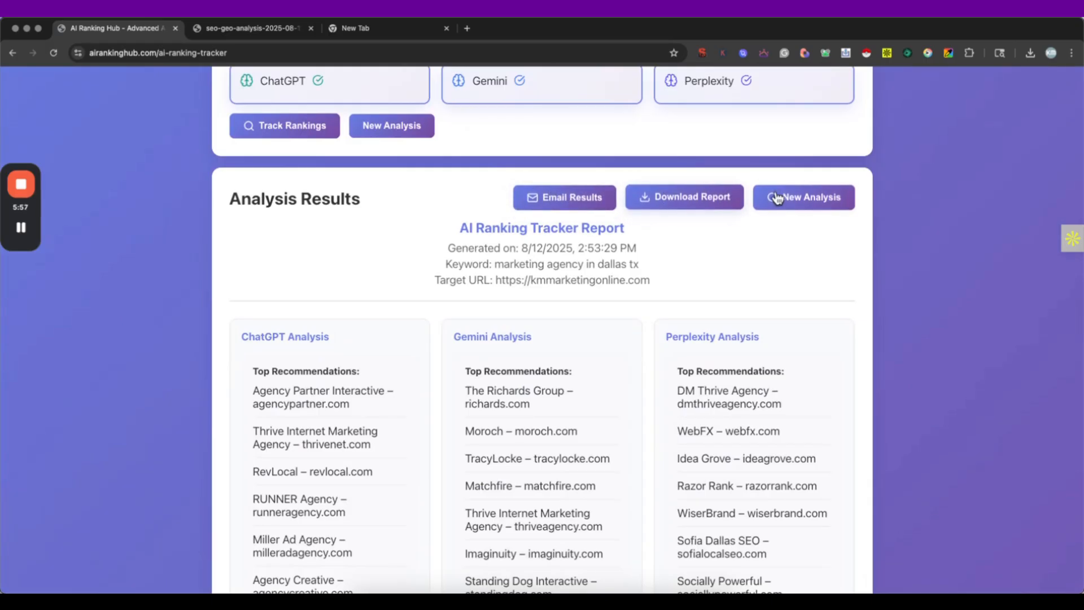
Scroll through the ChatGPT, Gemini and Perplexity top recommended Dallas agencies.
{"action": "scroll", "scroll_direction": "down", "scroll_amount": 3}
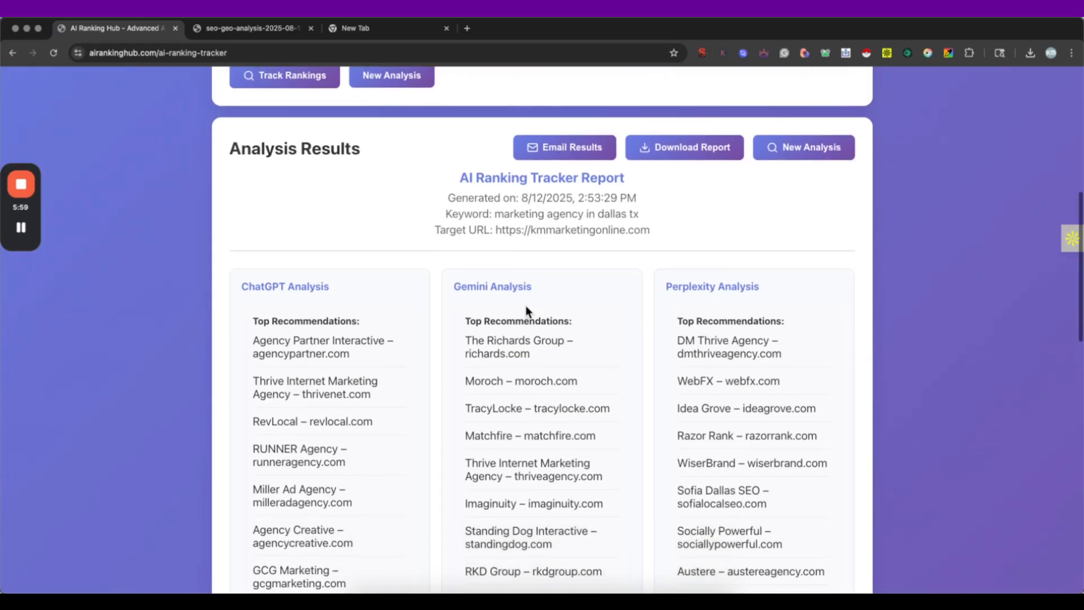
{"action": "scroll", "scroll_direction": "down", "scroll_amount": 3}
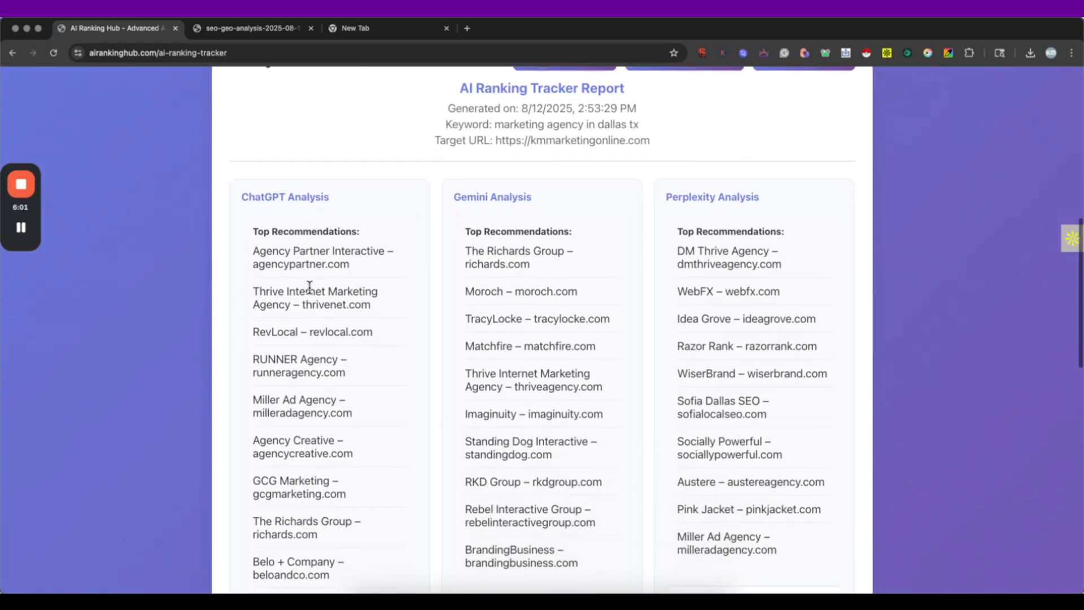
{"action": "scroll", "scroll_direction": "down", "scroll_amount": 3}
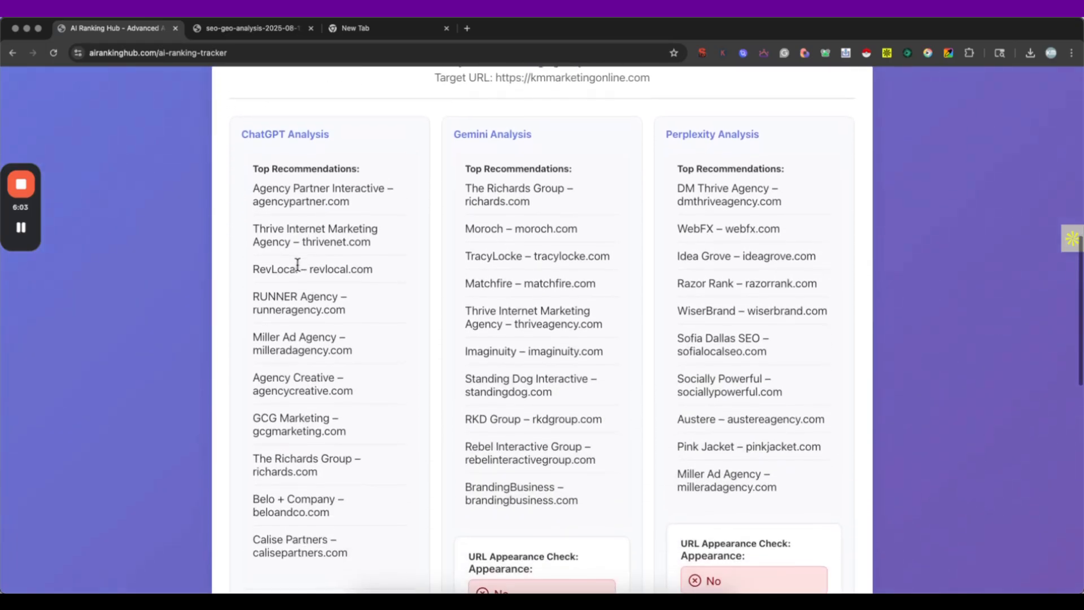
{"action": "scroll", "scroll_direction": "down", "scroll_amount": 3}
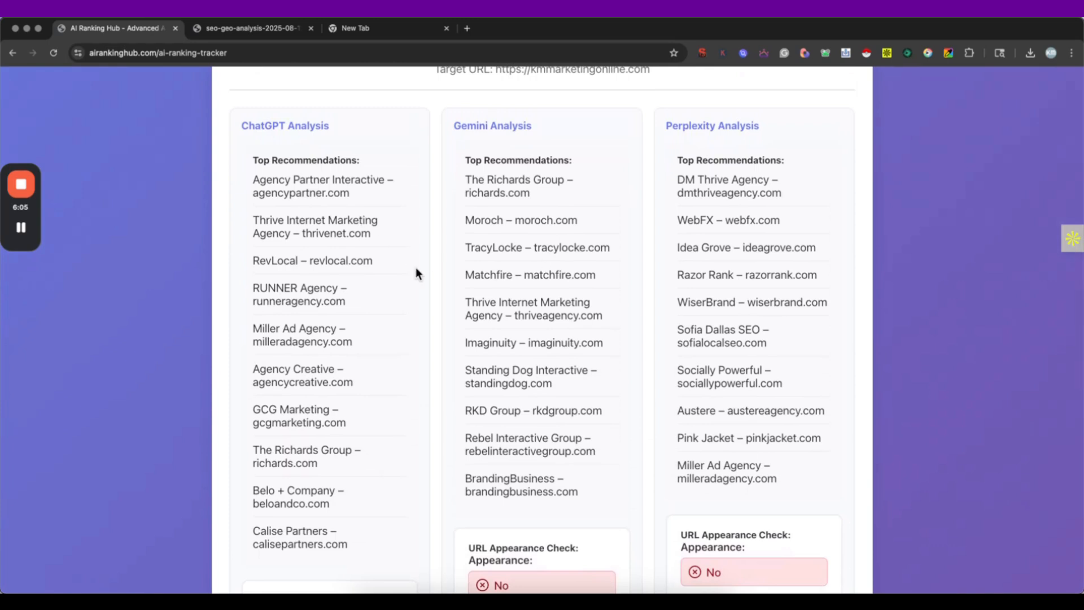
{"action": "mouse_move", "coordinate": [728, 414]}
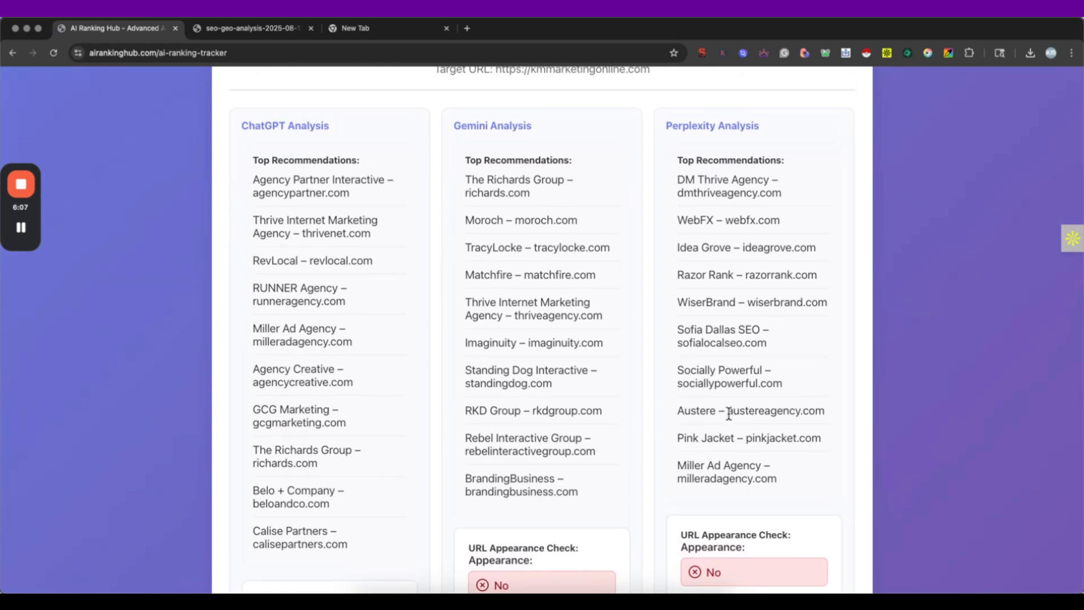
{"action": "mouse_move", "coordinate": [700, 358]}
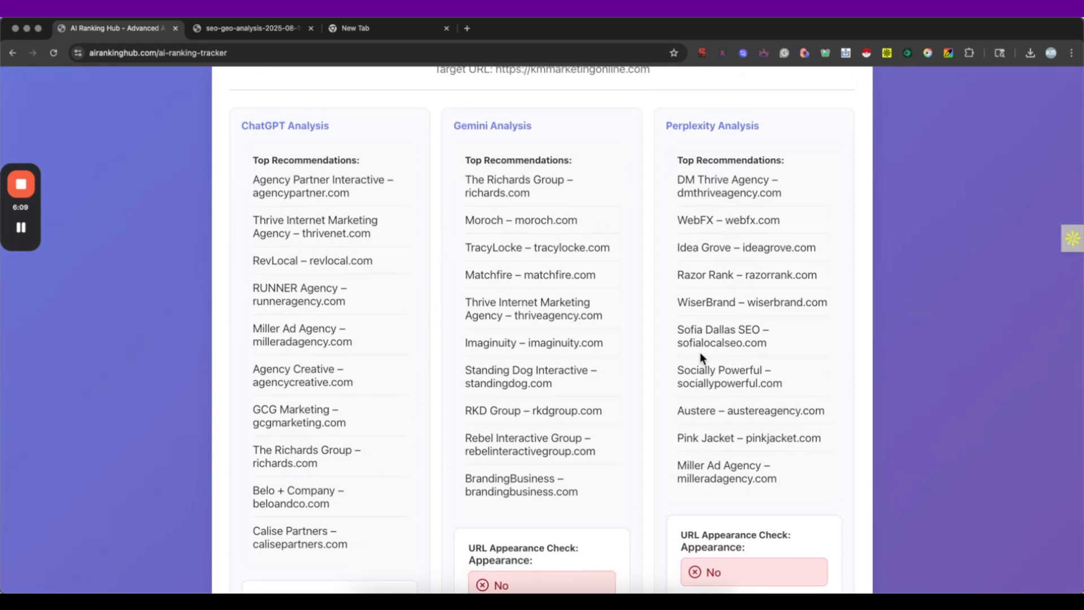
{"action": "mouse_move", "coordinate": [332, 406]}
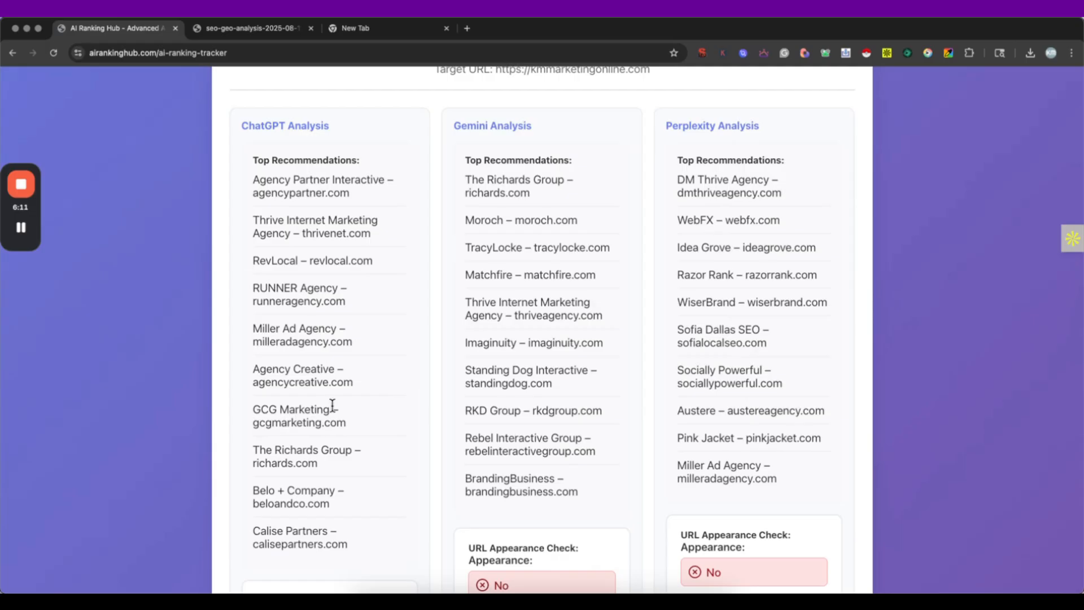
{"action": "scroll", "scroll_direction": "down", "scroll_amount": 3}
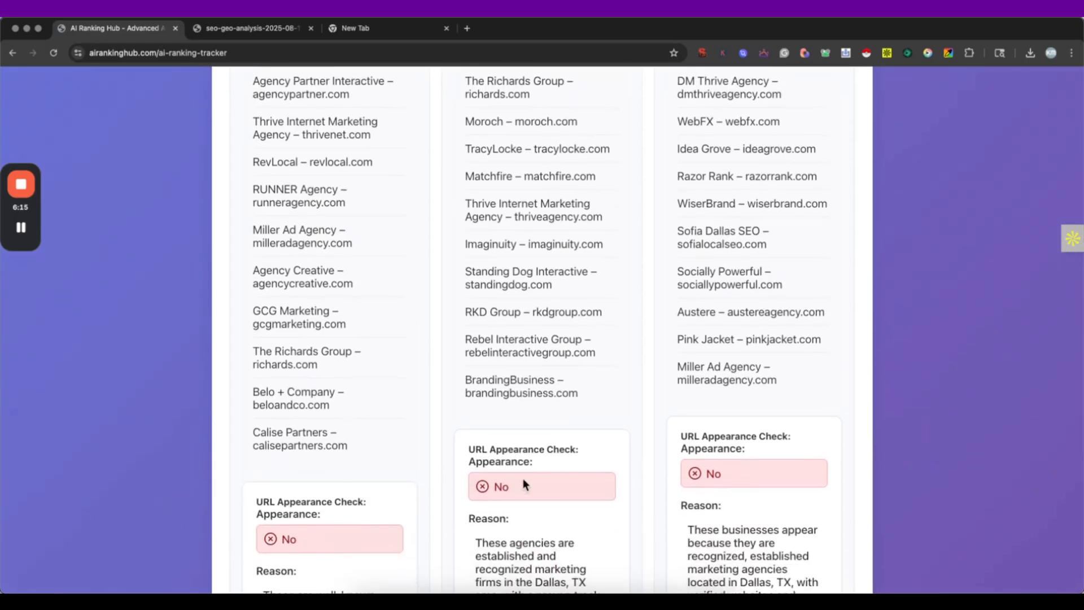
Scroll through the URL appearance checks, reasons, confidence and suggestions, then back to the report header.
{"action": "scroll", "scroll_direction": "down", "scroll_amount": 3}
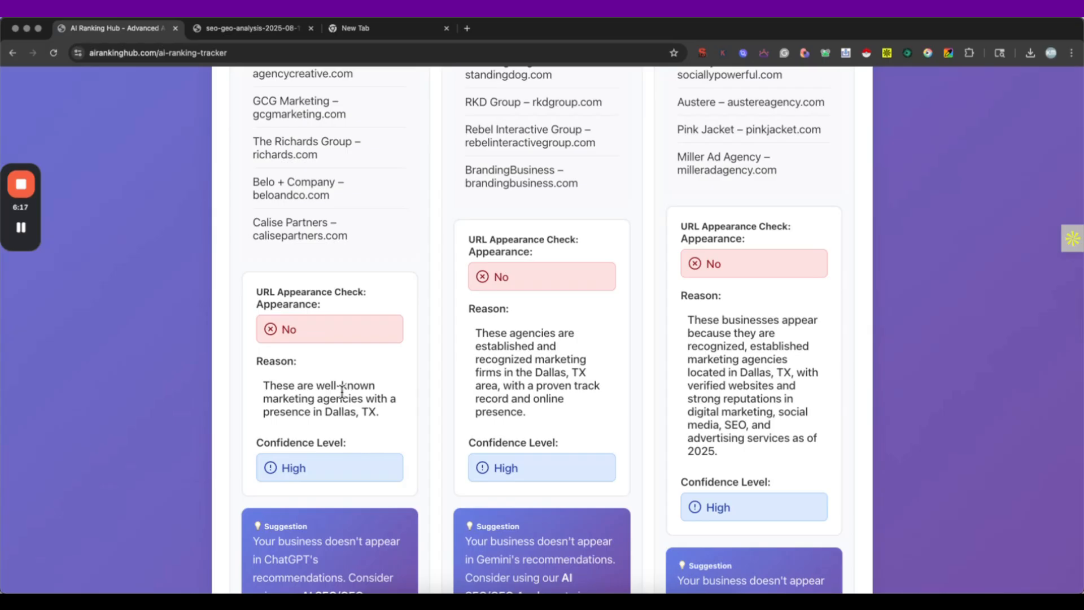
{"action": "mouse_move", "coordinate": [716, 482]}
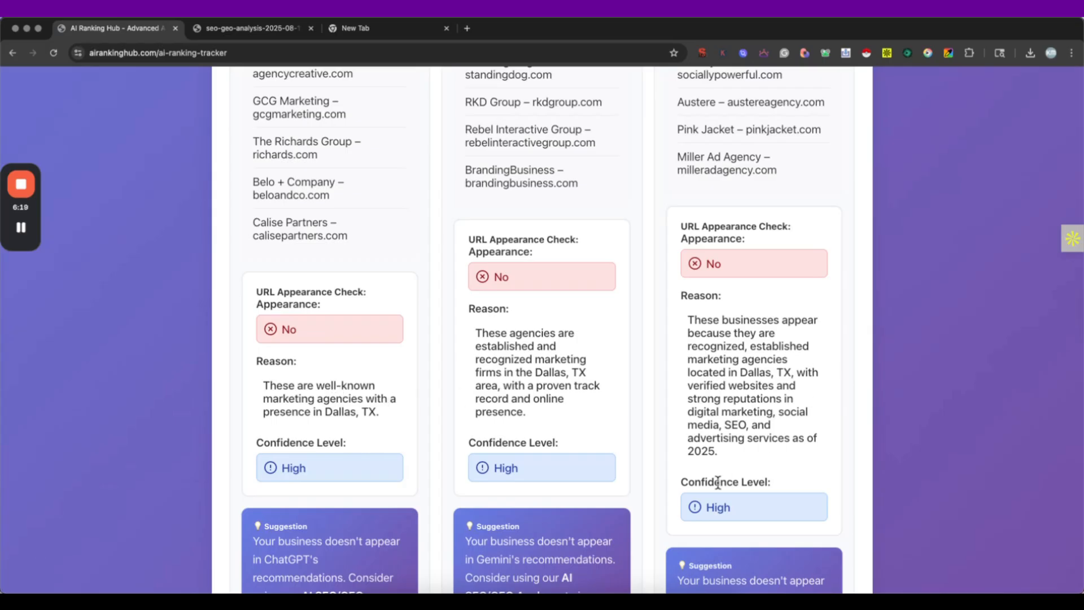
{"action": "scroll", "scroll_direction": "down", "scroll_amount": 3}
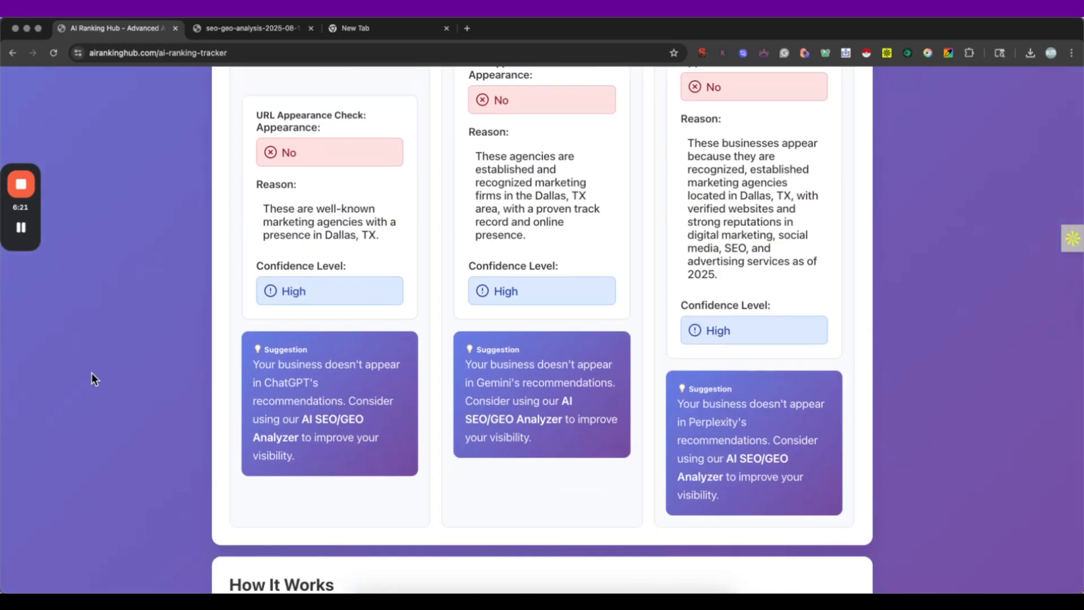
{"action": "scroll", "scroll_direction": "down", "scroll_amount": 3}
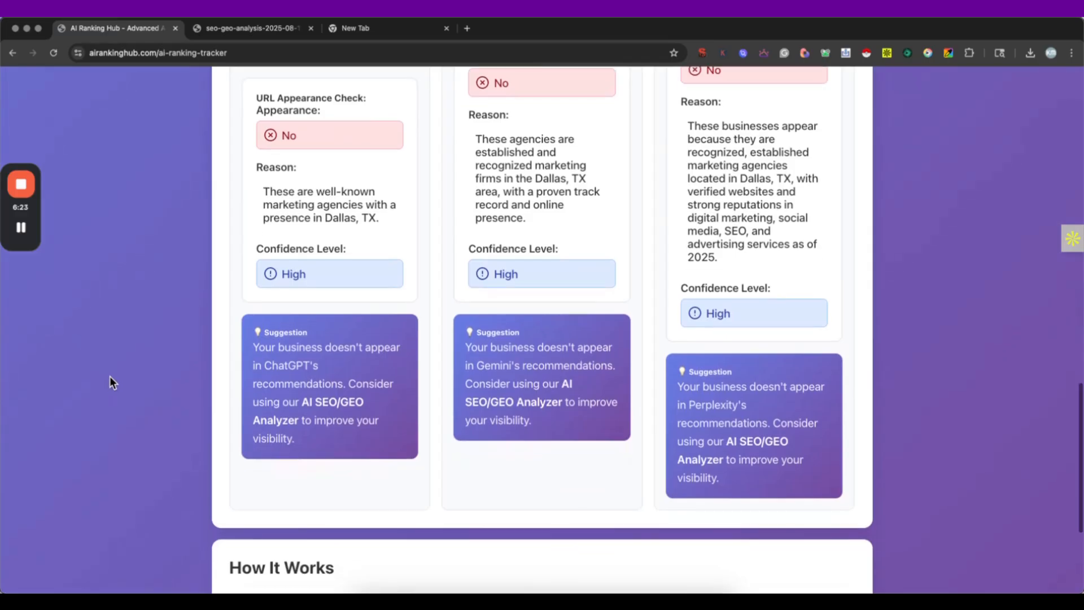
{"action": "scroll", "scroll_direction": "down", "scroll_amount": 3}
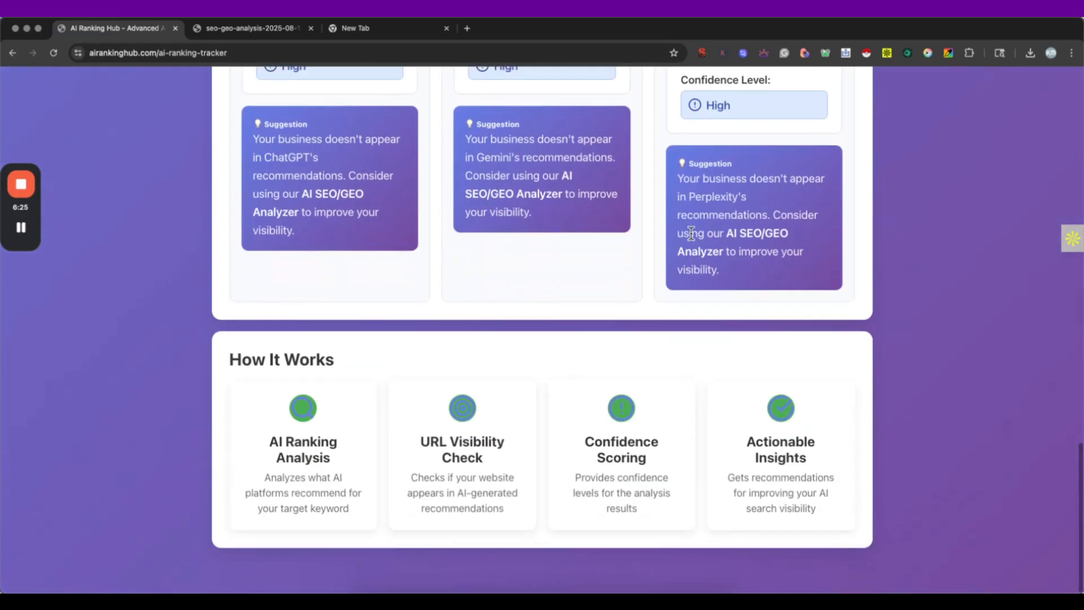
{"action": "mouse_move", "coordinate": [503, 353]}
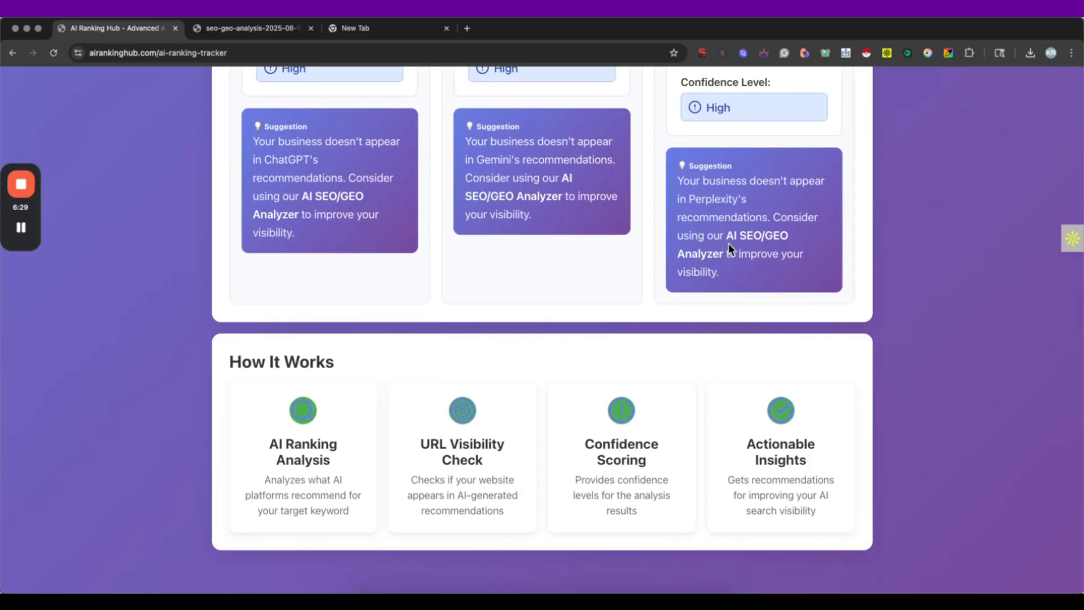
{"action": "scroll", "scroll_direction": "up", "scroll_amount": 3}
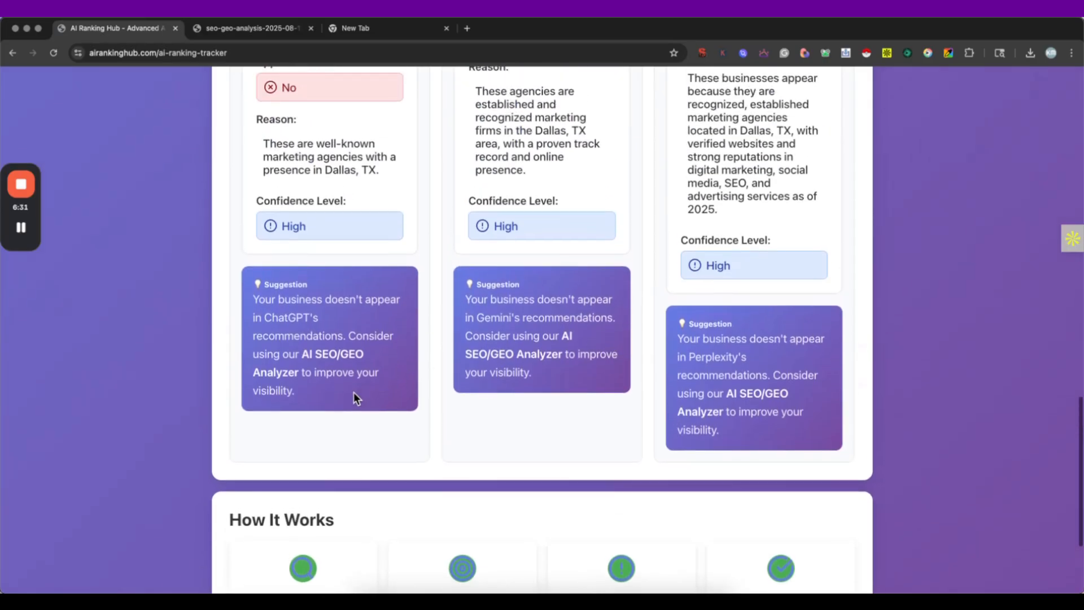
{"action": "scroll", "scroll_direction": "up", "scroll_amount": 3}
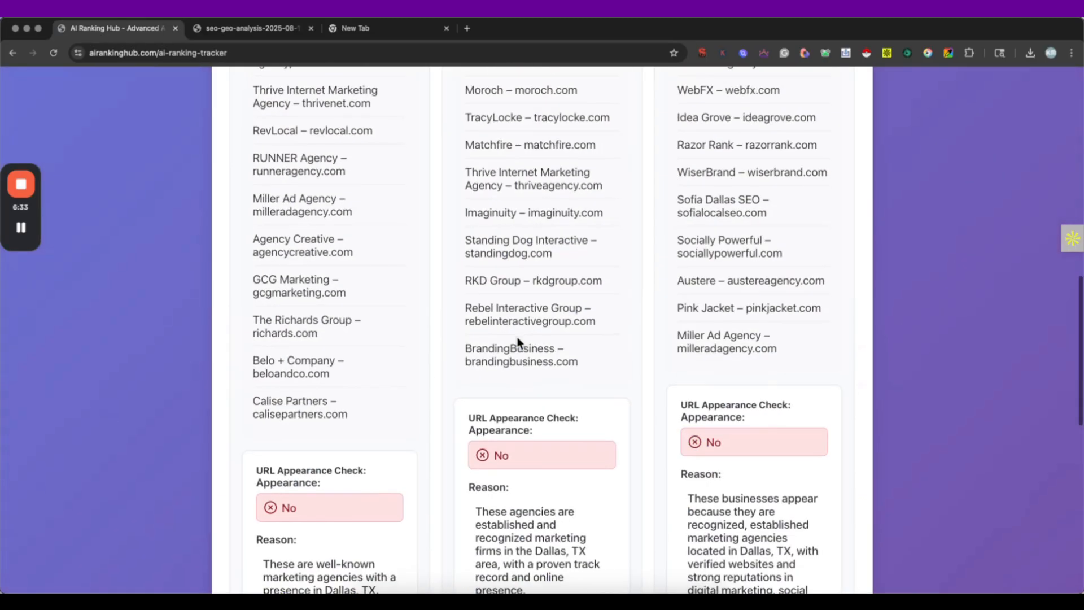
{"action": "scroll", "scroll_direction": "up", "scroll_amount": 3}
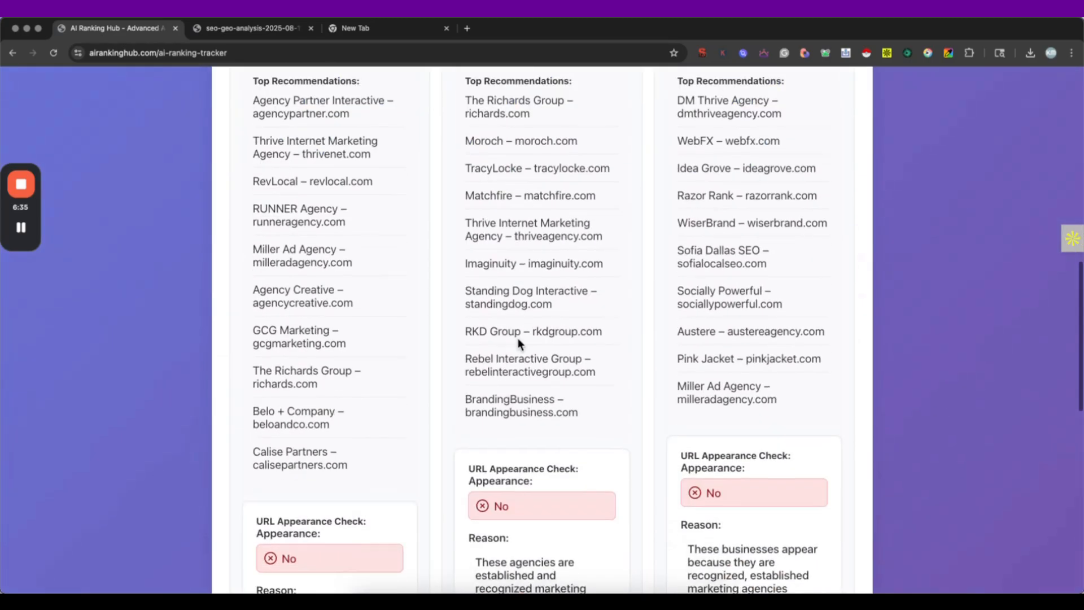
{"action": "scroll", "scroll_direction": "up", "scroll_amount": 3}
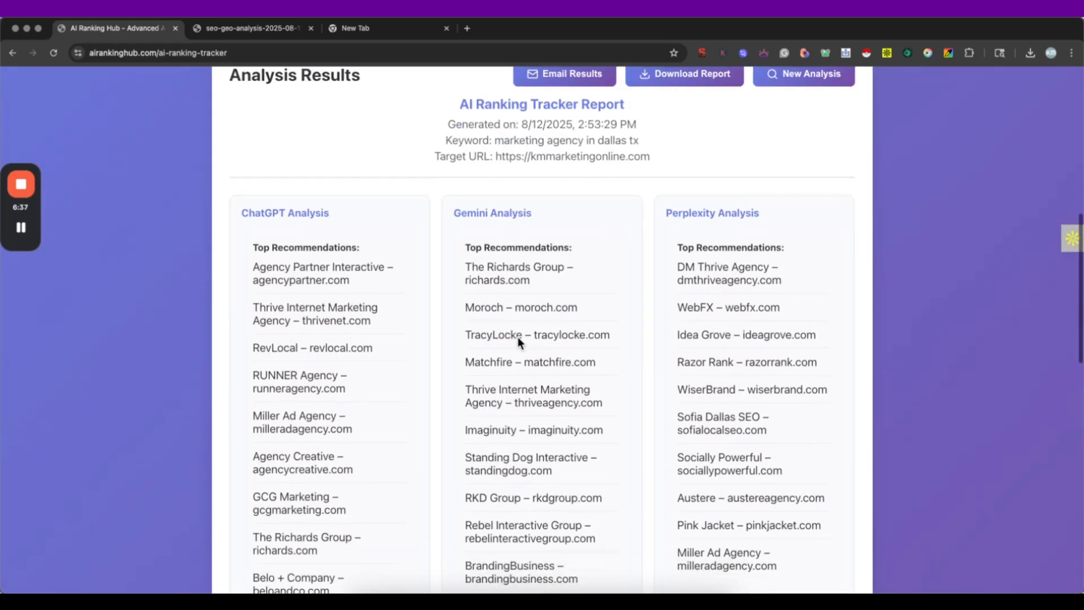
{"action": "scroll", "scroll_direction": "up", "scroll_amount": 3}
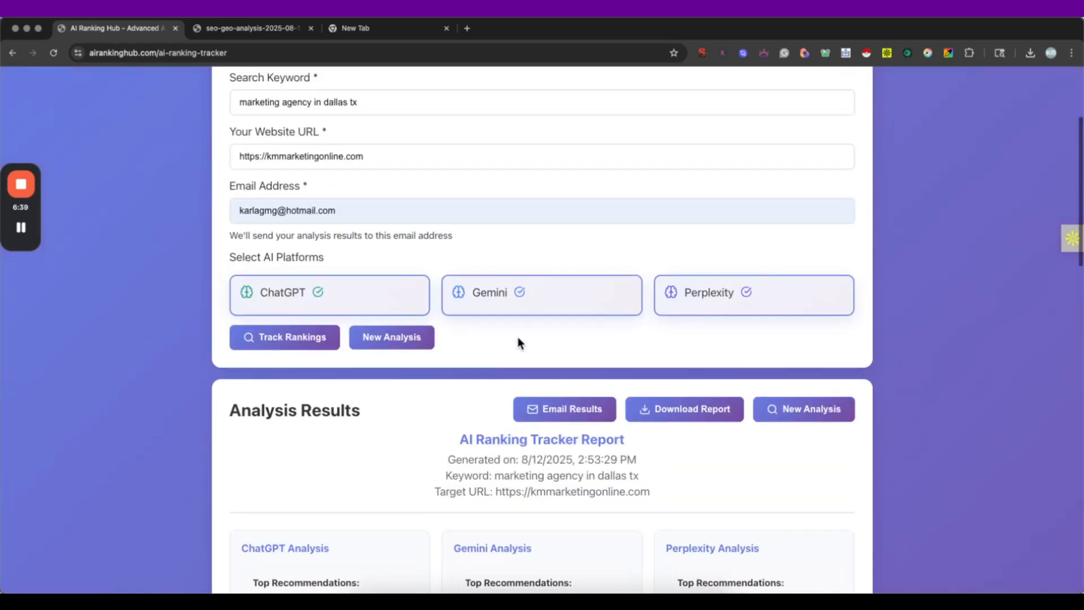
{"action": "scroll", "scroll_direction": "up", "scroll_amount": 3}
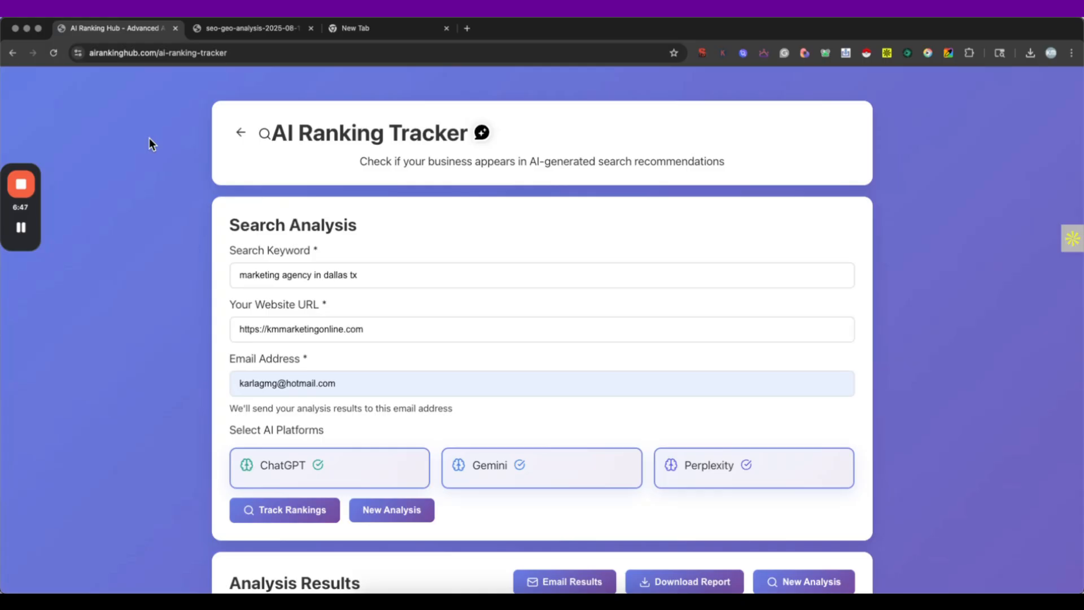
{"action": "scroll", "scroll_direction": "down", "scroll_amount": 3}
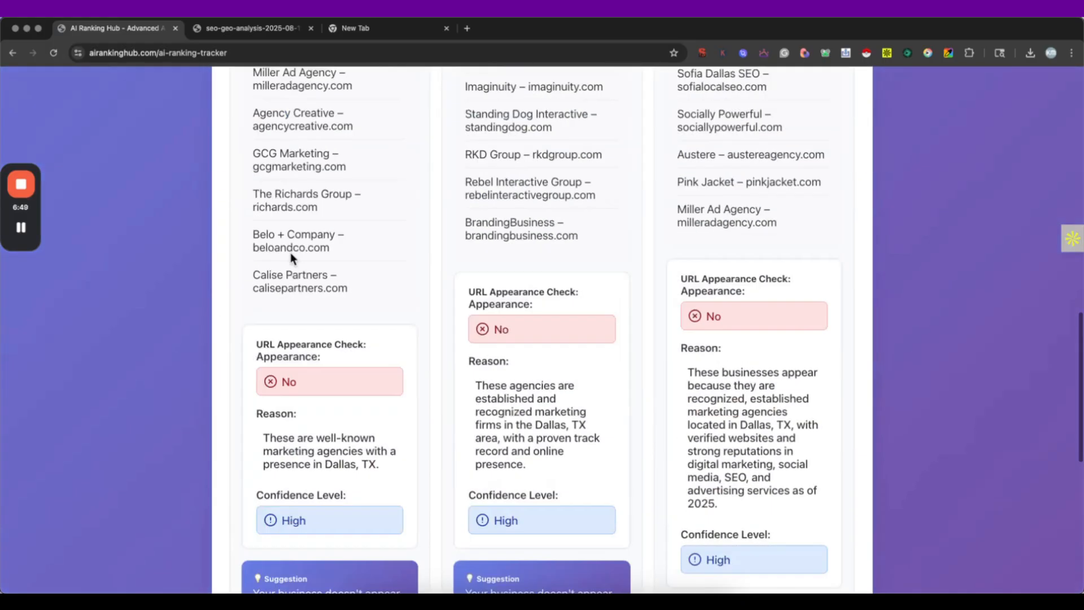
{"action": "scroll", "scroll_direction": "up", "scroll_amount": 3}
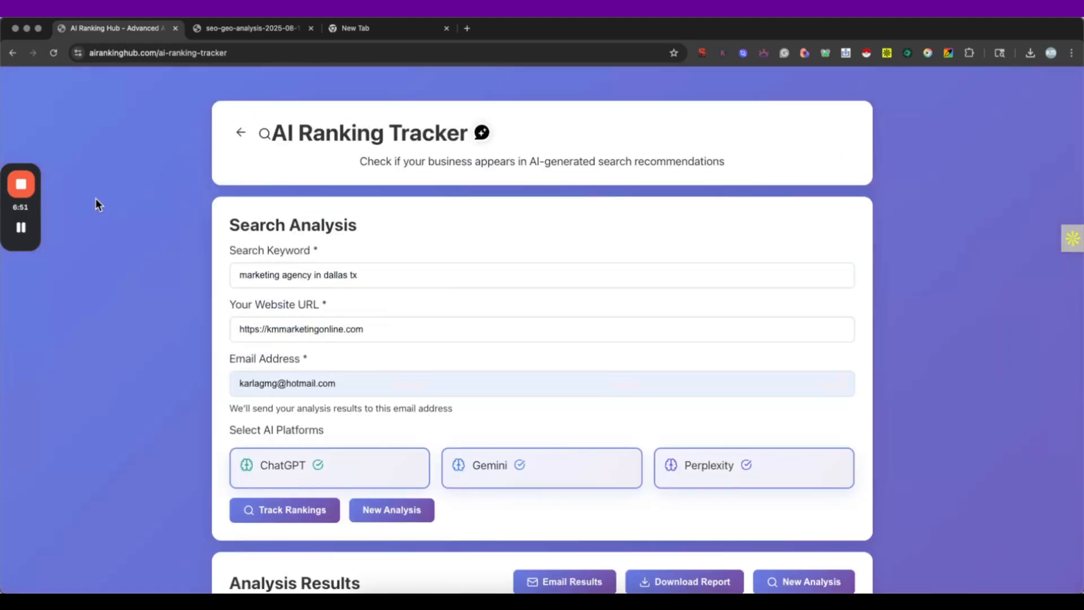